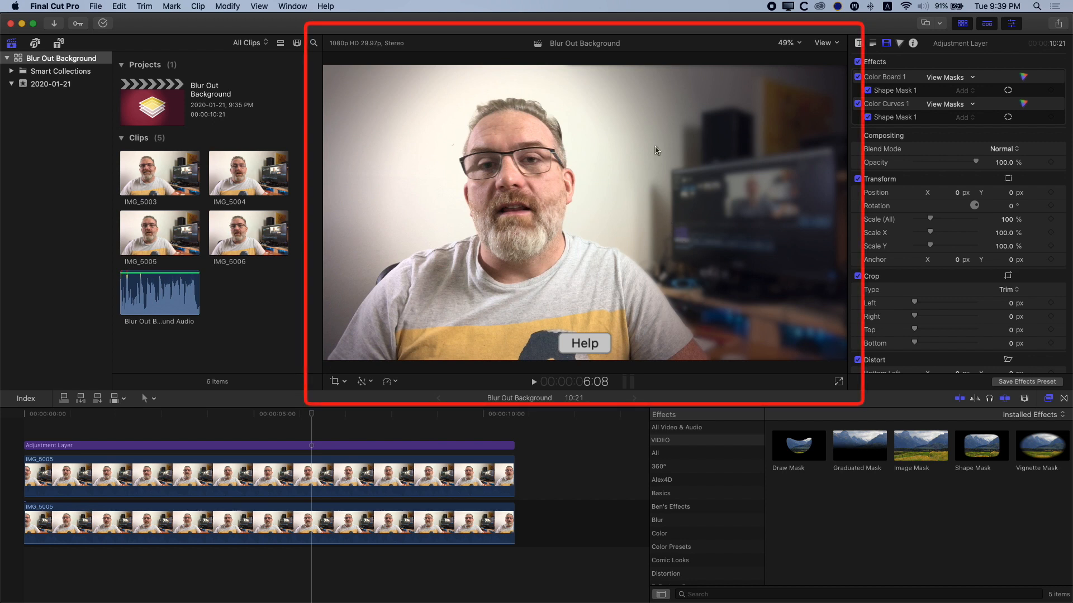
pyautogui.moveTo(659, 214)
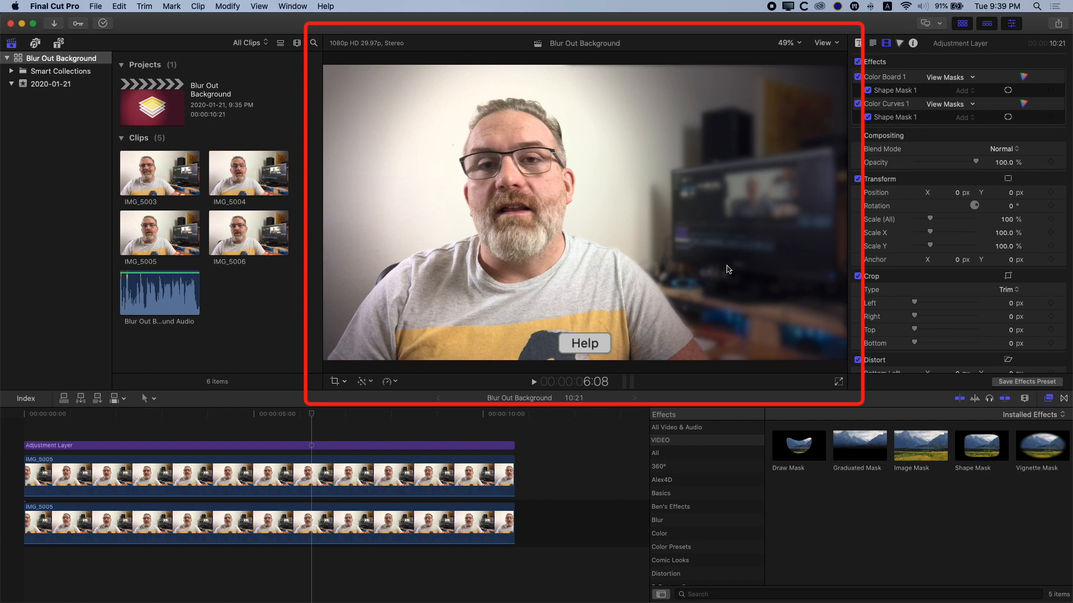
pyautogui.moveTo(528, 99)
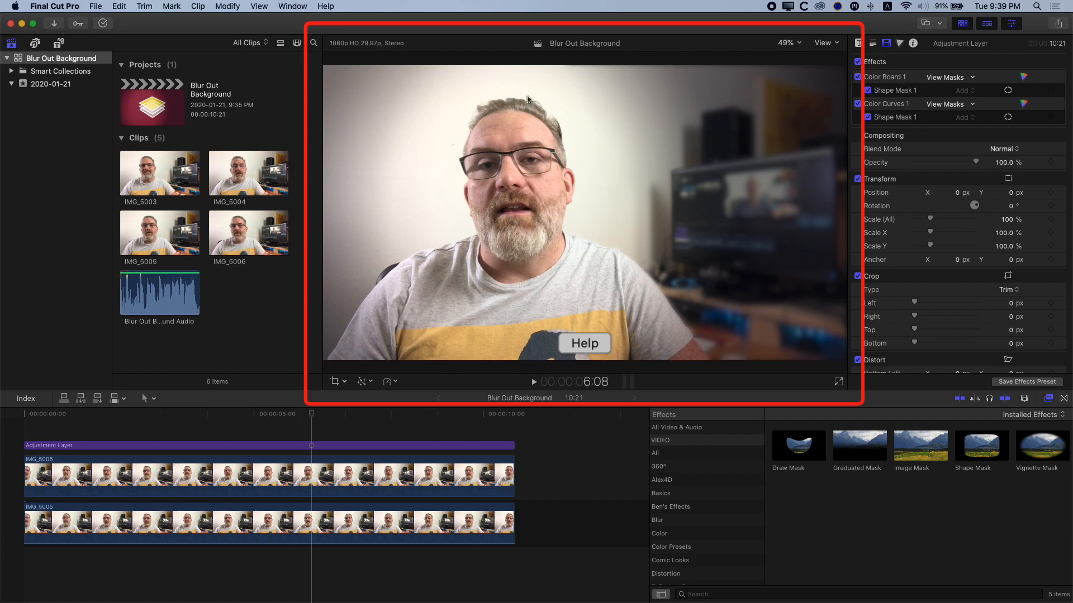
pyautogui.moveTo(506, 66)
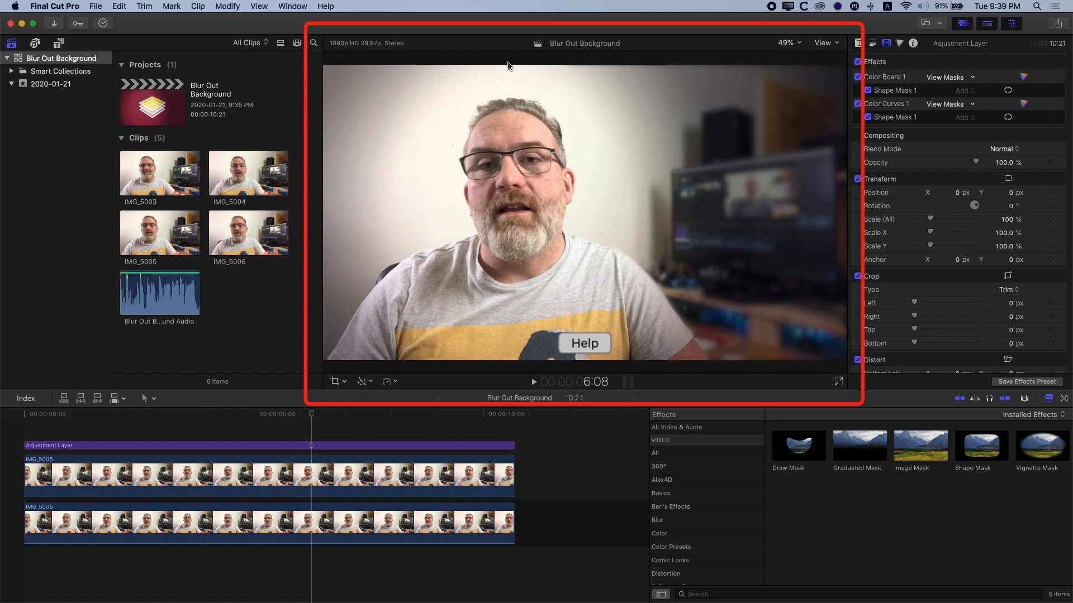
pyautogui.moveTo(480, 118)
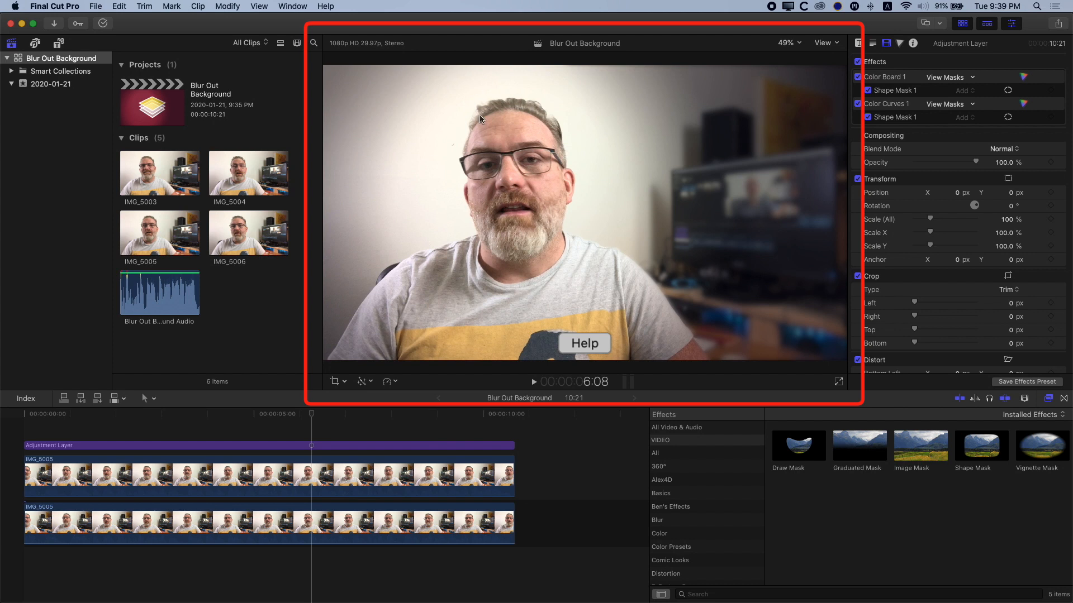
pyautogui.moveTo(470, 157)
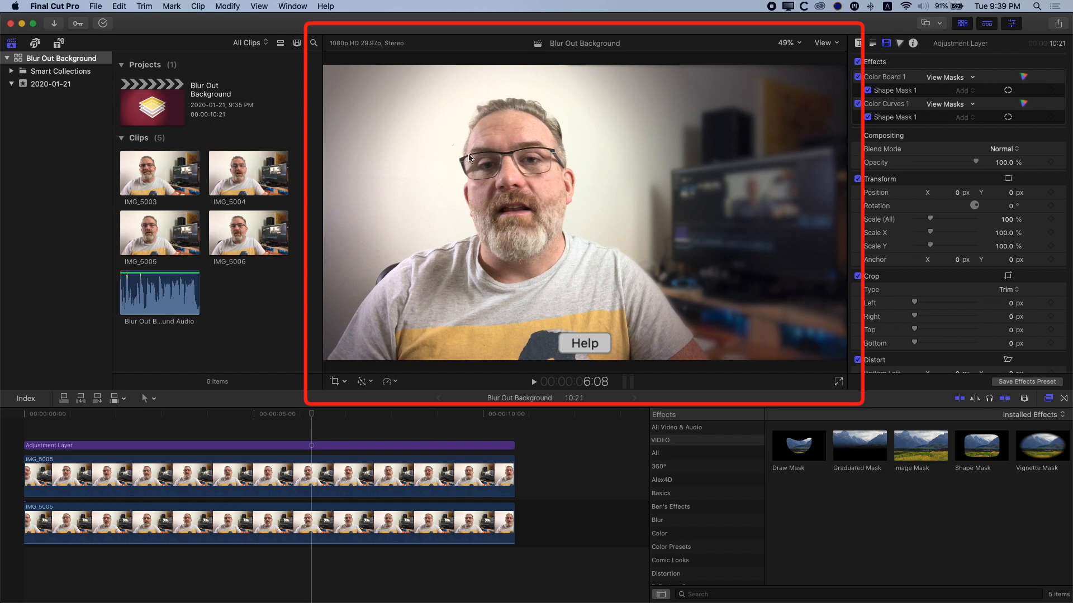
pyautogui.moveTo(454, 186)
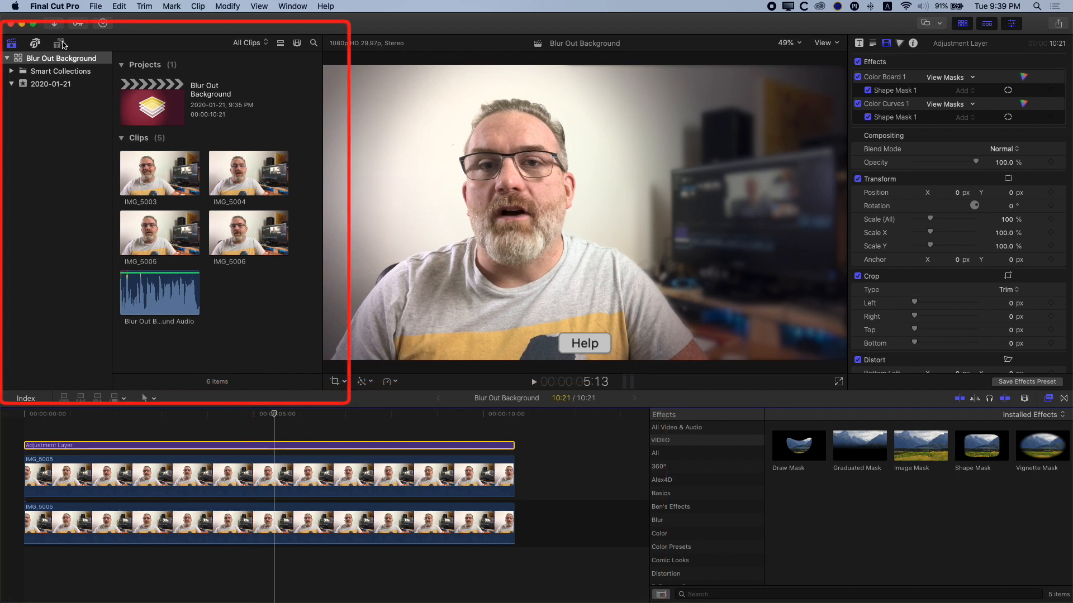
# - Show the installed titles and generators, including the Adjustment Layer title
pyautogui.click(36, 43)
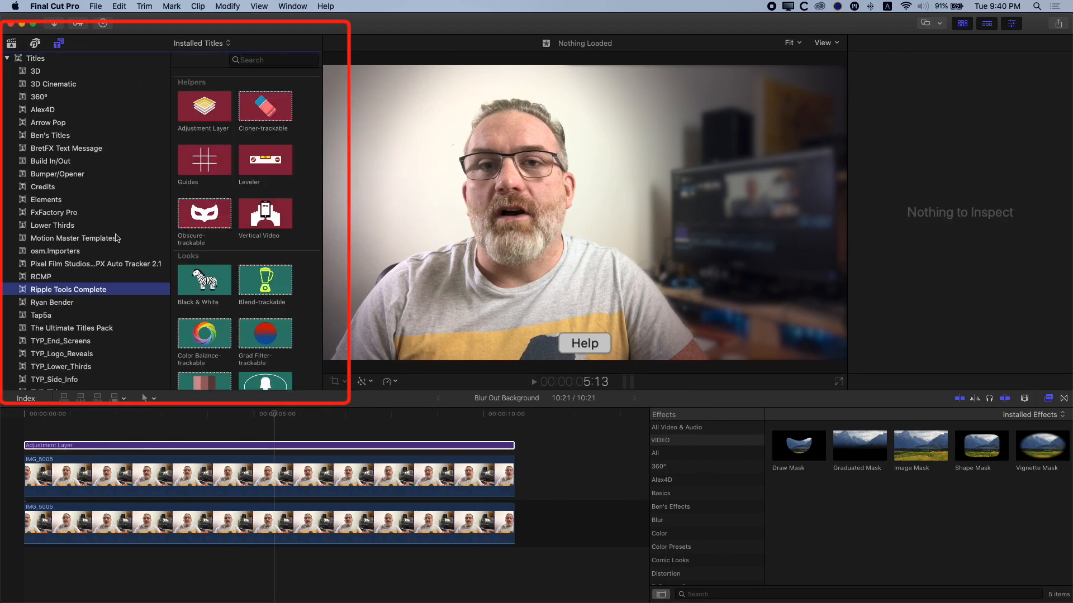
pyautogui.moveTo(203, 109)
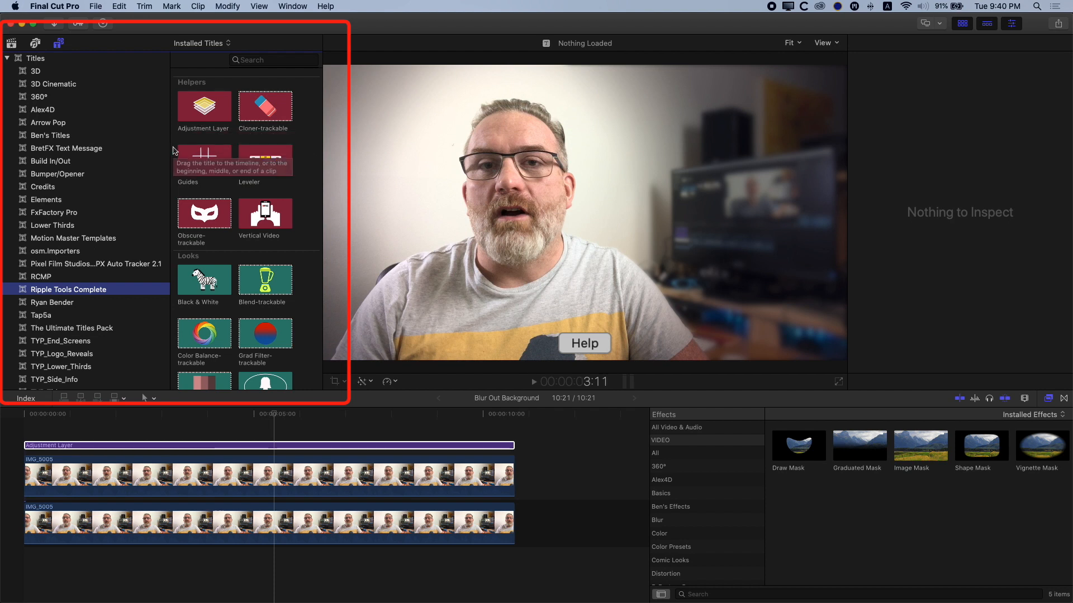
pyautogui.moveTo(172, 150)
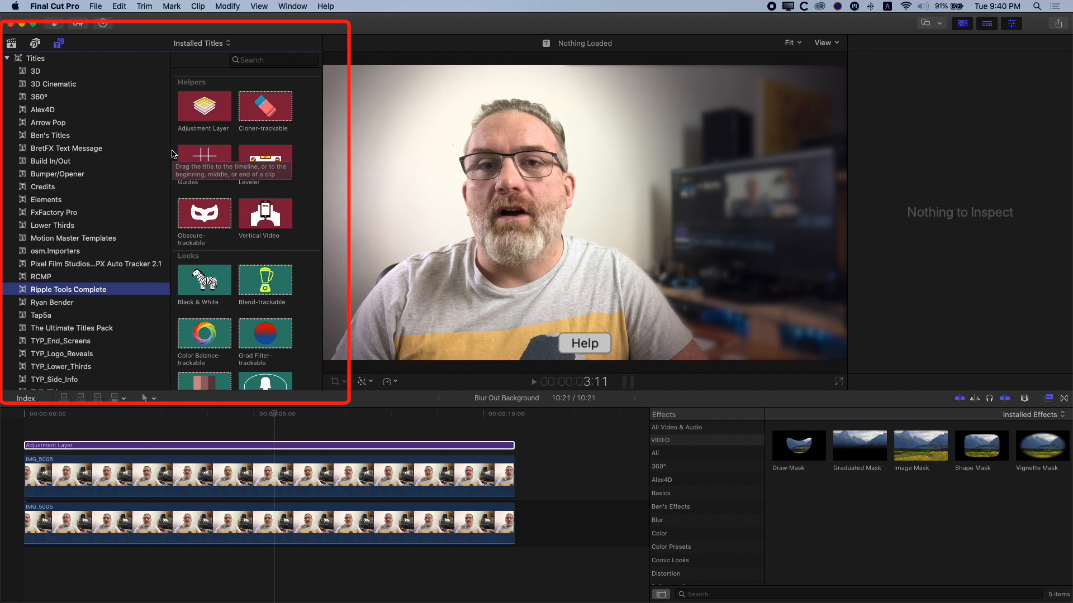
pyautogui.moveTo(91, 45)
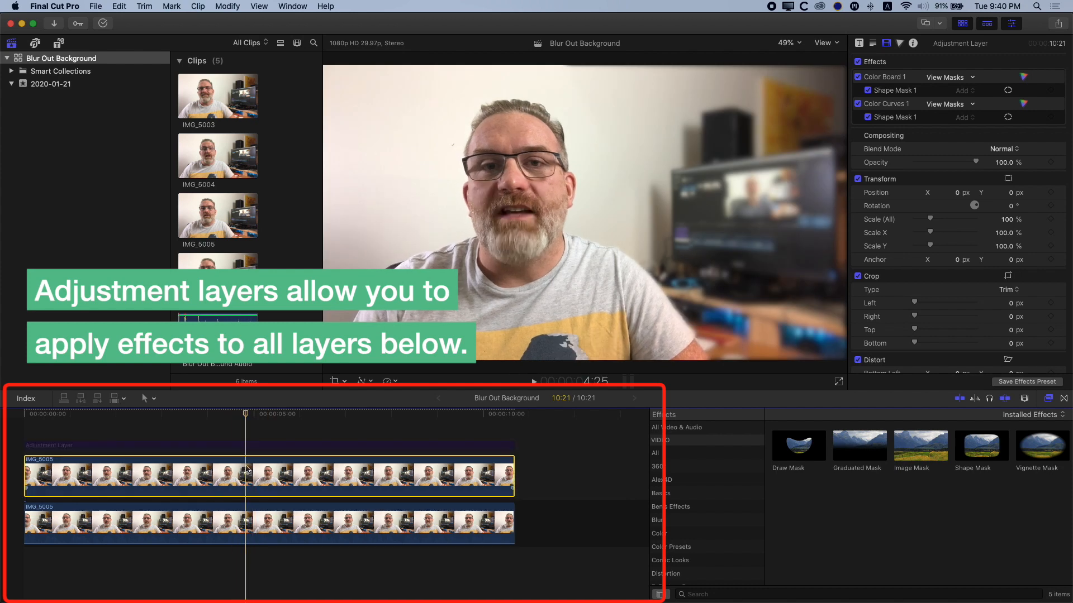
# - Inspect the masking copy's Draw Mask and the base clip's Focus blur before clearing the upper clips
pyautogui.click(267, 472)
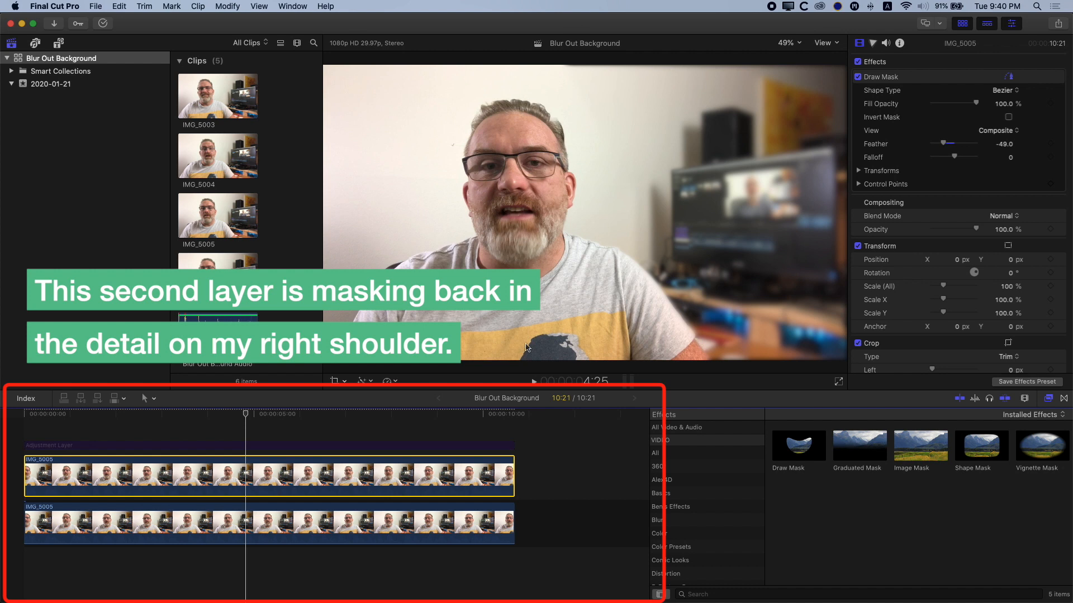
pyautogui.moveTo(548, 363)
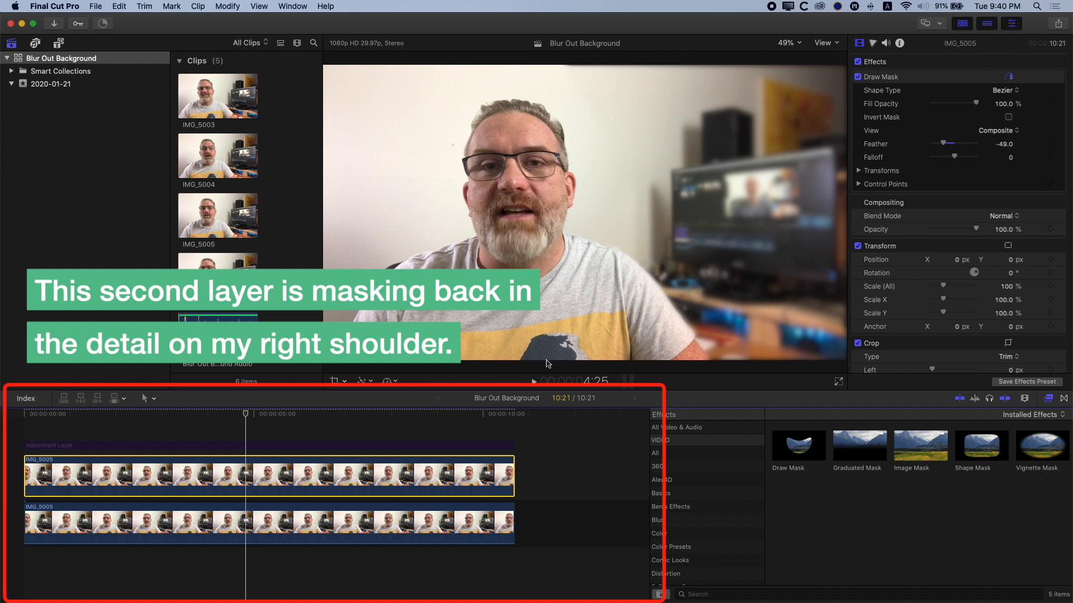
pyautogui.moveTo(491, 331)
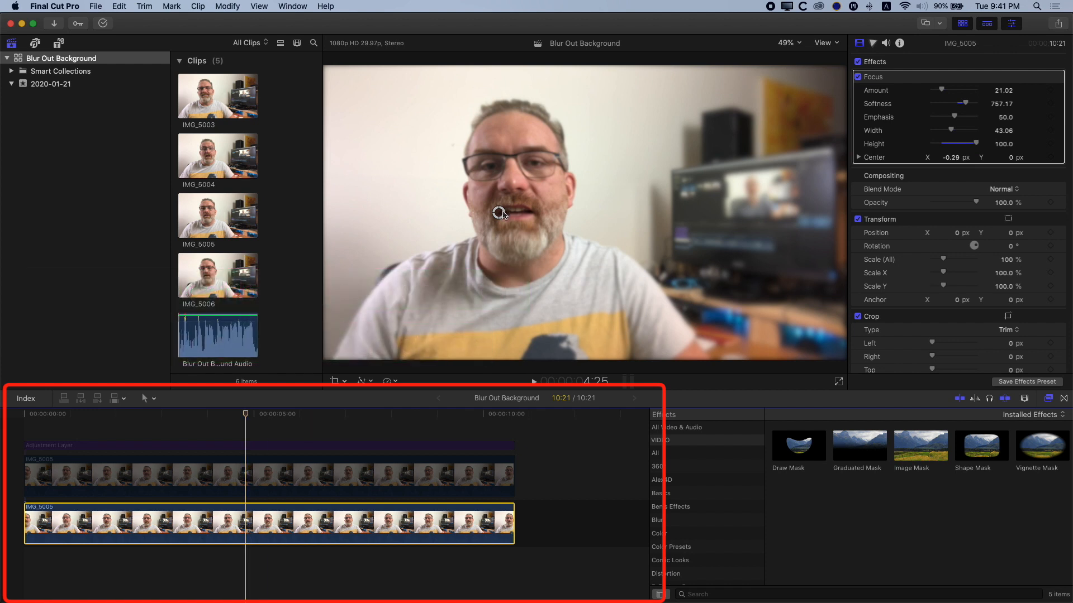
pyautogui.click(341, 415)
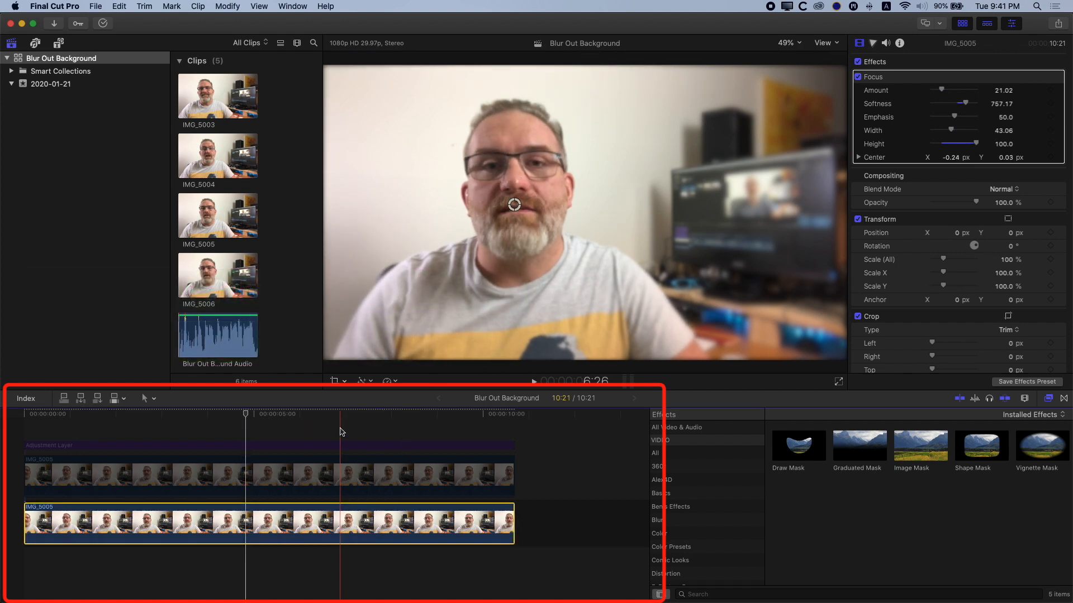
pyautogui.click(266, 429)
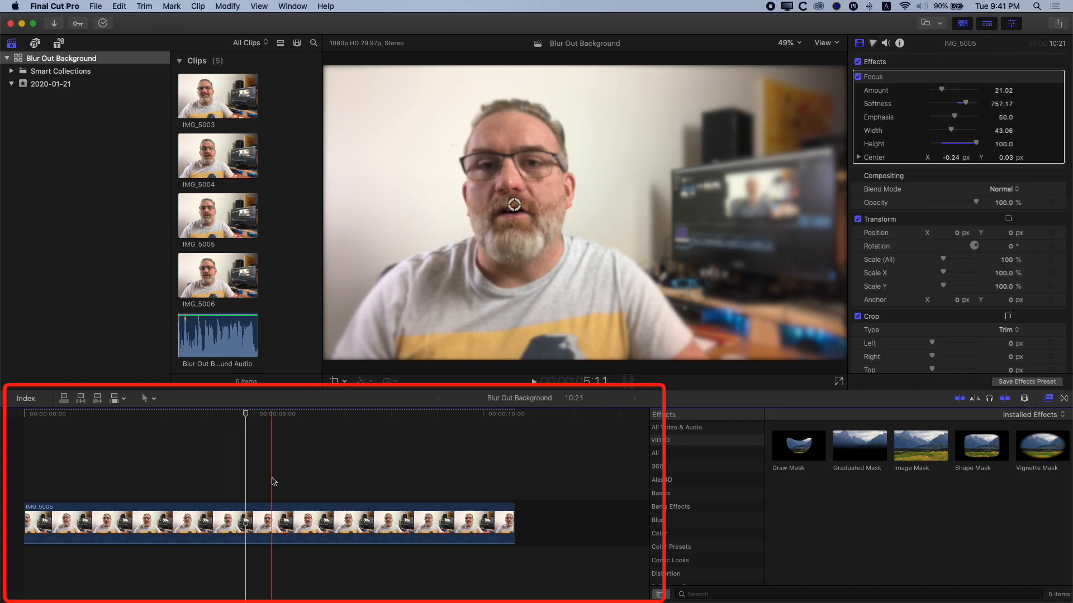
# - Remove all effects from the remaining IMG_5005 clip so the background is sharp
pyautogui.click(273, 523)
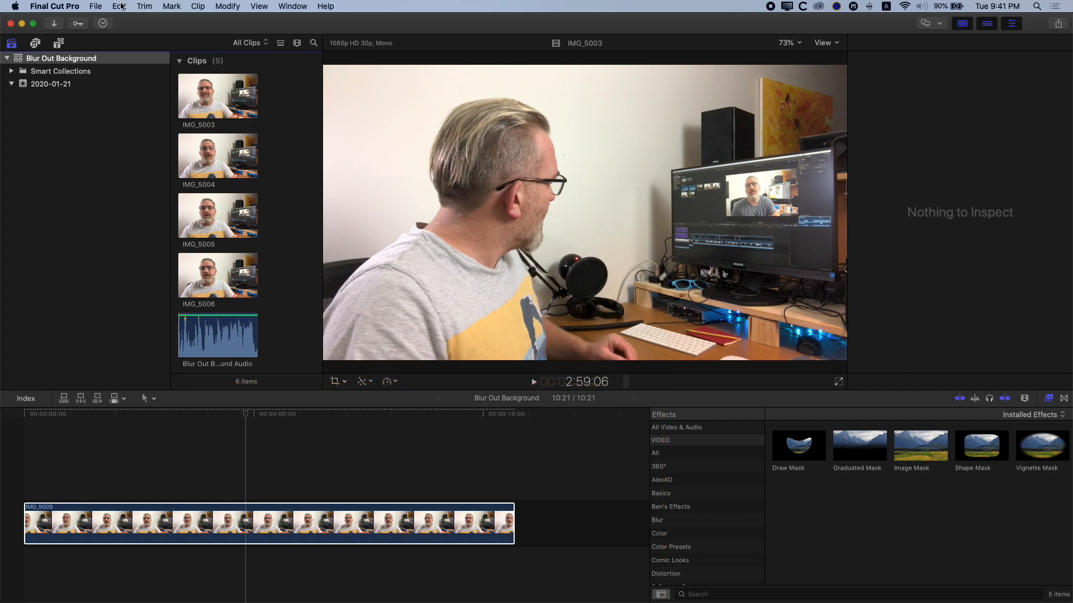
pyautogui.click(120, 7)
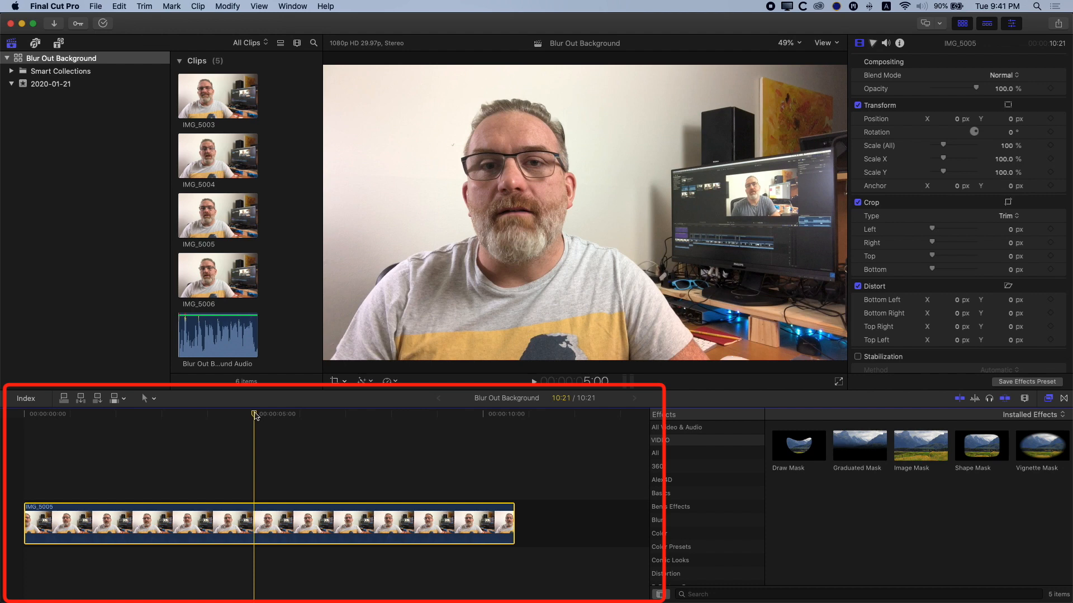
# - Check frames near the start, at five seconds and at six seconds
pyautogui.click(55, 414)
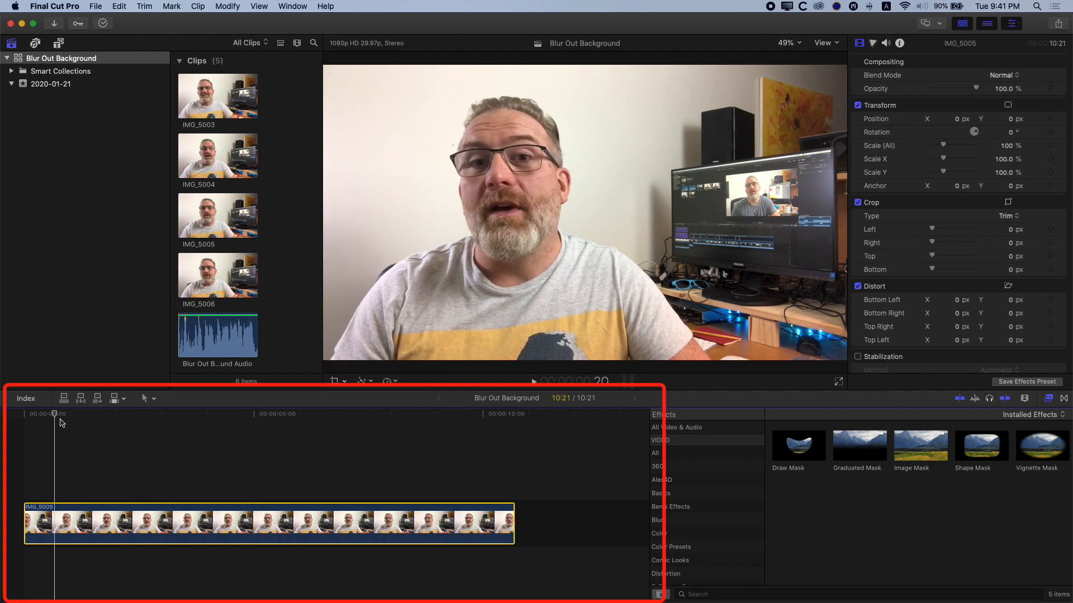
pyautogui.click(278, 413)
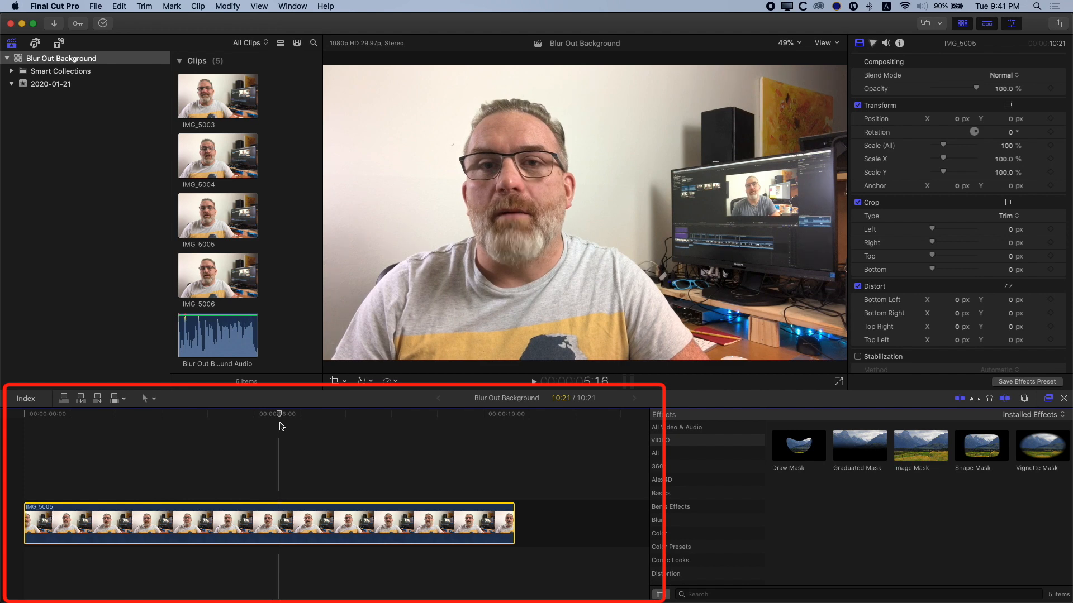
pyautogui.click(321, 414)
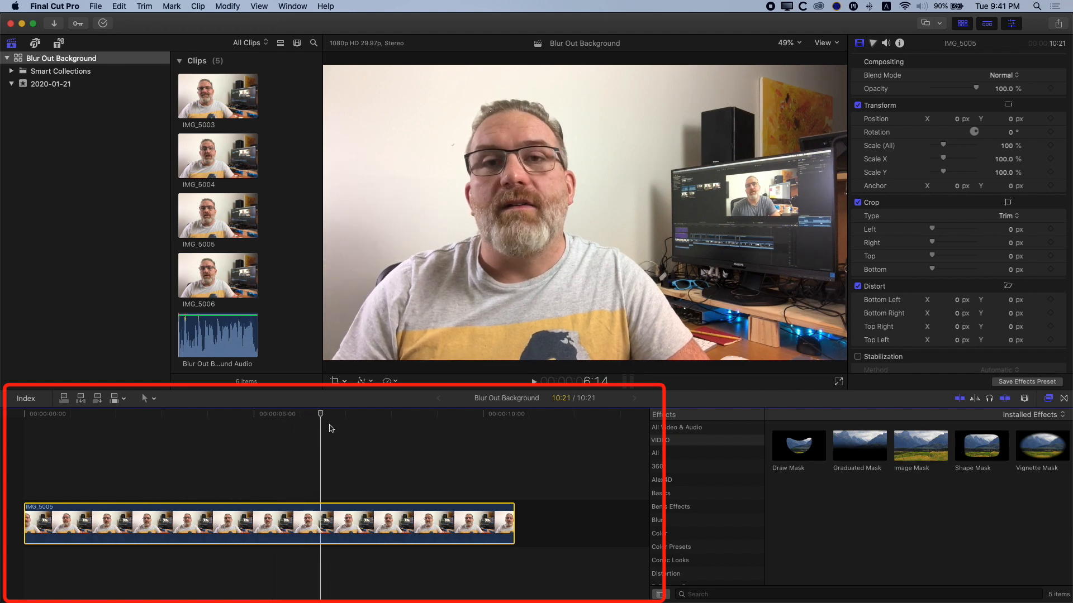
# - Move the playhead to about seven seconds to review the unblurred clip
pyautogui.click(408, 414)
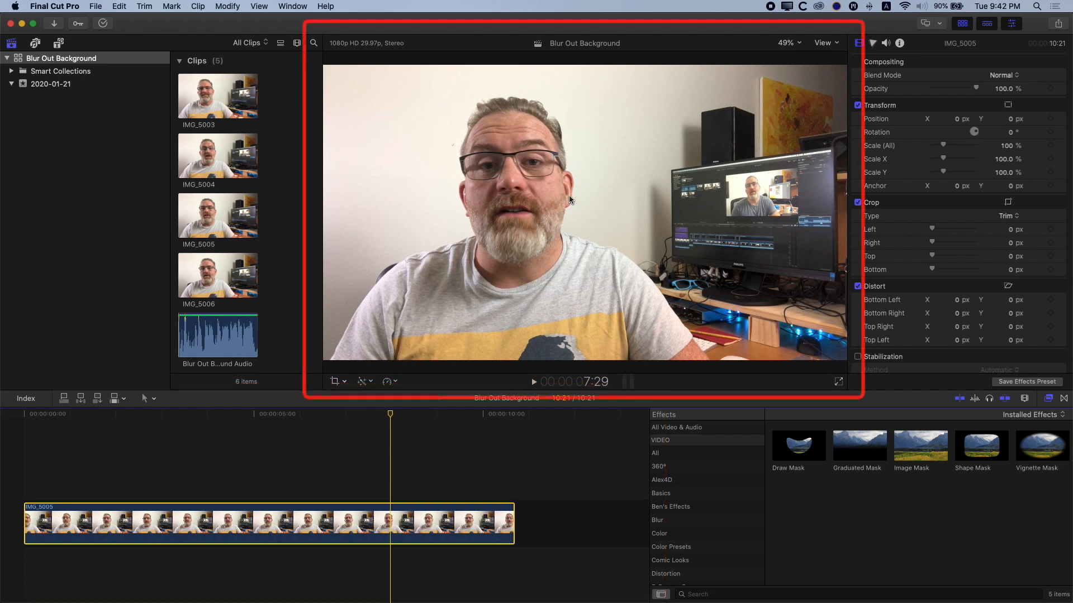
pyautogui.moveTo(658, 127)
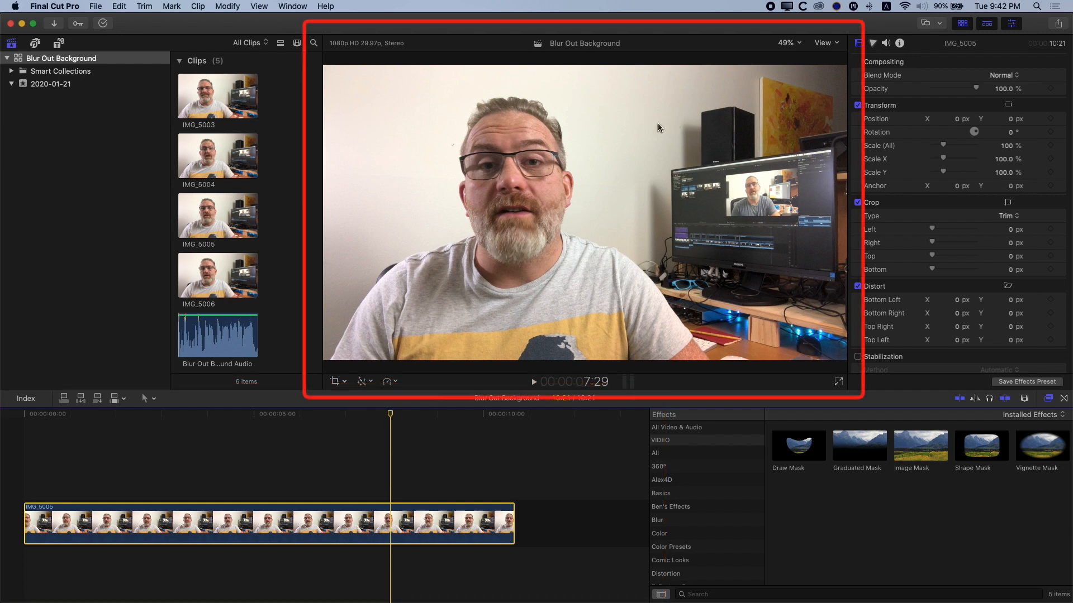
pyautogui.moveTo(826, 246)
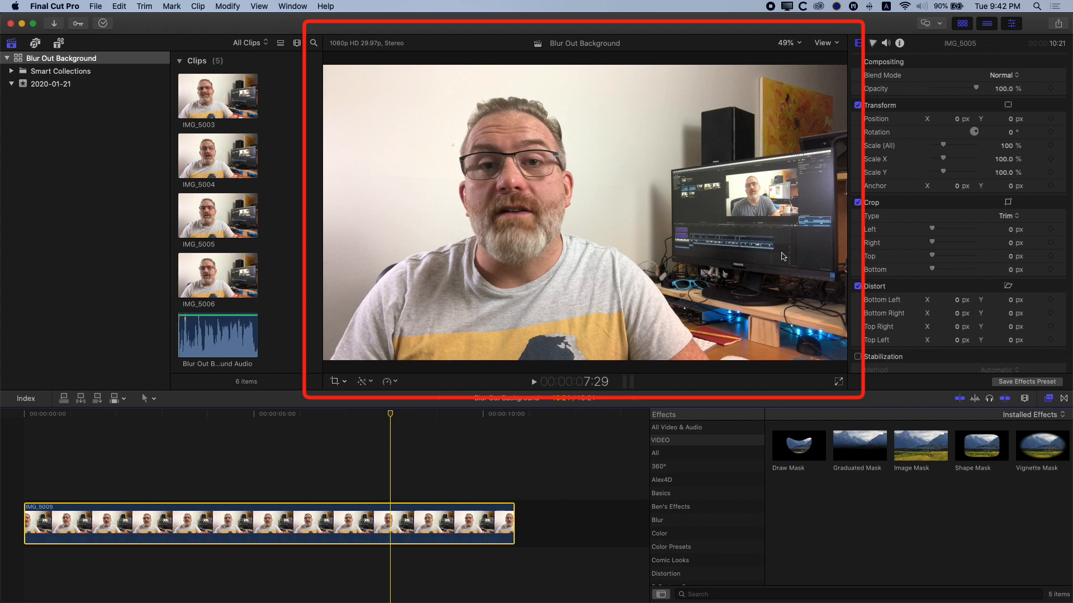
pyautogui.moveTo(793, 295)
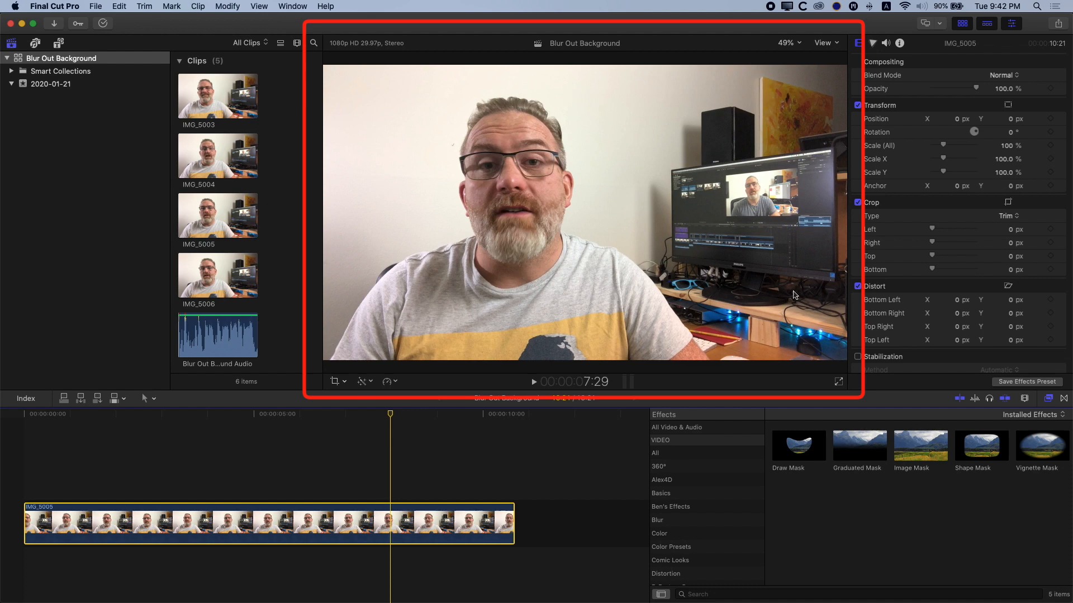
pyautogui.moveTo(798, 292)
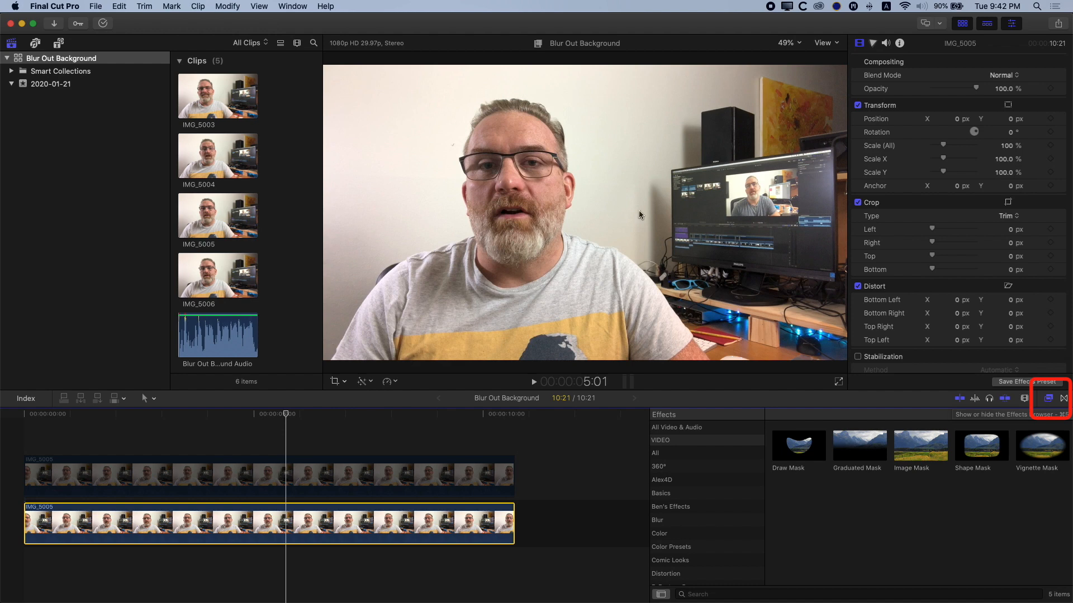
# - Reset to the Default workspace and show the Effects browser
pyautogui.click(293, 7)
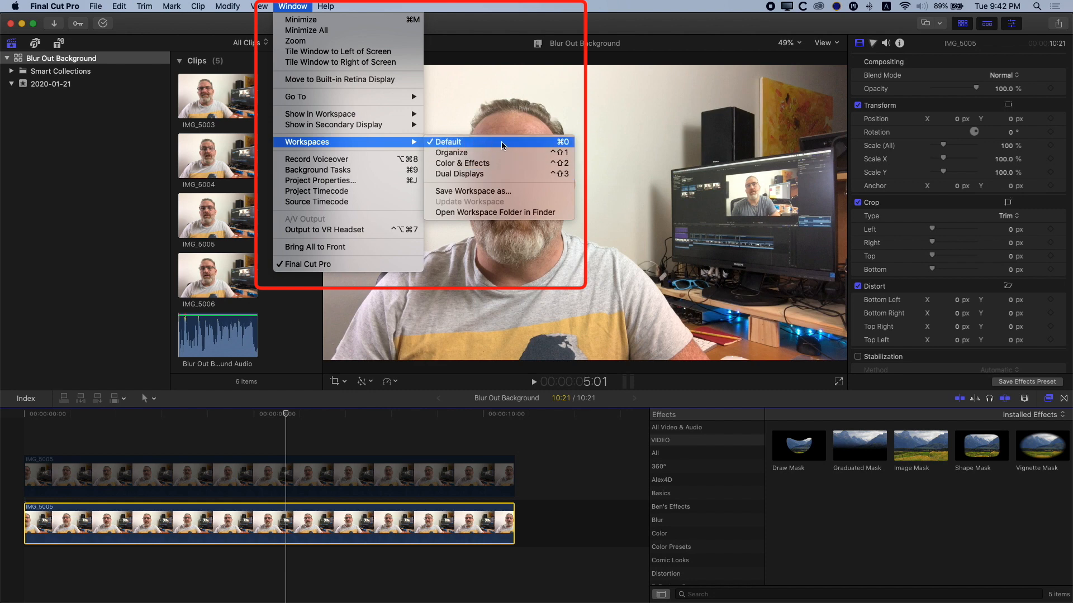
pyautogui.click(447, 142)
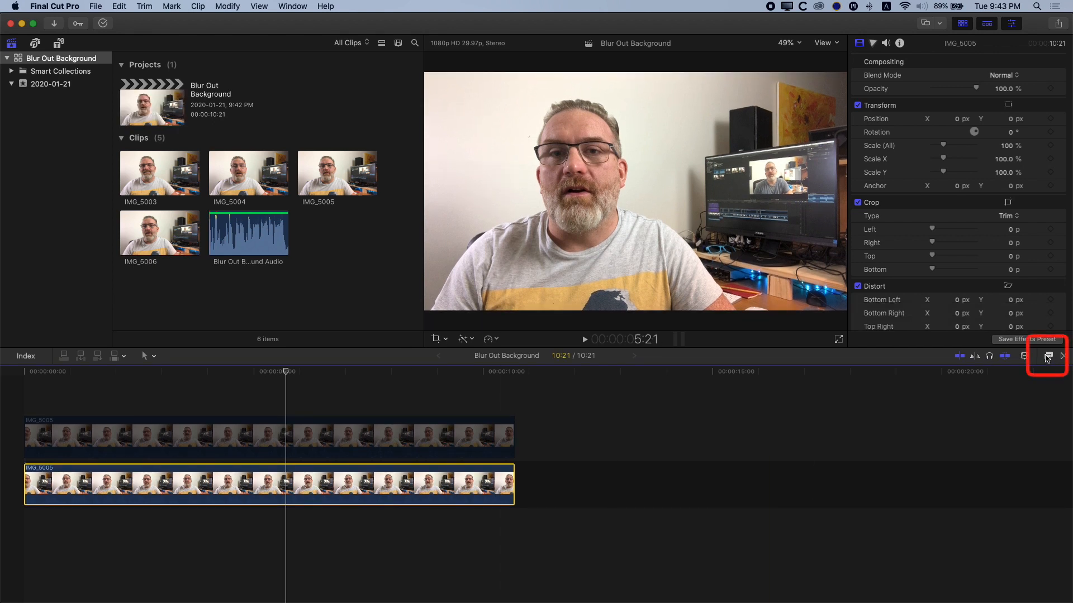
pyautogui.click(1046, 355)
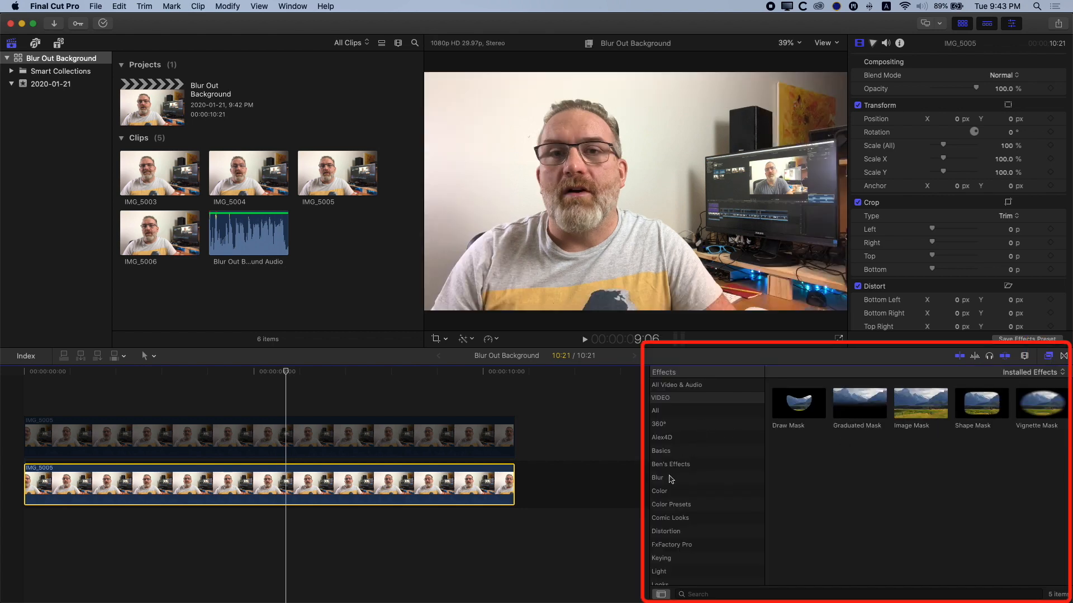
# - Apply the Focus blur to the base IMG_5005 clip with its centre over the face
pyautogui.click(657, 477)
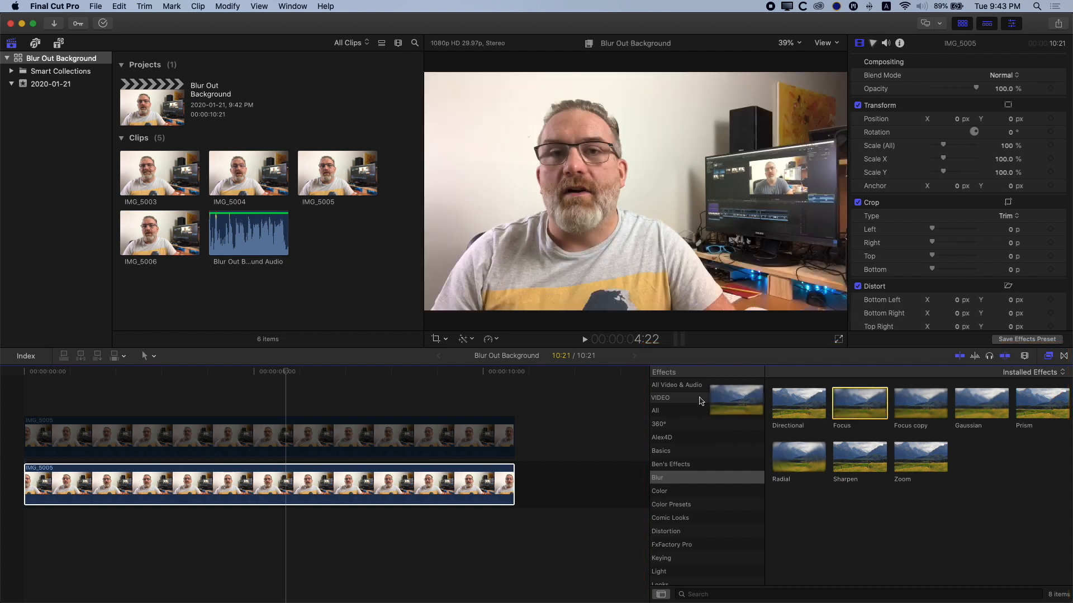
pyautogui.doubleClick(858, 404)
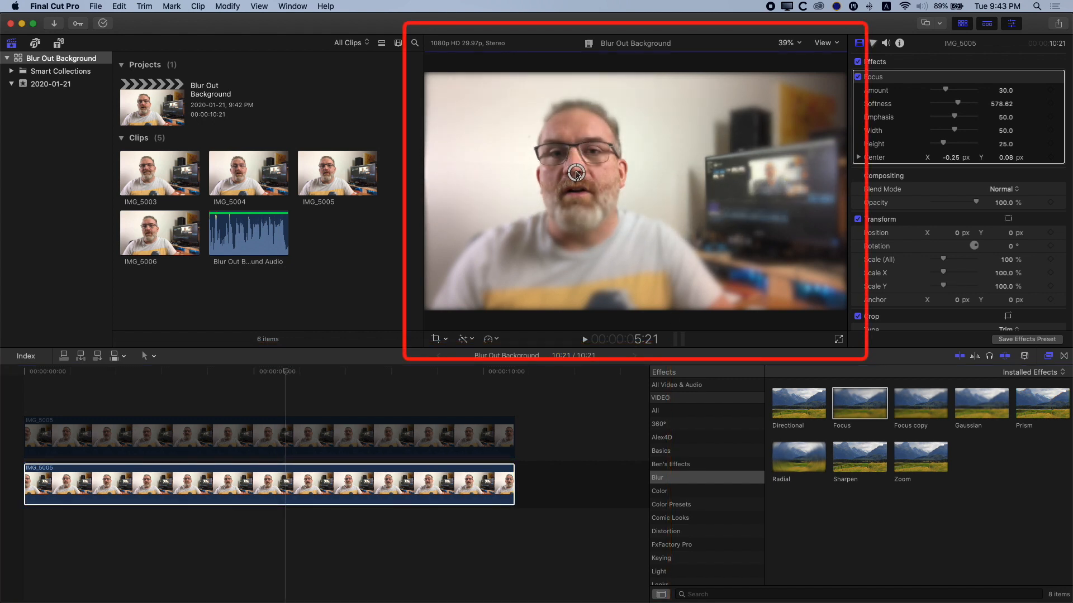
pyautogui.moveTo(576, 173); pyautogui.dragTo(573, 170)
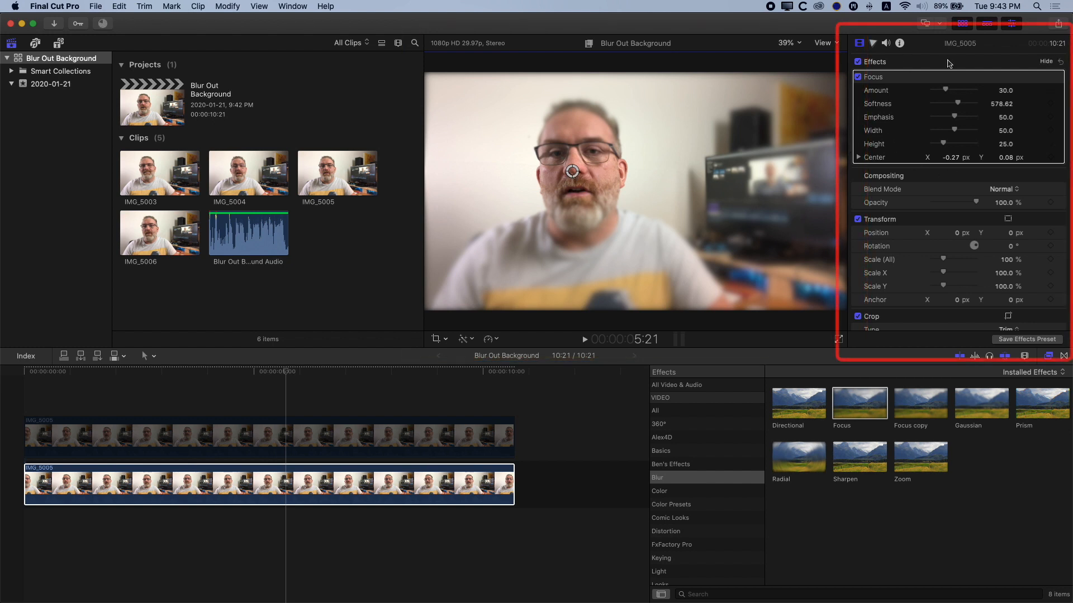
pyautogui.moveTo(964, 219)
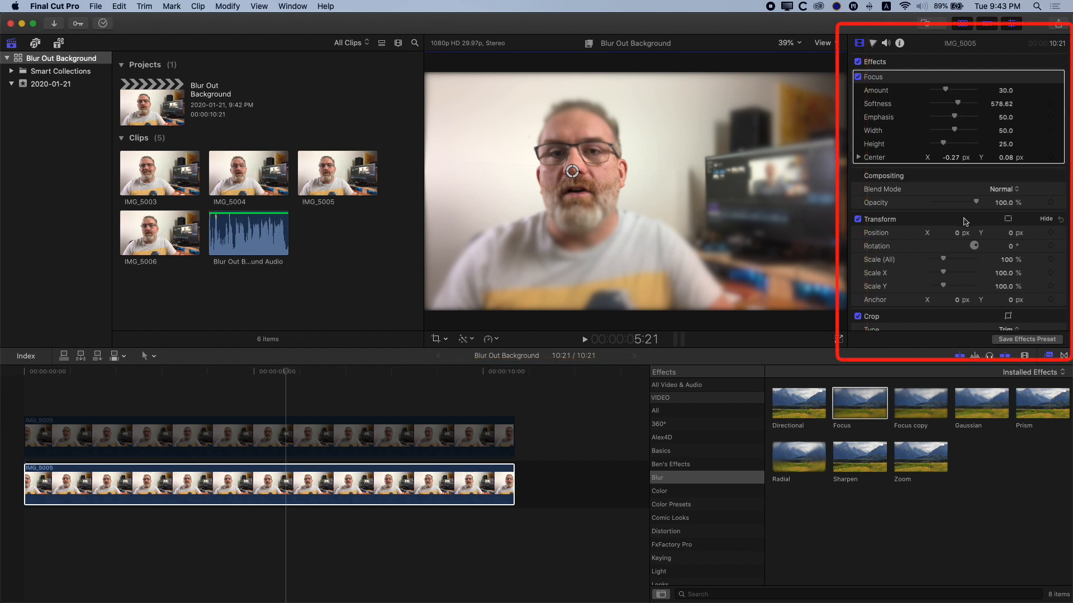
# - Set the Focus blur's sharp area to height 100 and width about 30, centred on the face
pyautogui.click(291, 7)
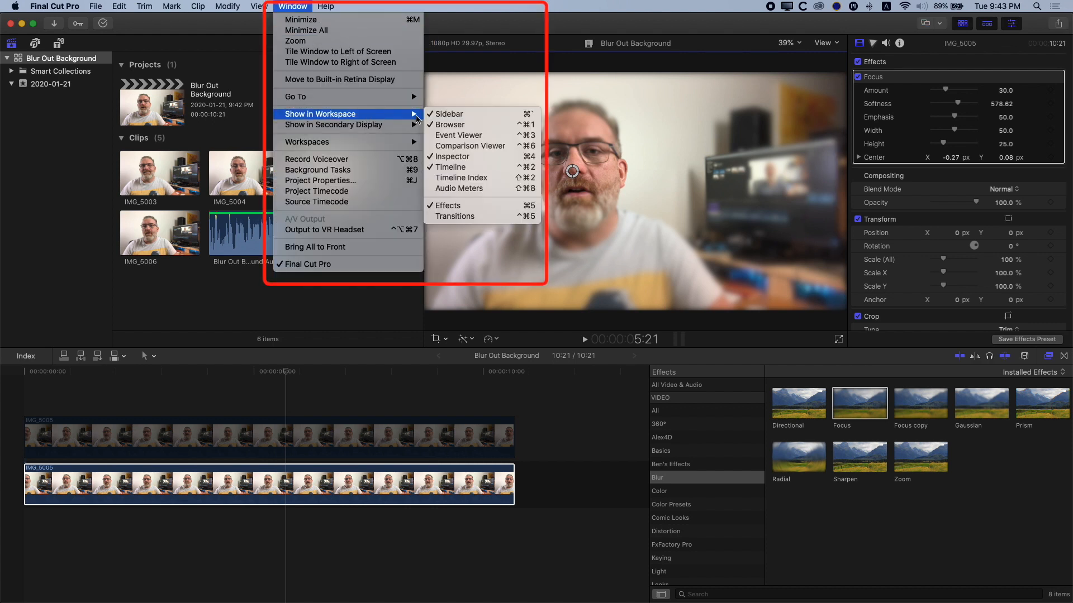
pyautogui.moveTo(471, 156)
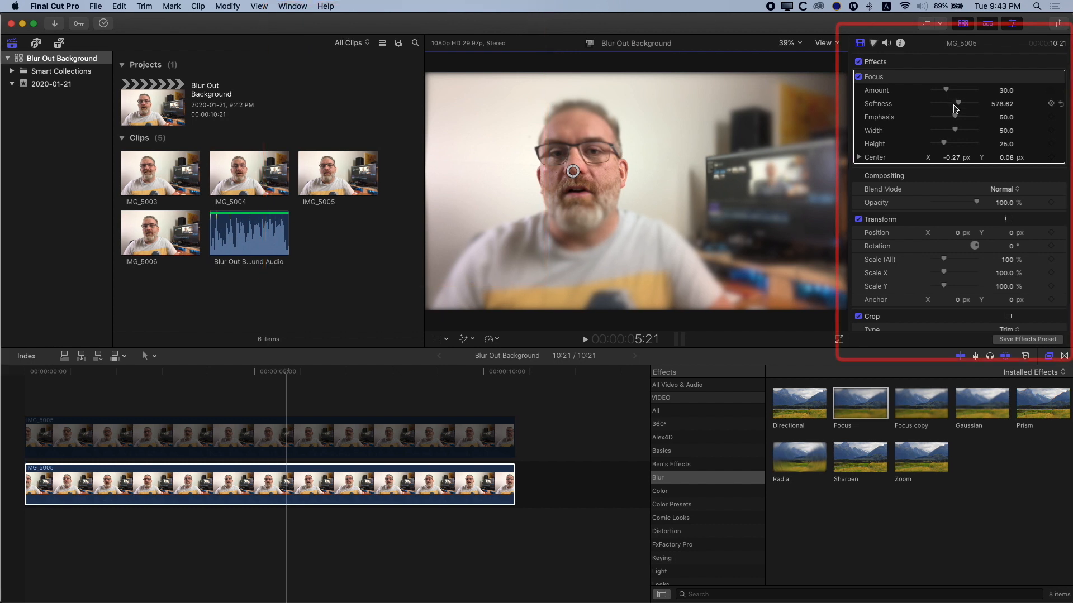
pyautogui.moveTo(961, 131); pyautogui.dragTo(957, 130)
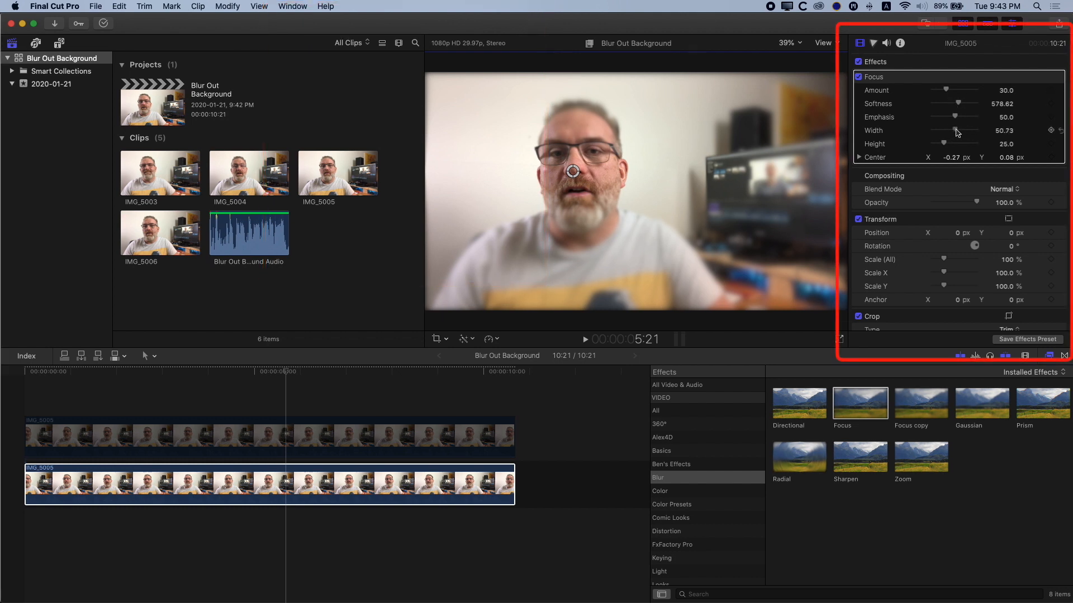
pyautogui.moveTo(956, 131); pyautogui.dragTo(946, 131)
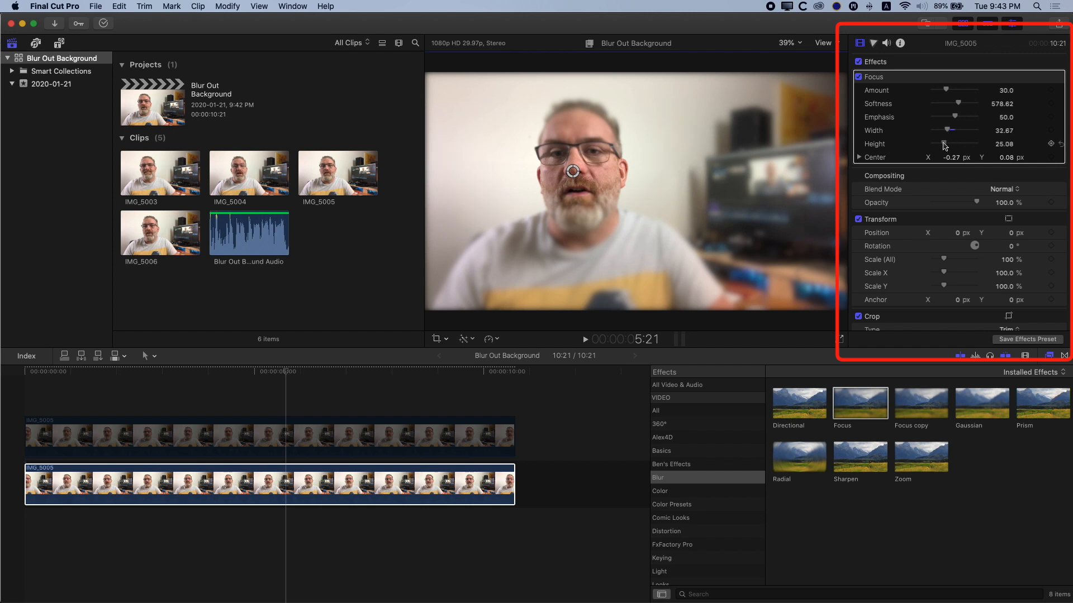
pyautogui.moveTo(948, 144); pyautogui.dragTo(977, 145)
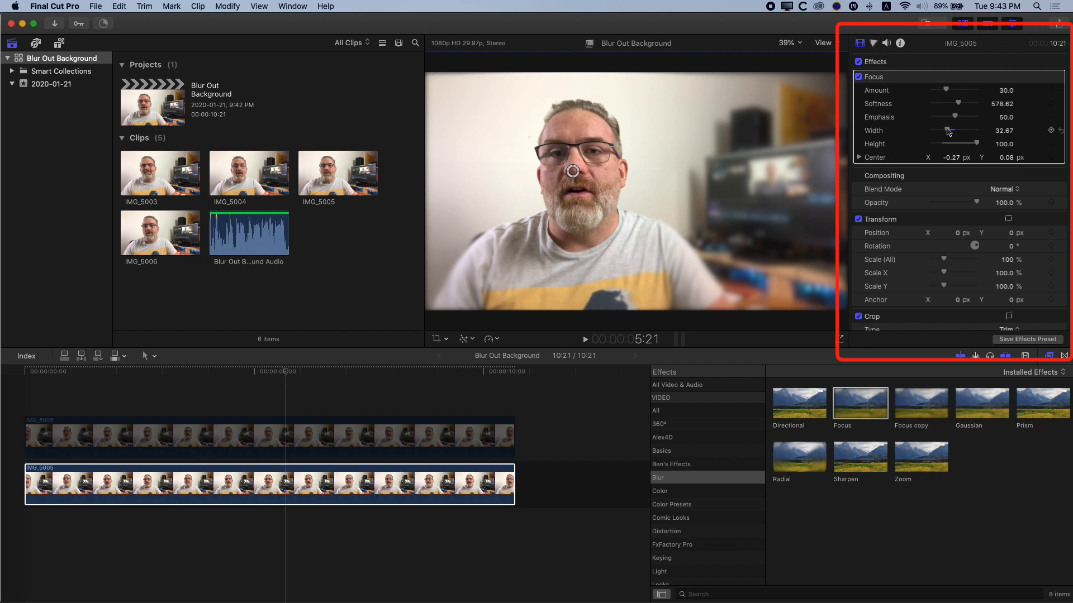
pyautogui.moveTo(948, 131); pyautogui.dragTo(952, 131)
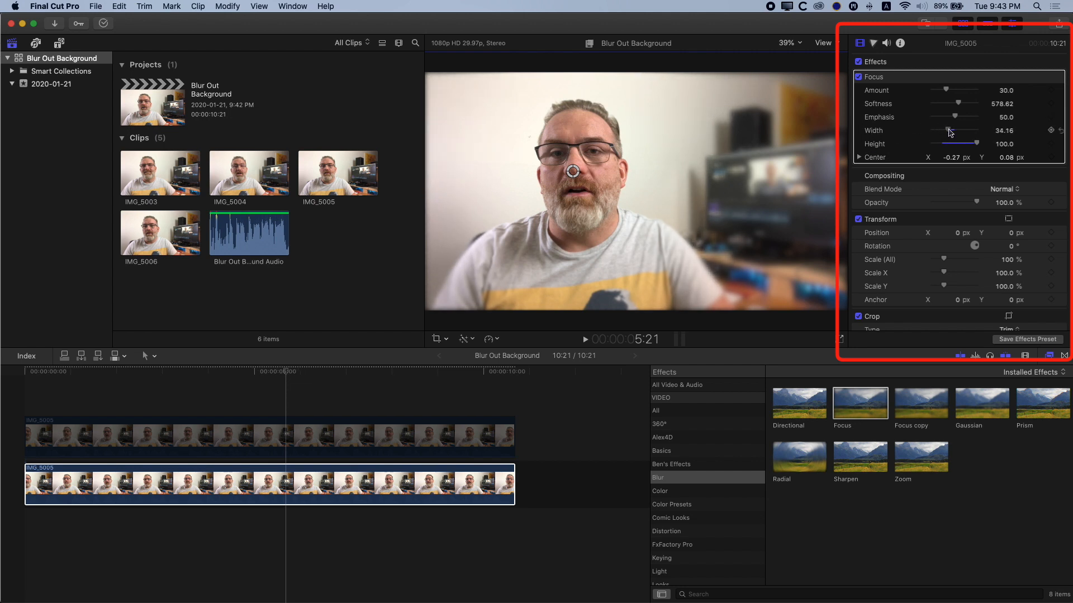
pyautogui.moveTo(949, 131); pyautogui.dragTo(947, 130)
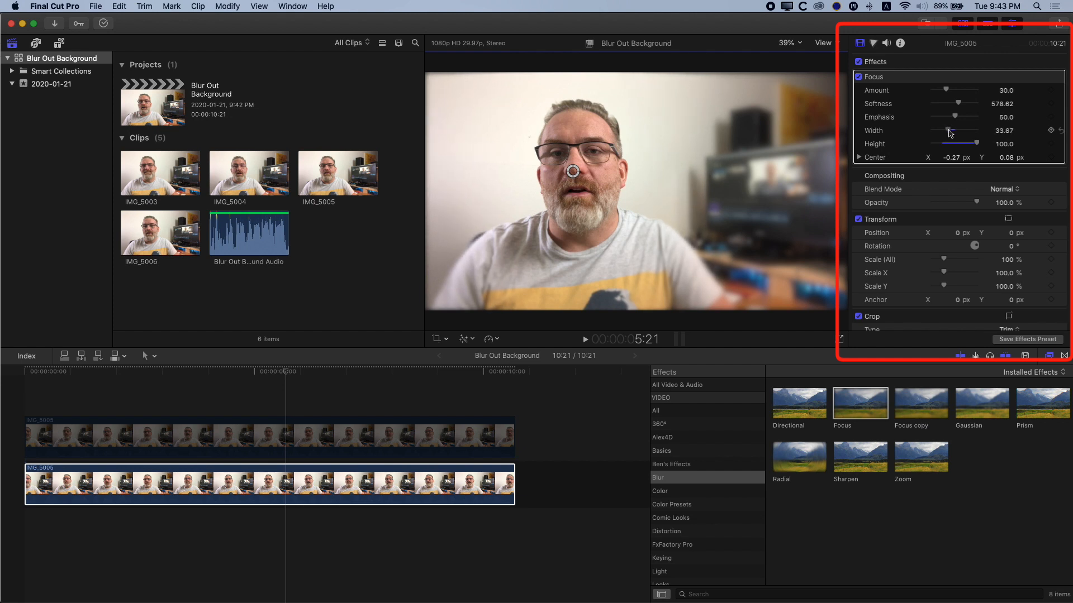
pyautogui.moveTo(950, 131); pyautogui.dragTo(944, 131)
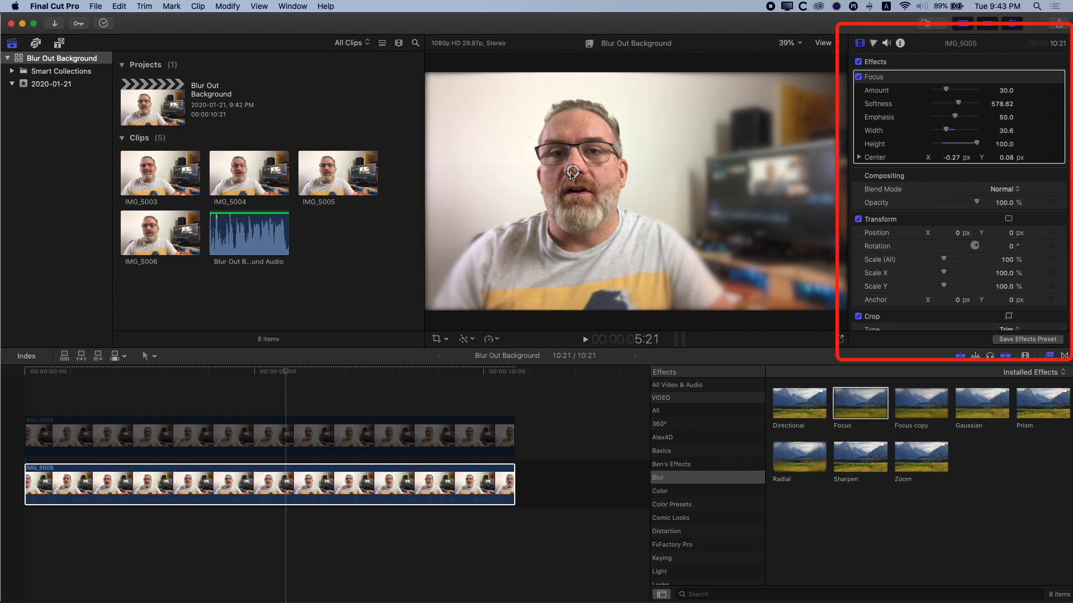
pyautogui.moveTo(574, 171); pyautogui.dragTo(560, 173)
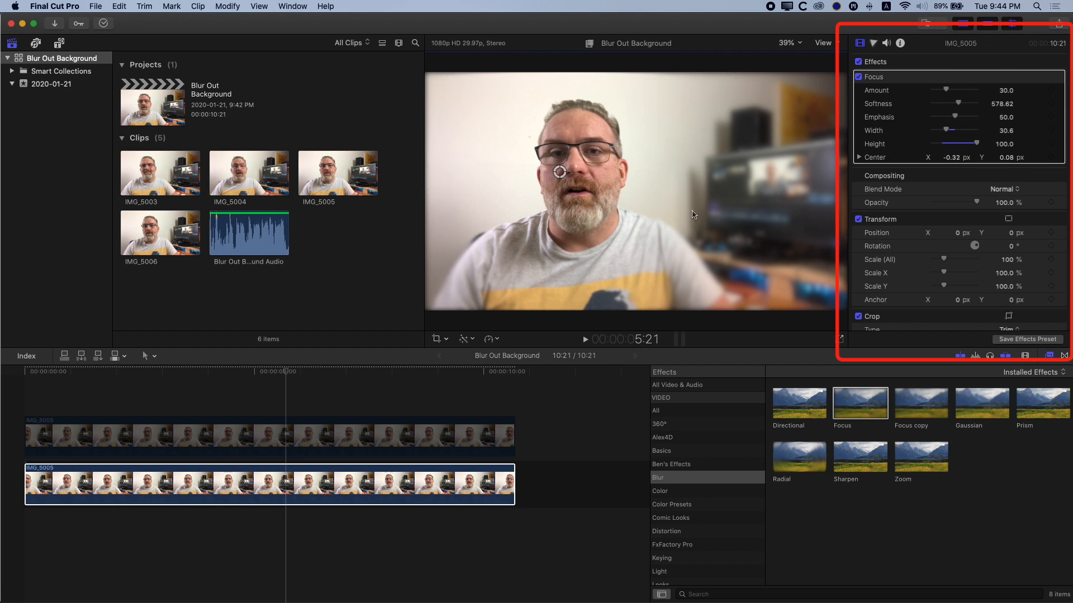
pyautogui.moveTo(628, 270)
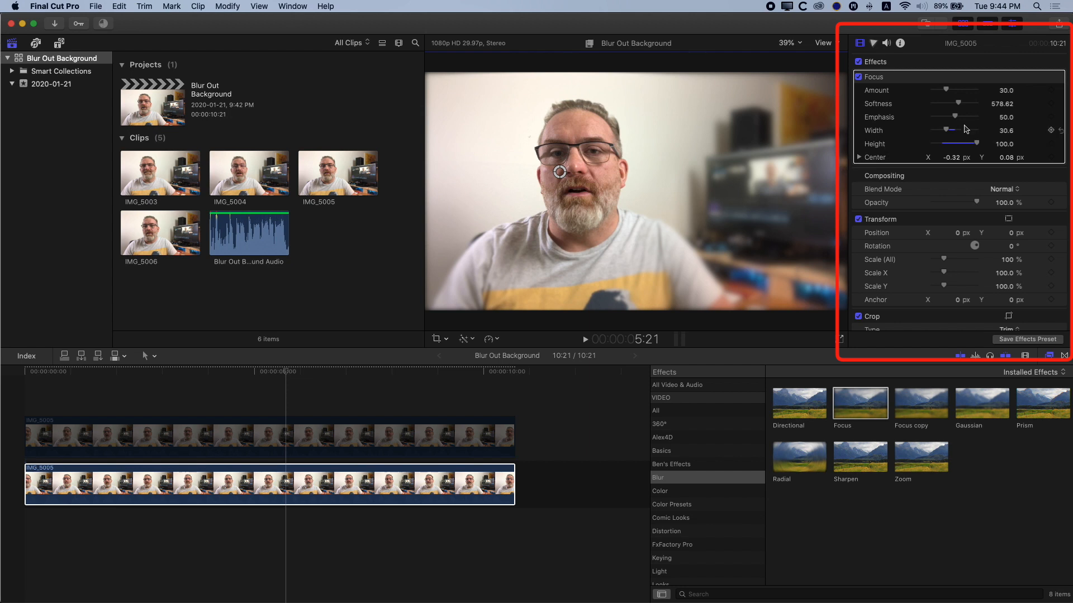
pyautogui.moveTo(947, 130); pyautogui.dragTo(950, 130)
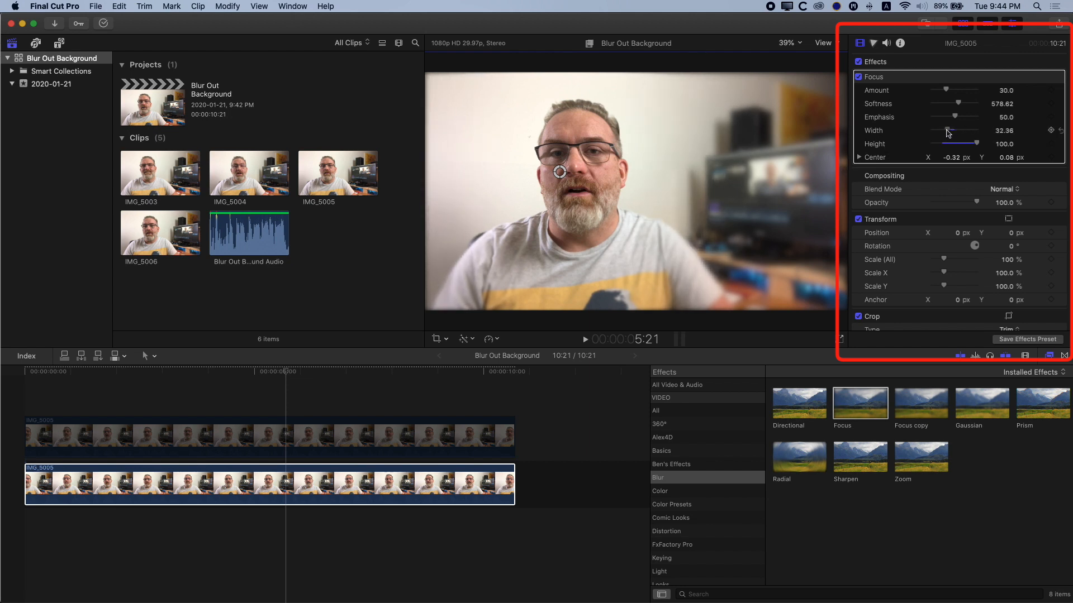
pyautogui.moveTo(954, 144); pyautogui.dragTo(965, 144)
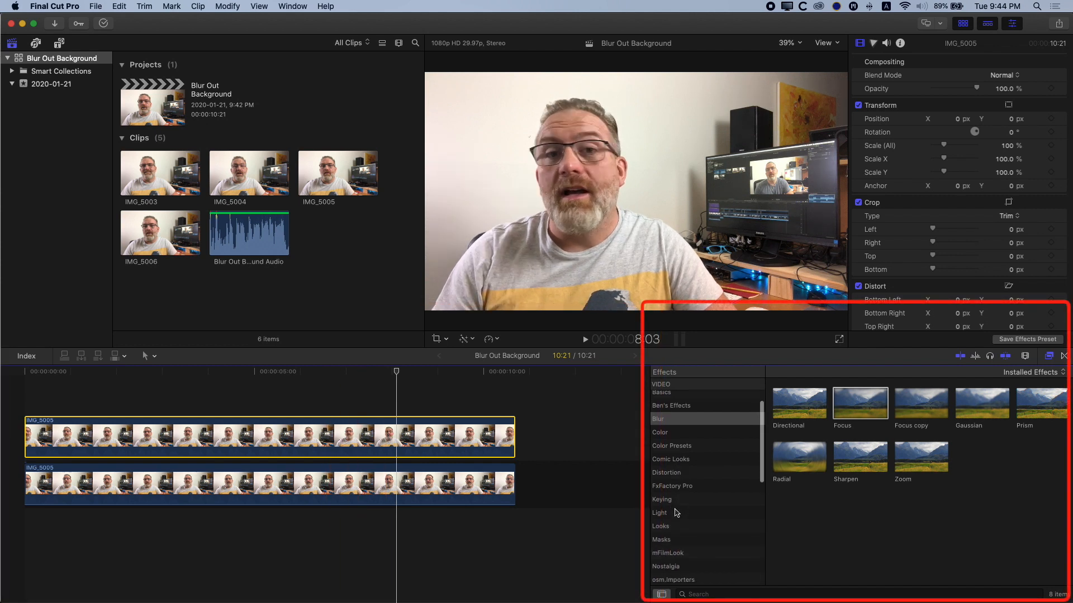
# - Show the Masks effect category to apply Draw Mask to the upper copy
pyautogui.click(660, 517)
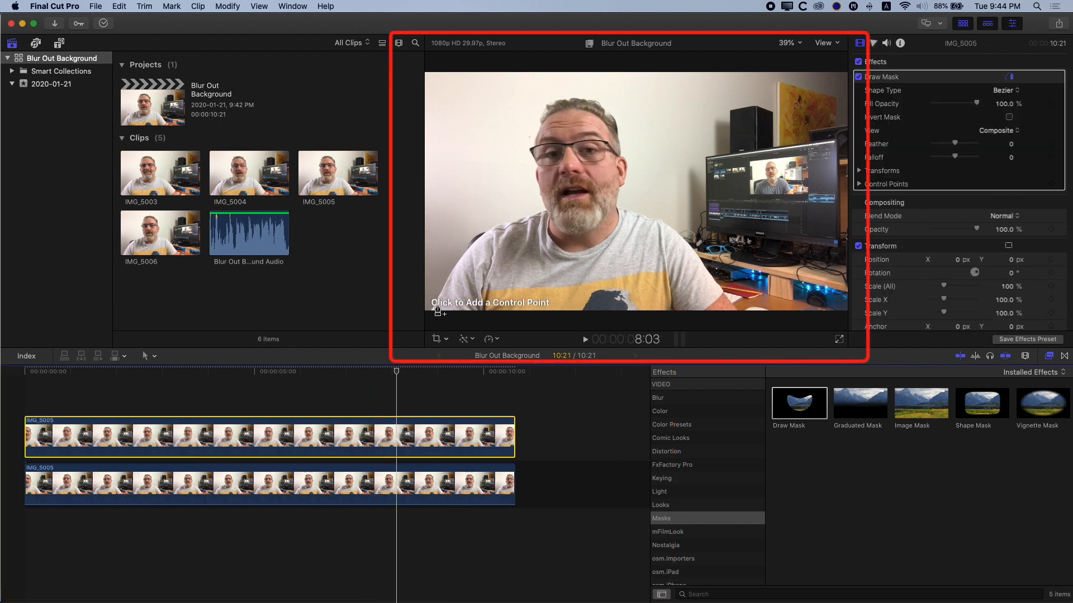
pyautogui.moveTo(530, 316)
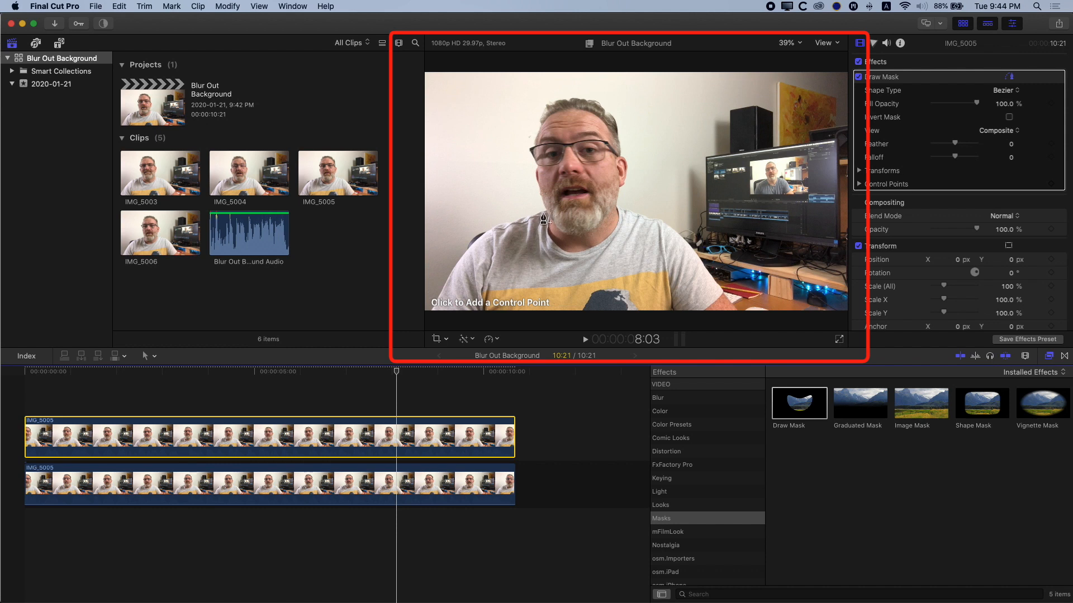
pyautogui.moveTo(664, 229)
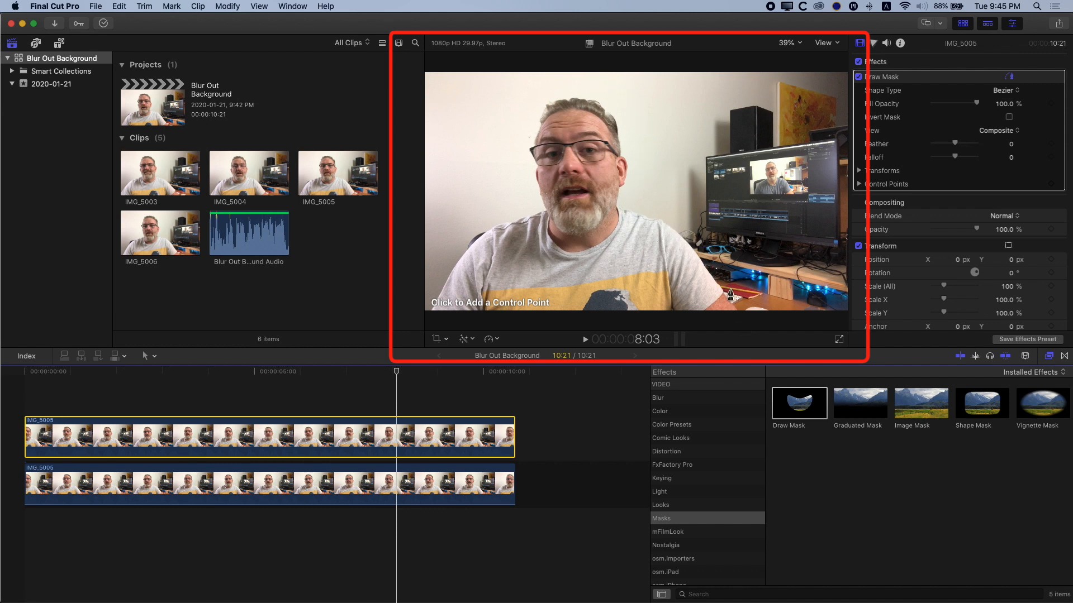
pyautogui.moveTo(663, 232)
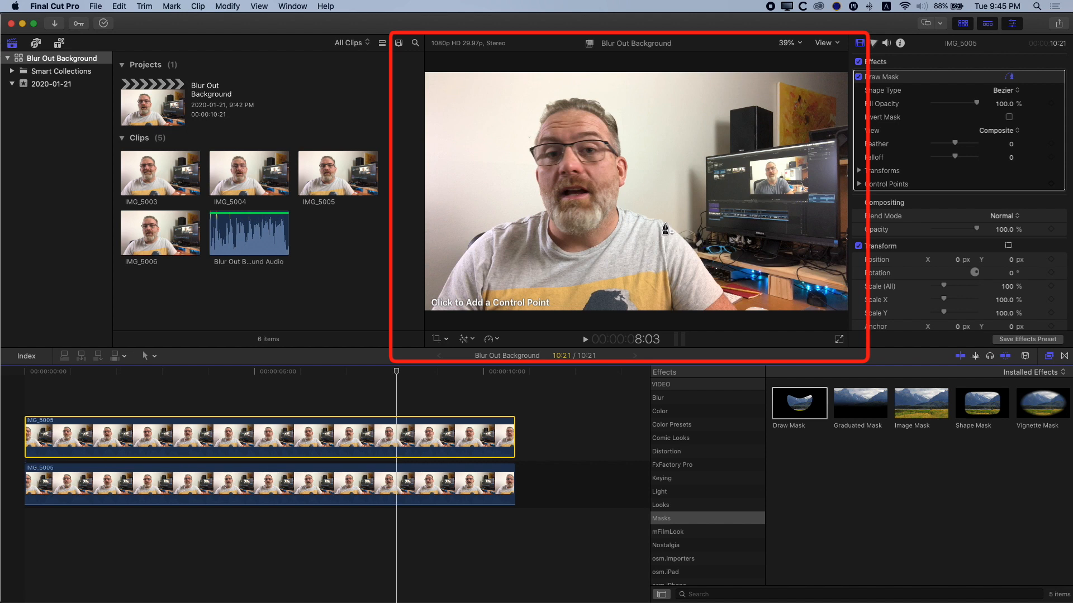
pyautogui.moveTo(745, 263)
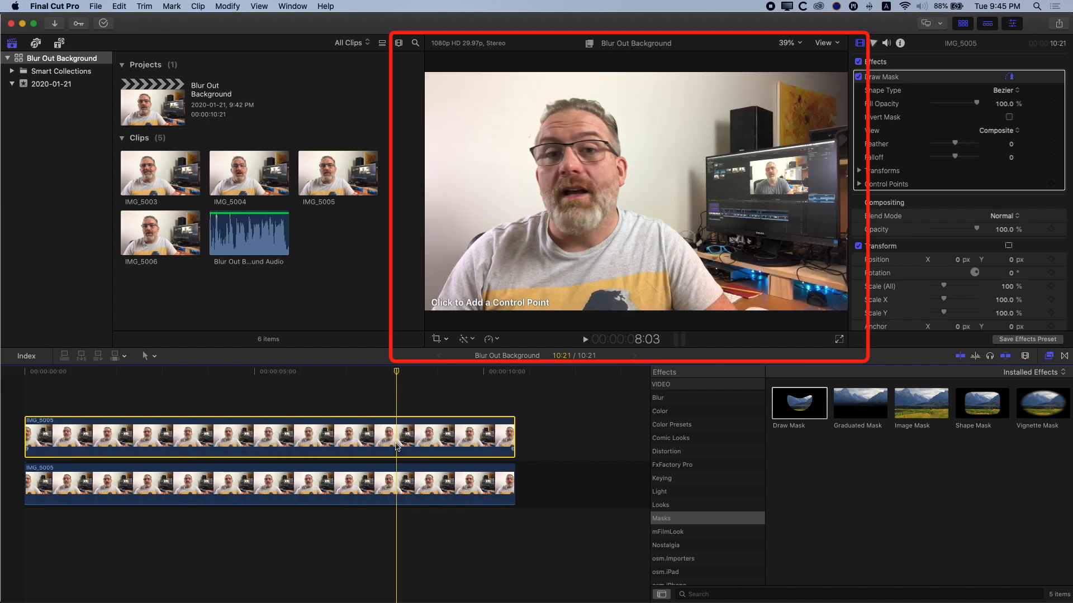
pyautogui.moveTo(731, 109)
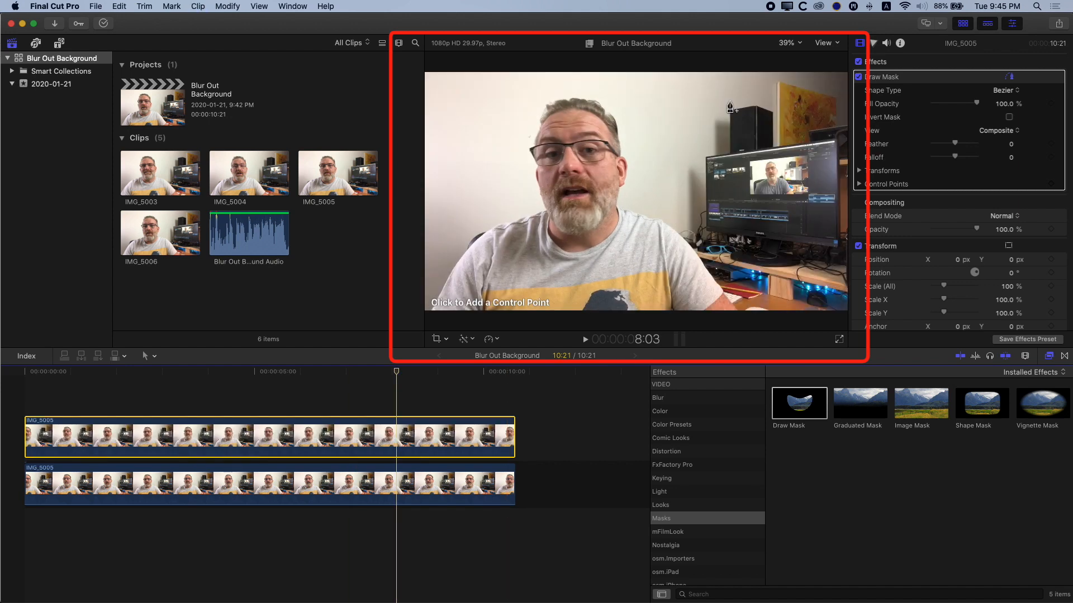
# - At 100% viewer zoom, add a curved mask point along the man's shoulder
pyautogui.click(787, 44)
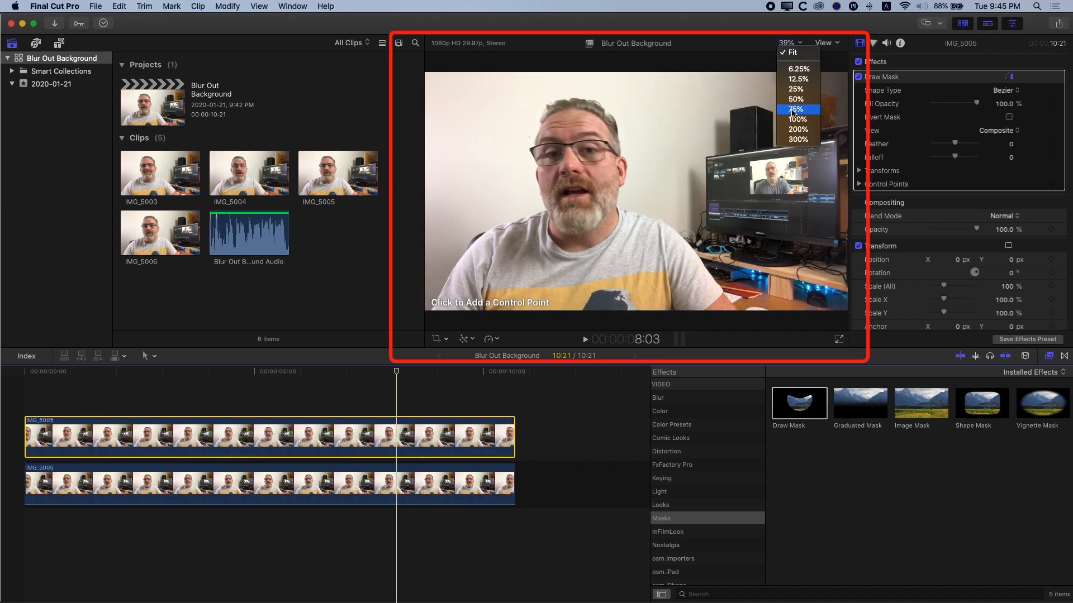
pyautogui.click(797, 120)
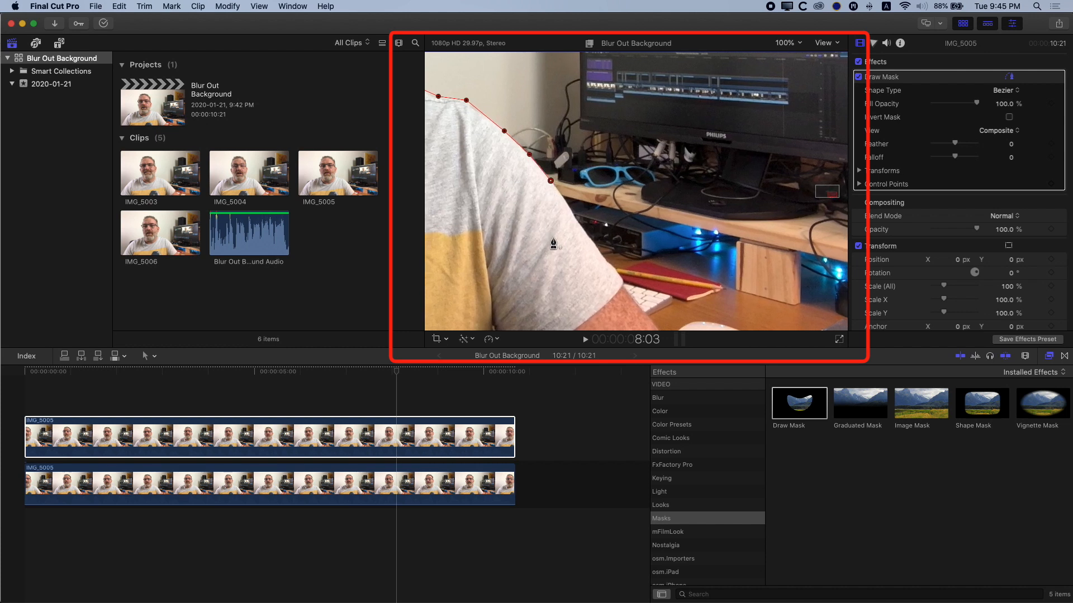
pyautogui.moveTo(550, 181); pyautogui.dragTo(599, 255)
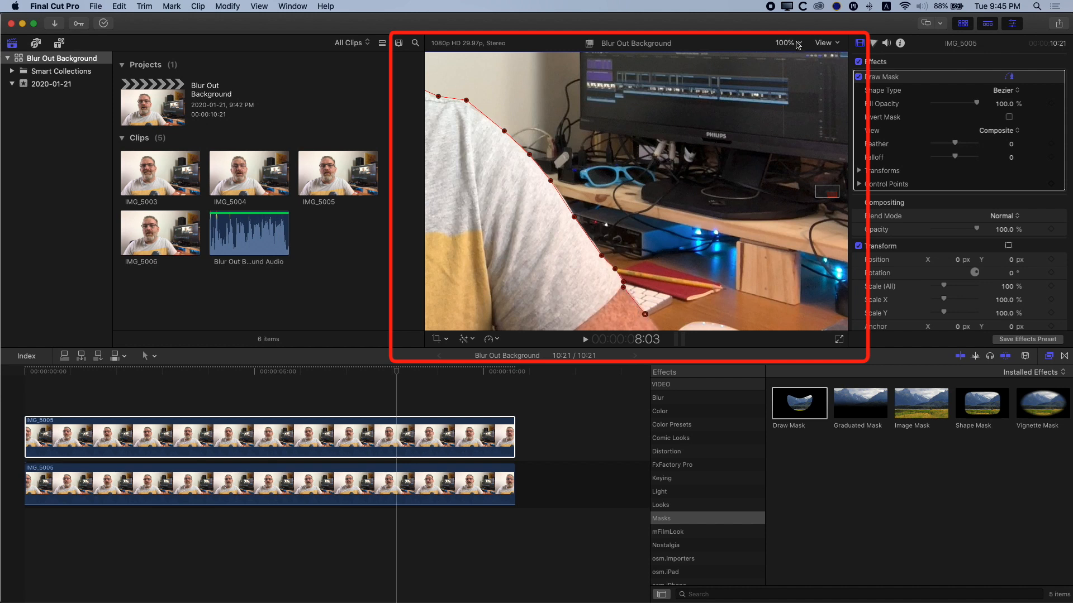
# - At 25% zoom, close the mask shape at its starting point
pyautogui.click(785, 44)
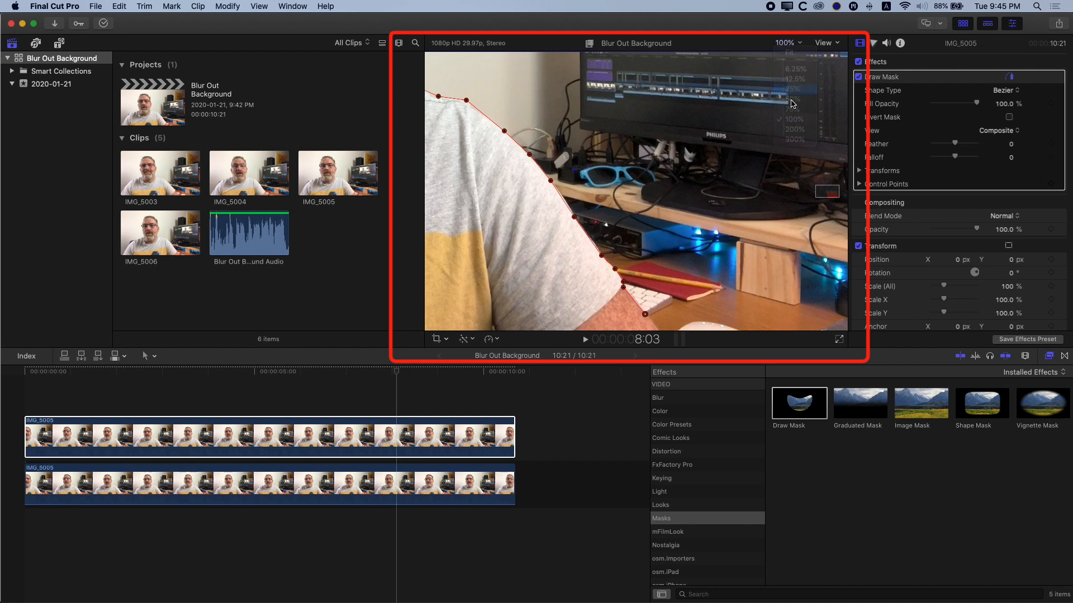
pyautogui.click(792, 89)
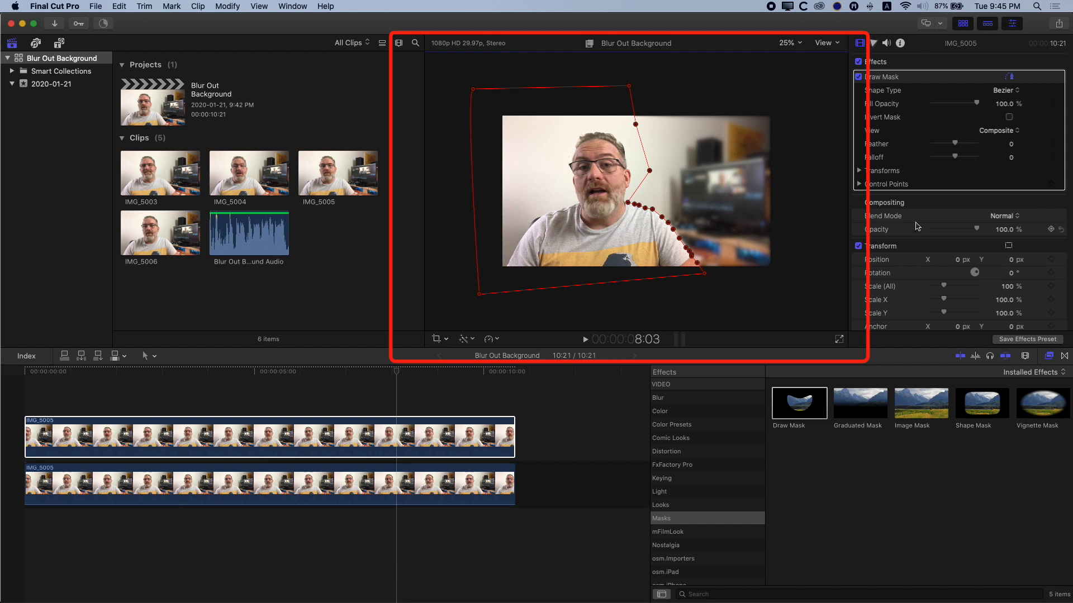
pyautogui.moveTo(692, 267)
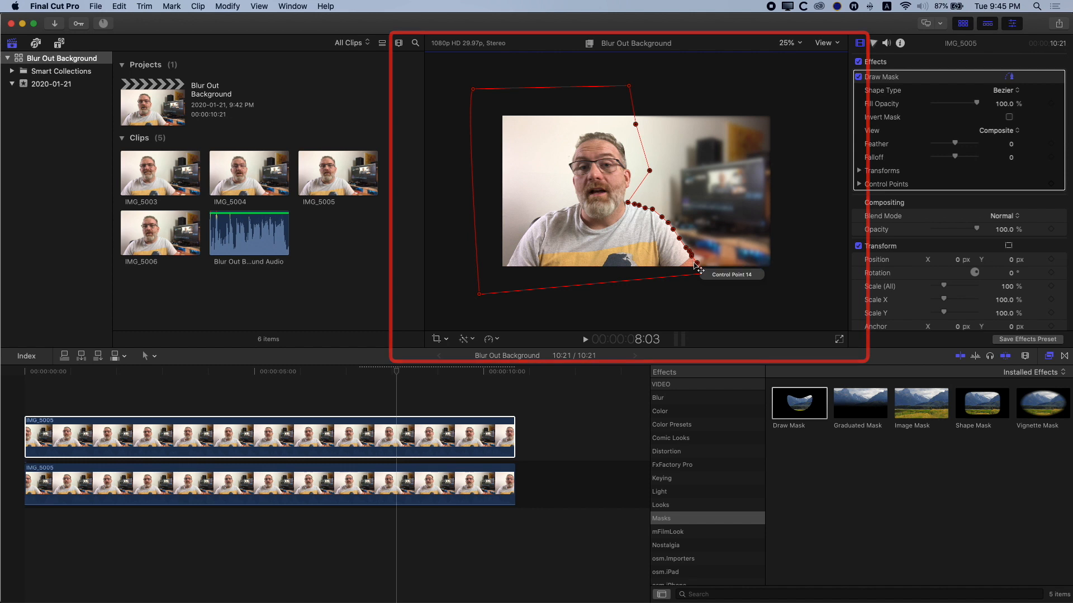
pyautogui.click(882, 202)
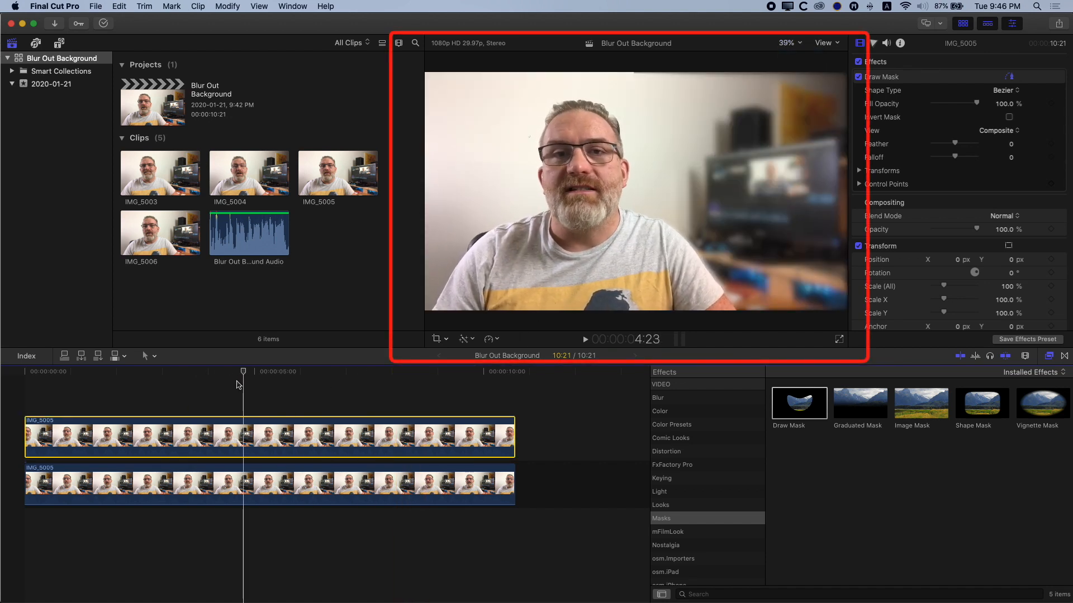
# - Try several Draw Mask feather values and settle on -23, then select the lower clip
pyautogui.click(322, 371)
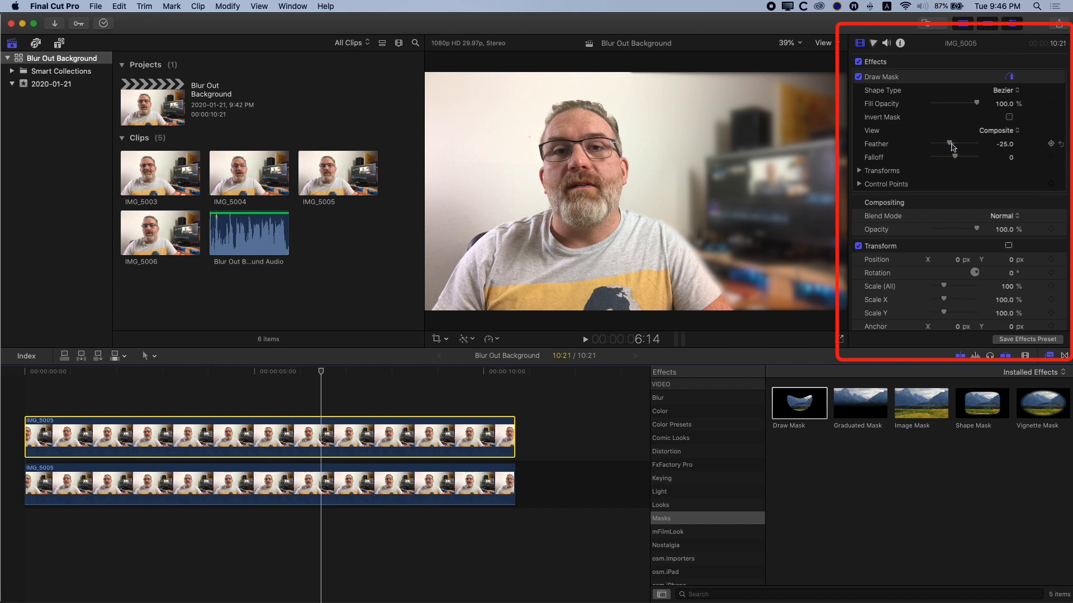
pyautogui.moveTo(950, 144); pyautogui.dragTo(967, 144)
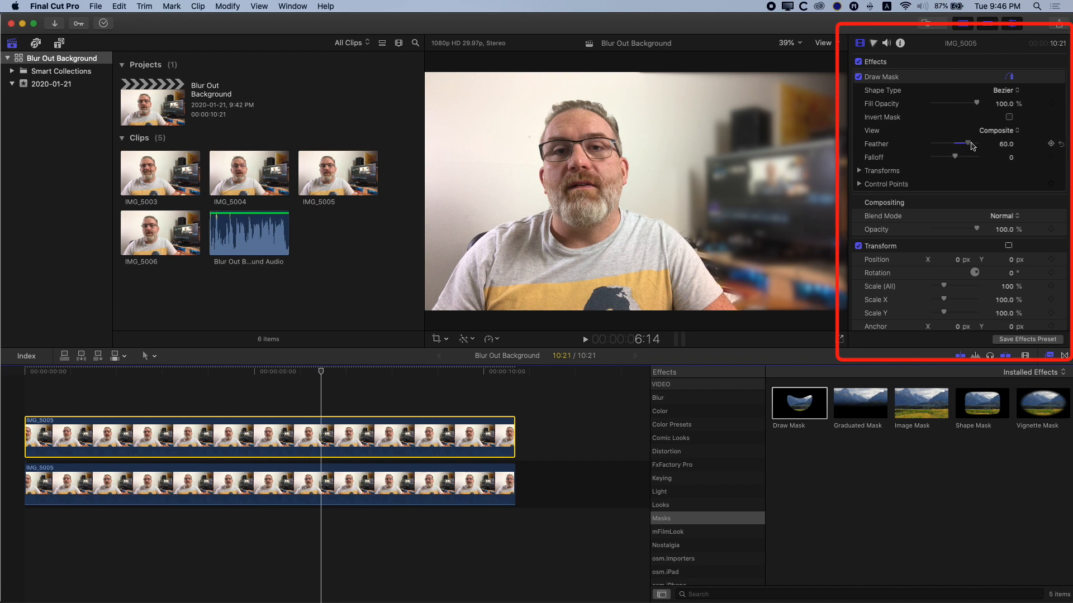
pyautogui.moveTo(968, 145); pyautogui.dragTo(958, 144)
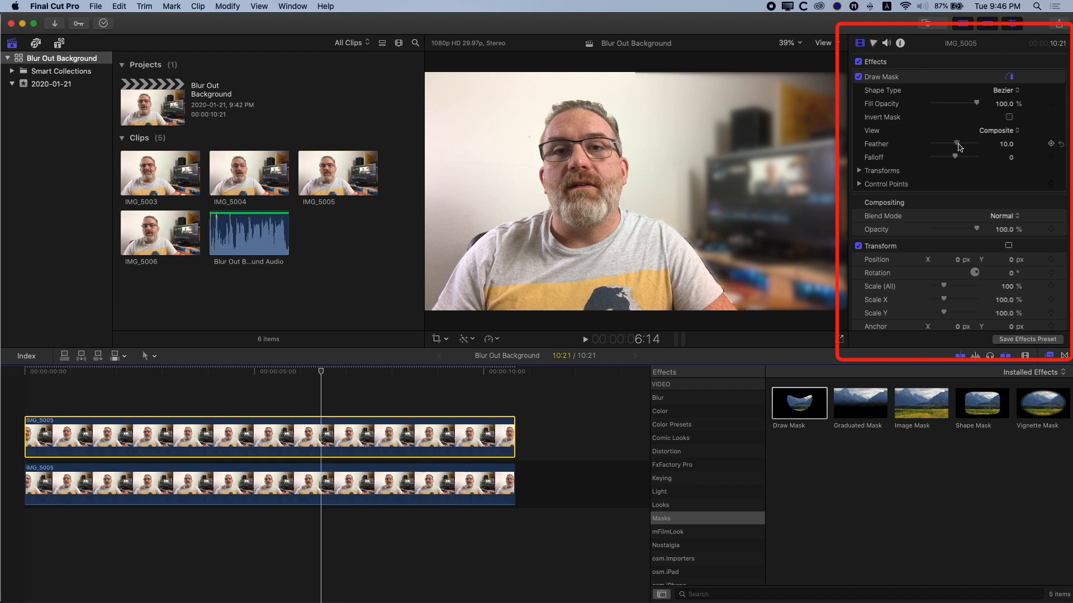
pyautogui.moveTo(957, 144); pyautogui.dragTo(937, 144)
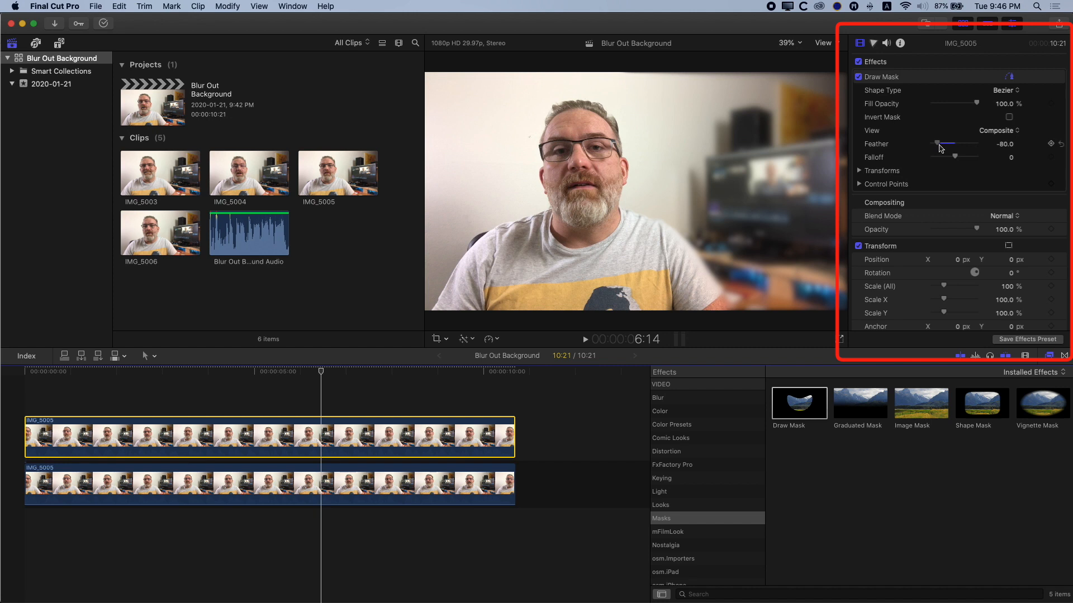
pyautogui.moveTo(939, 144); pyautogui.dragTo(959, 145)
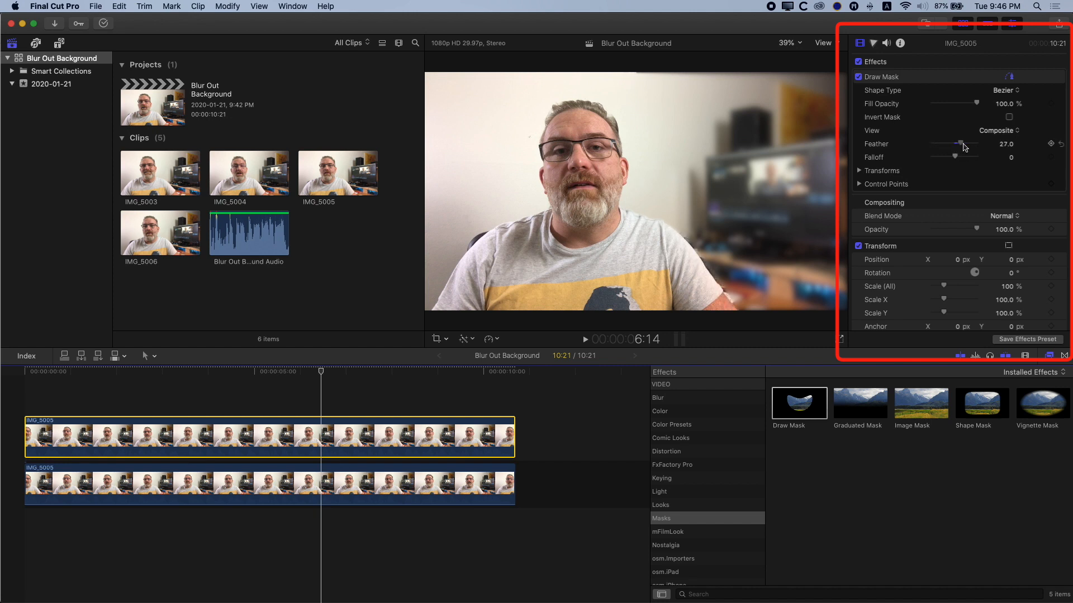
pyautogui.moveTo(943, 144); pyautogui.dragTo(970, 144)
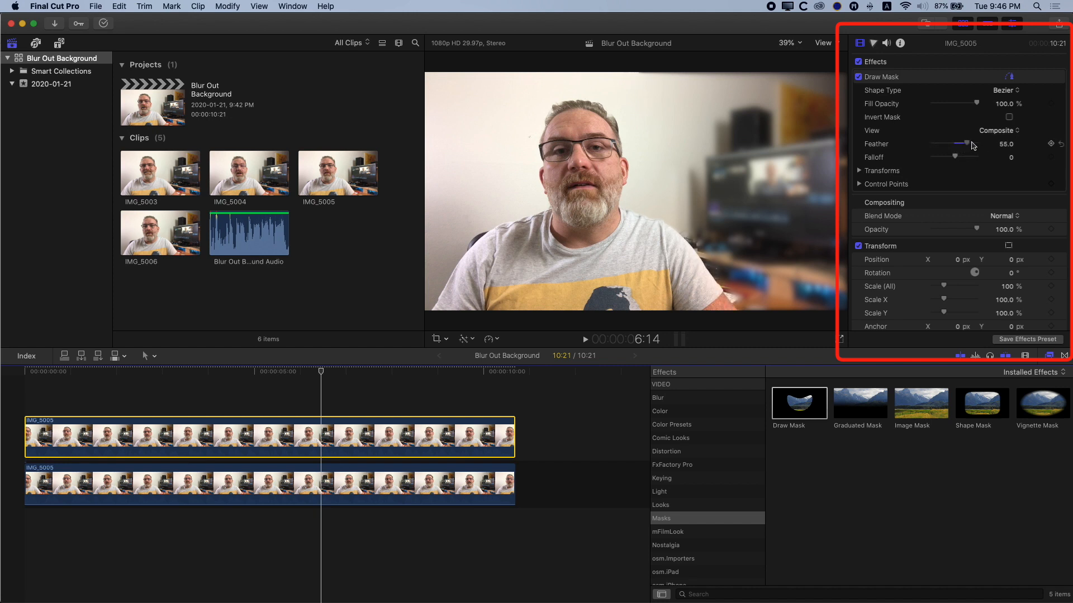
pyautogui.moveTo(970, 144); pyautogui.dragTo(949, 145)
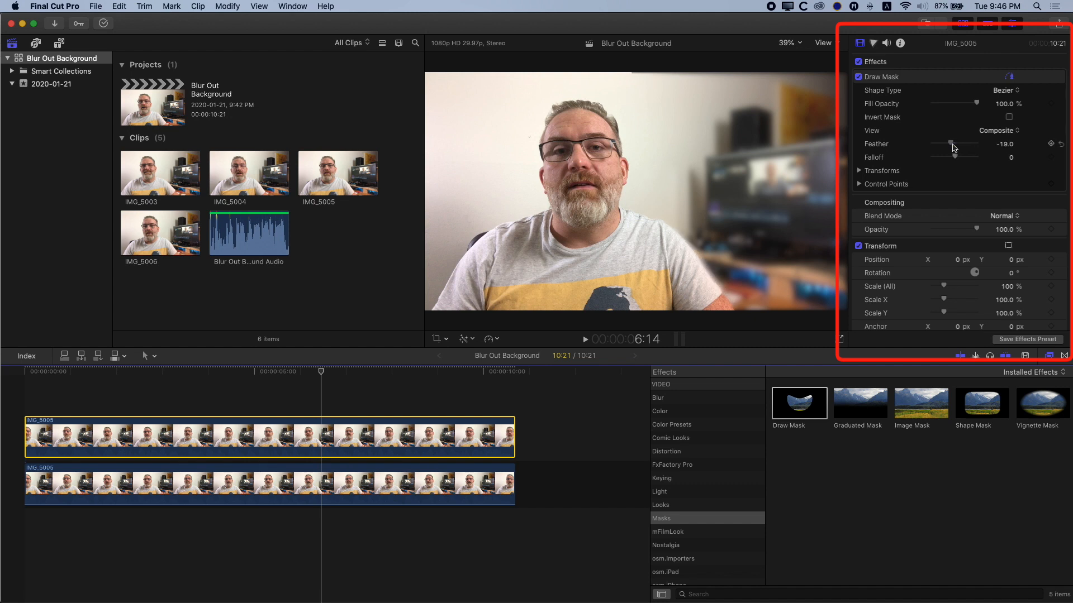
pyautogui.moveTo(953, 149); pyautogui.dragTo(947, 144)
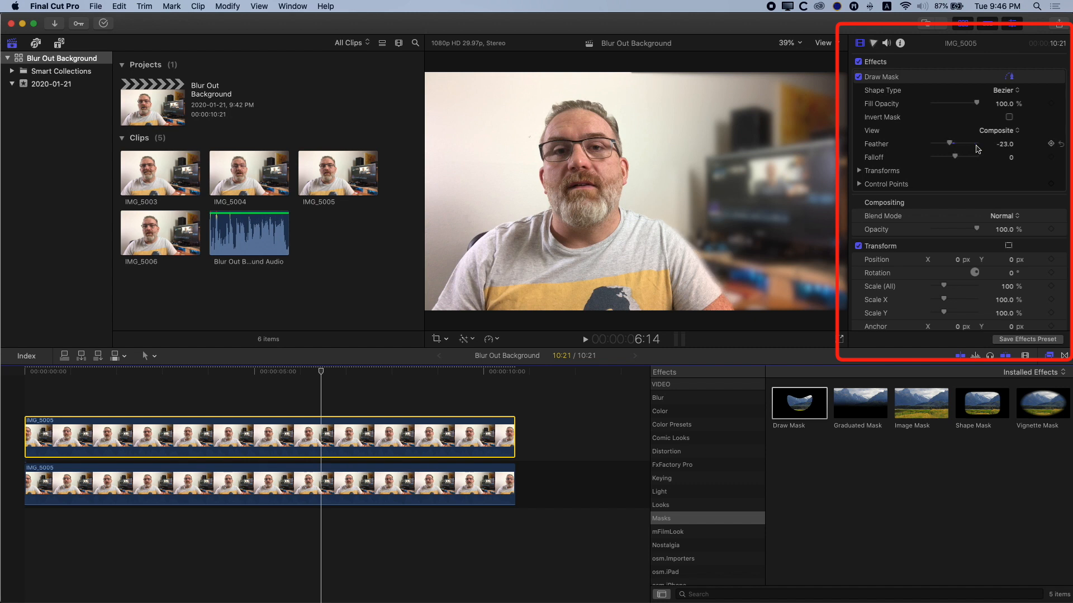
pyautogui.click(394, 383)
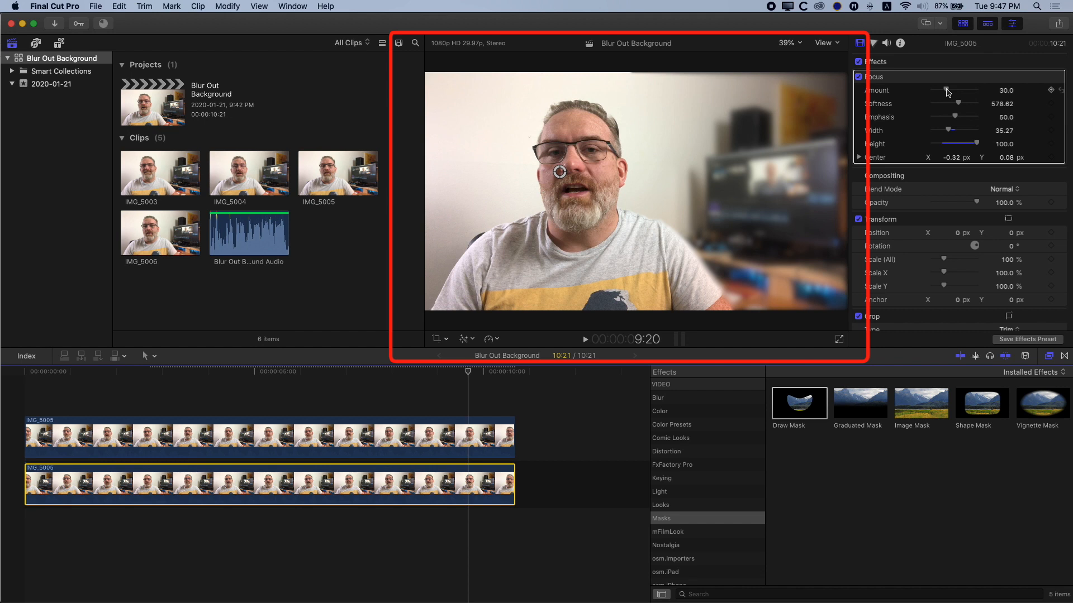
# - Dial the lower IMG_5005 clip's Focus blur Amount down to about 20.69
pyautogui.moveTo(968, 93); pyautogui.dragTo(944, 92)
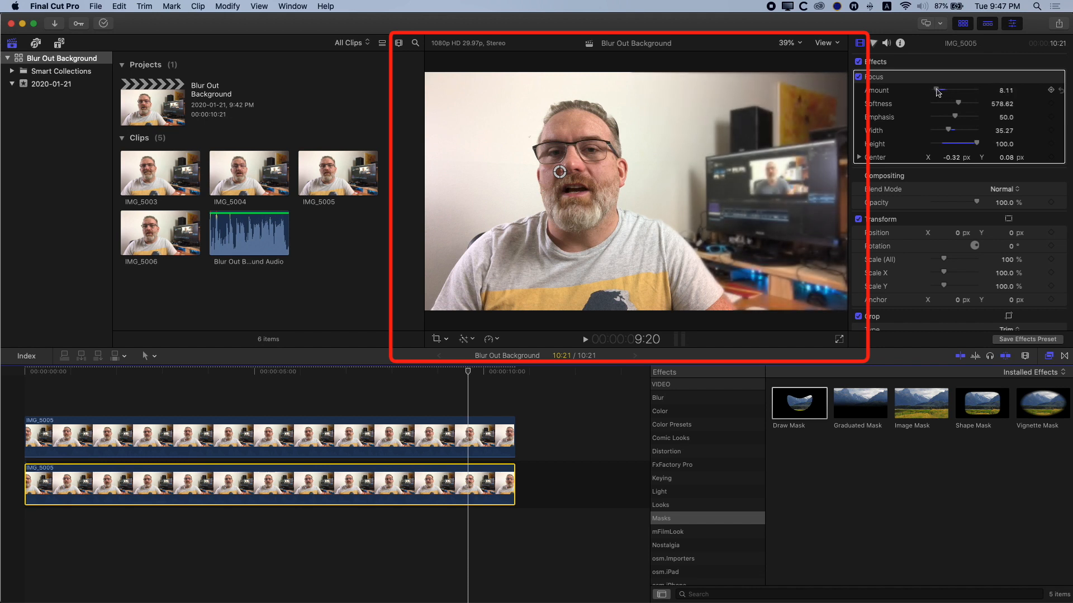
pyautogui.moveTo(961, 91); pyautogui.dragTo(971, 90)
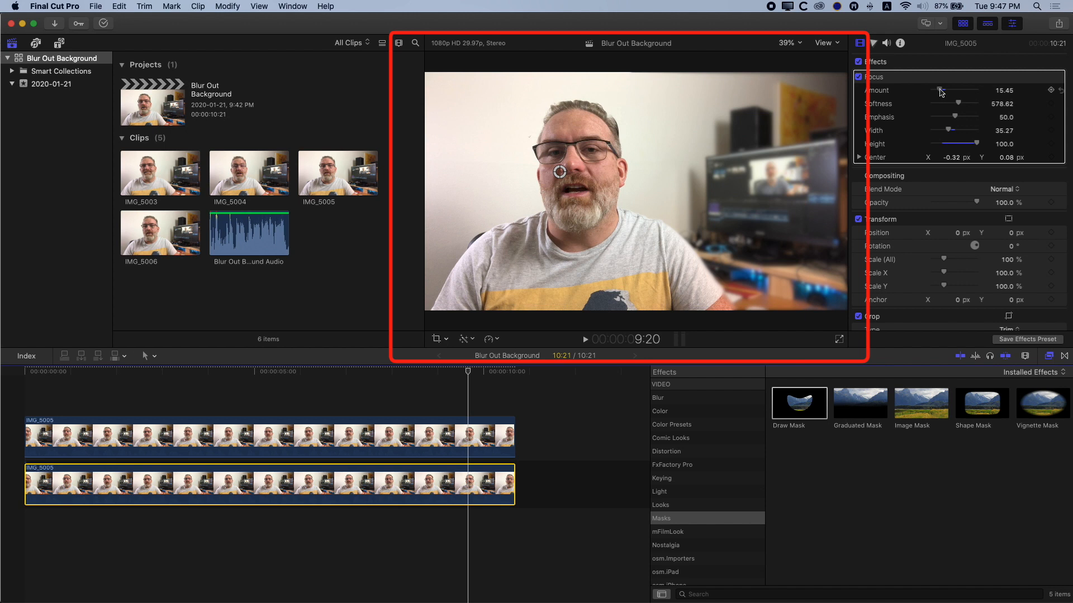
pyautogui.moveTo(937, 91); pyautogui.dragTo(957, 92)
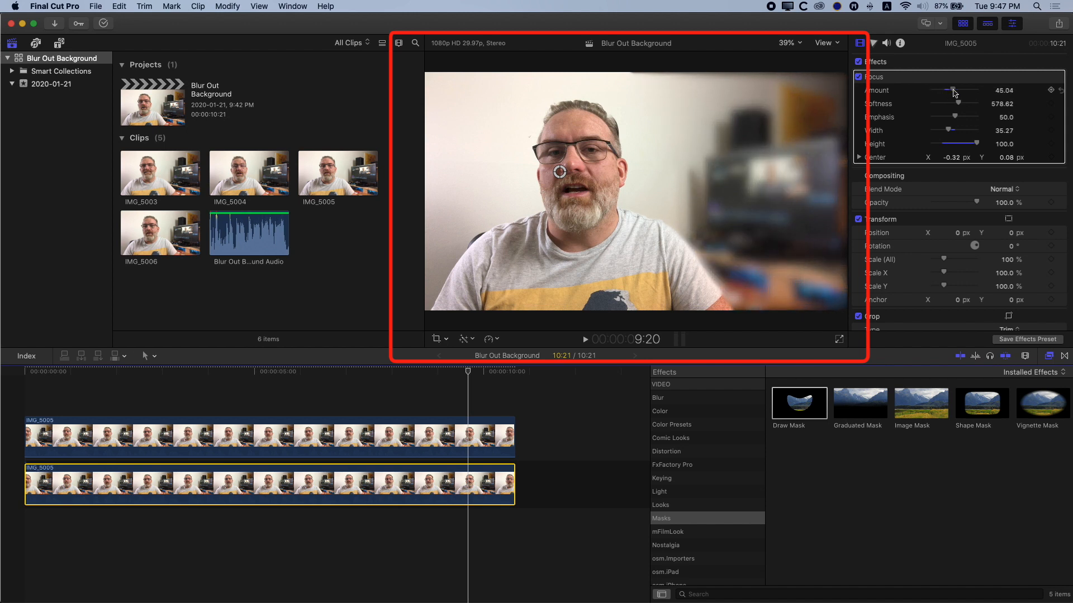
pyautogui.moveTo(950, 89); pyautogui.dragTo(956, 89)
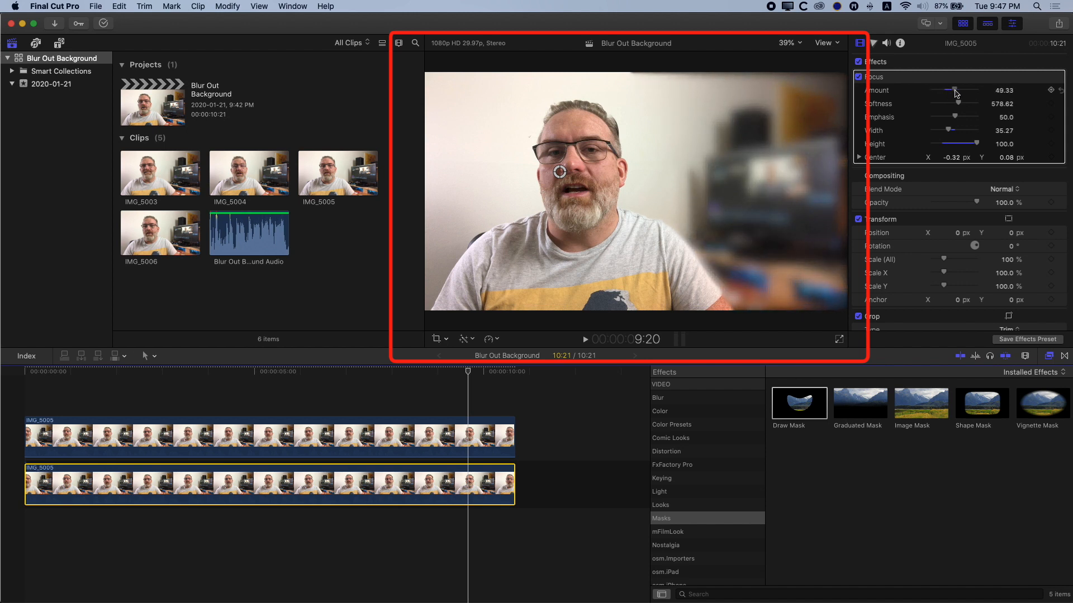
pyautogui.moveTo(956, 91); pyautogui.dragTo(941, 91)
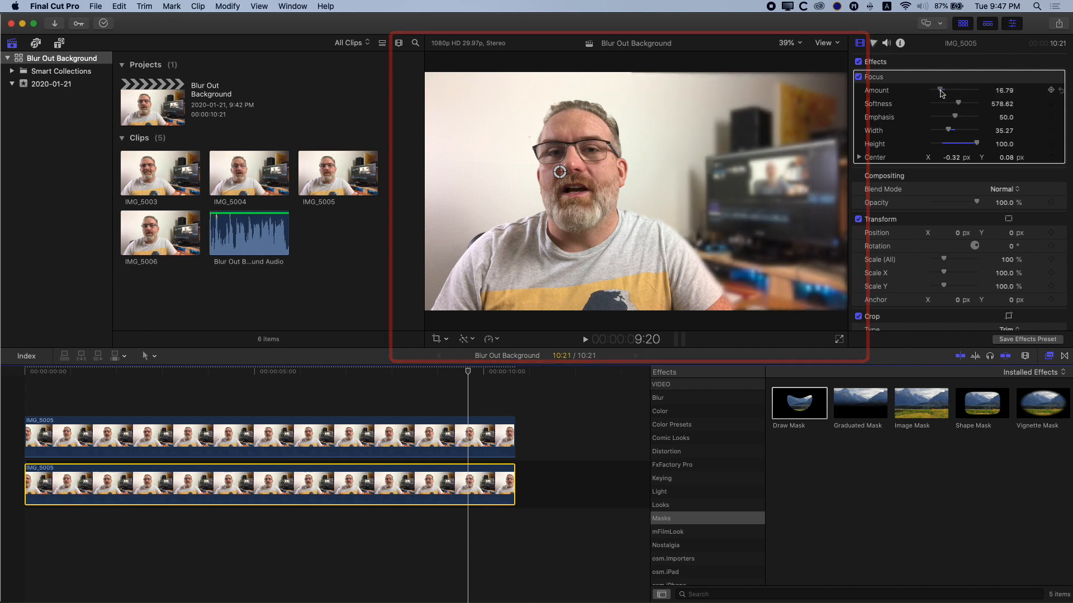
pyautogui.moveTo(941, 89); pyautogui.dragTo(942, 90)
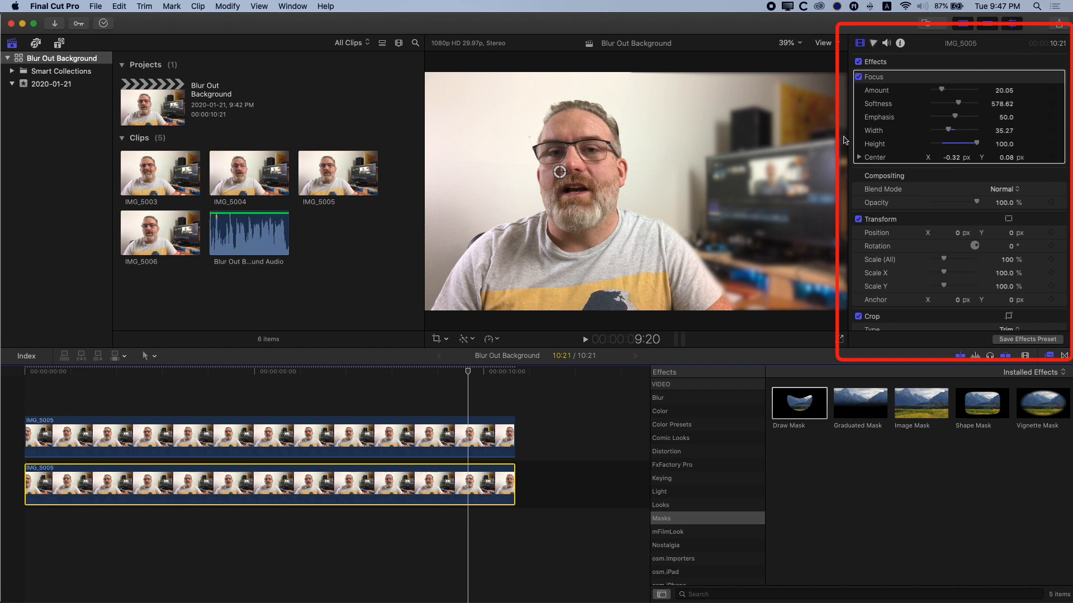
pyautogui.moveTo(957, 89); pyautogui.dragTo(941, 89)
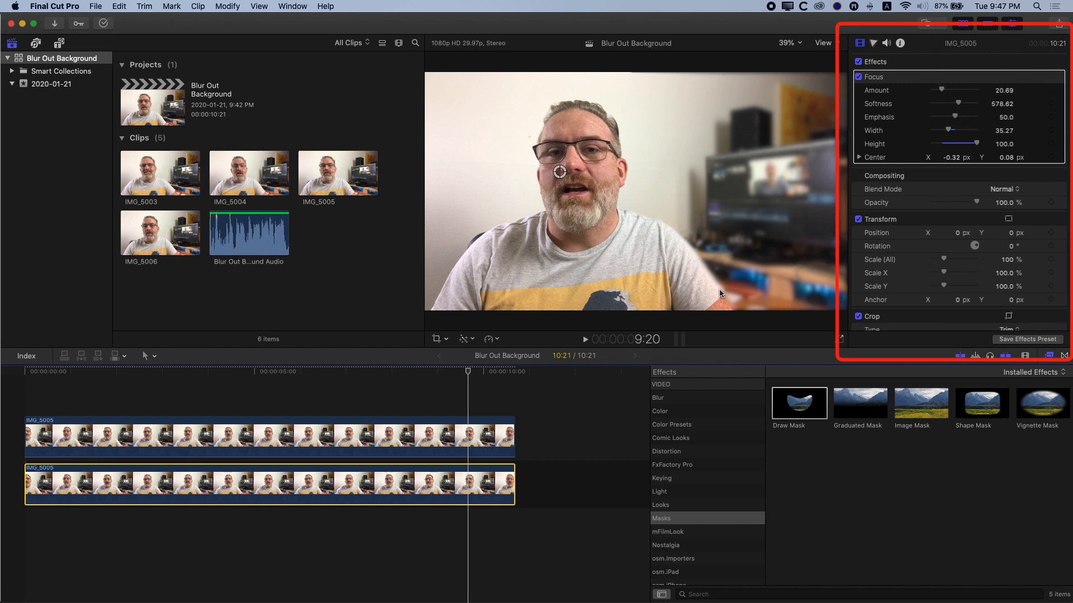
pyautogui.click(89, 376)
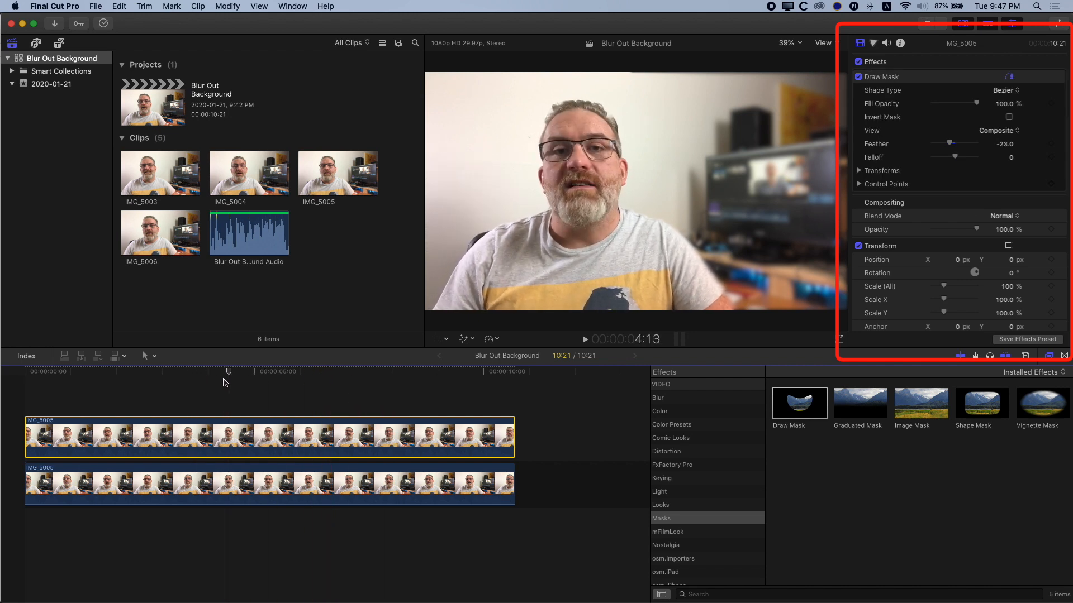
# - Place the Ripple Tools Adjustment Layer title above both IMG_5005 clips
pyautogui.click(72, 371)
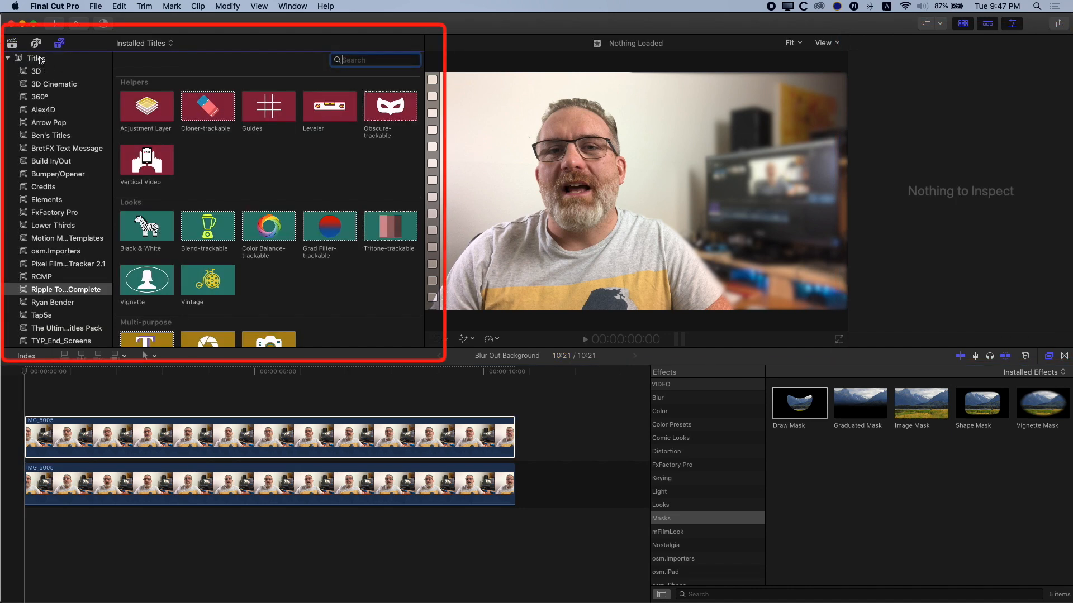
pyautogui.moveTo(113, 276)
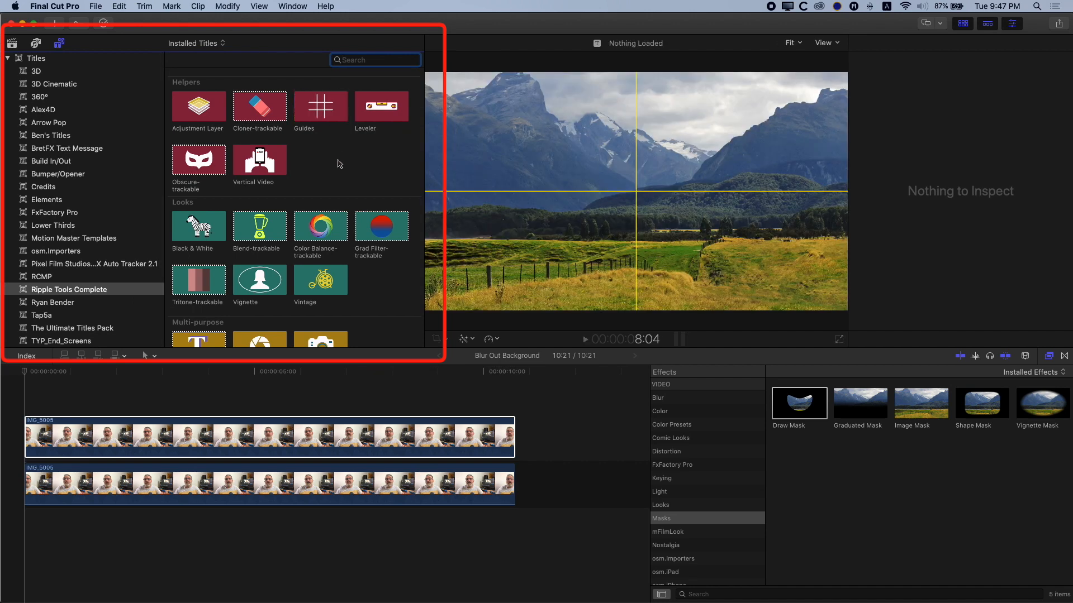
pyautogui.click(199, 106)
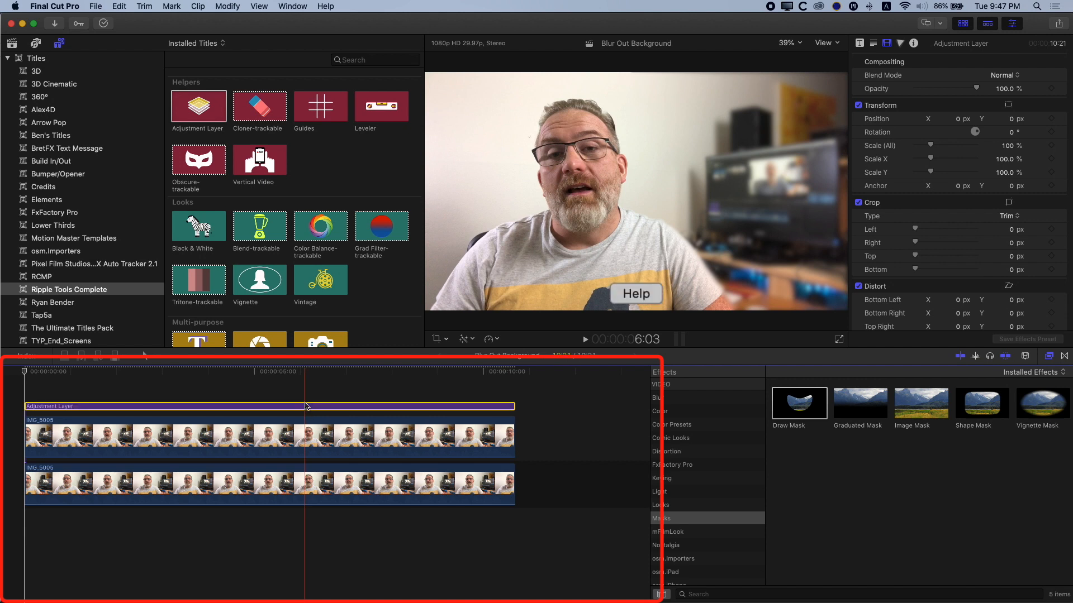
pyautogui.moveTo(306, 370)
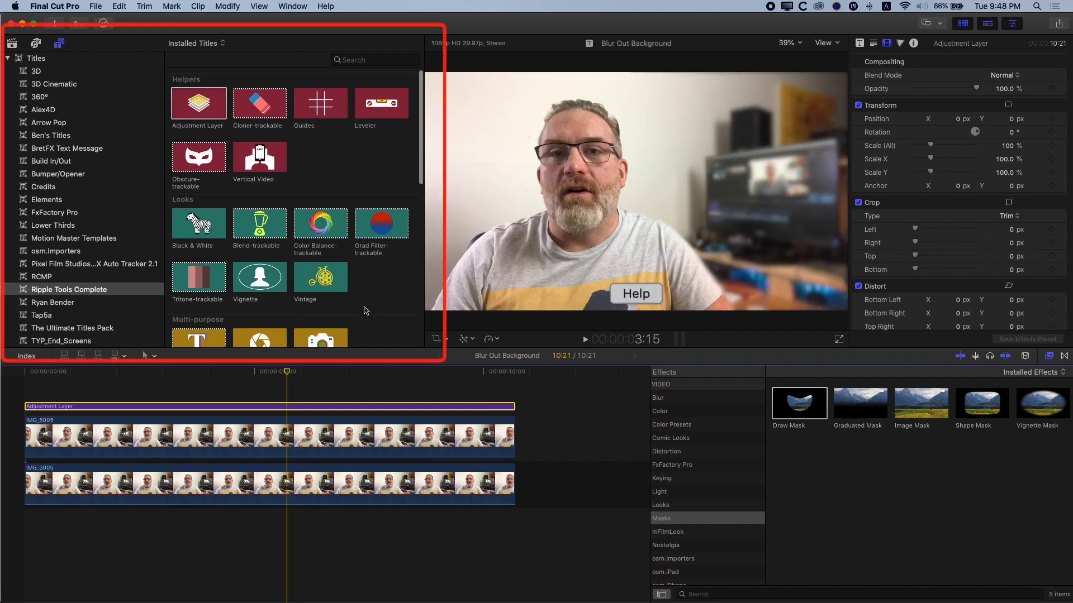
pyautogui.scroll(-3)
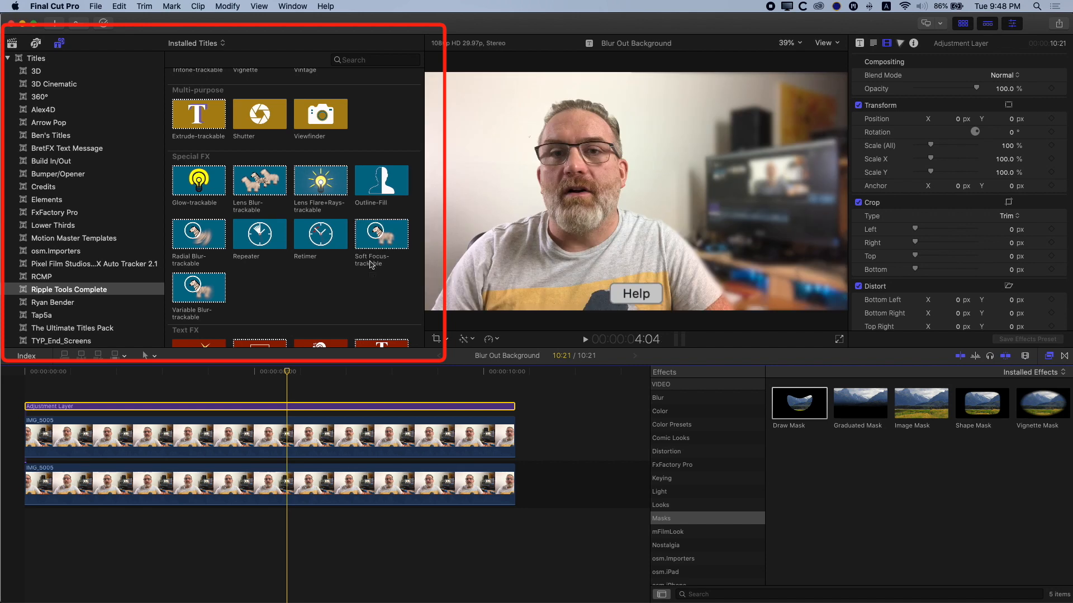
pyautogui.moveTo(361, 267)
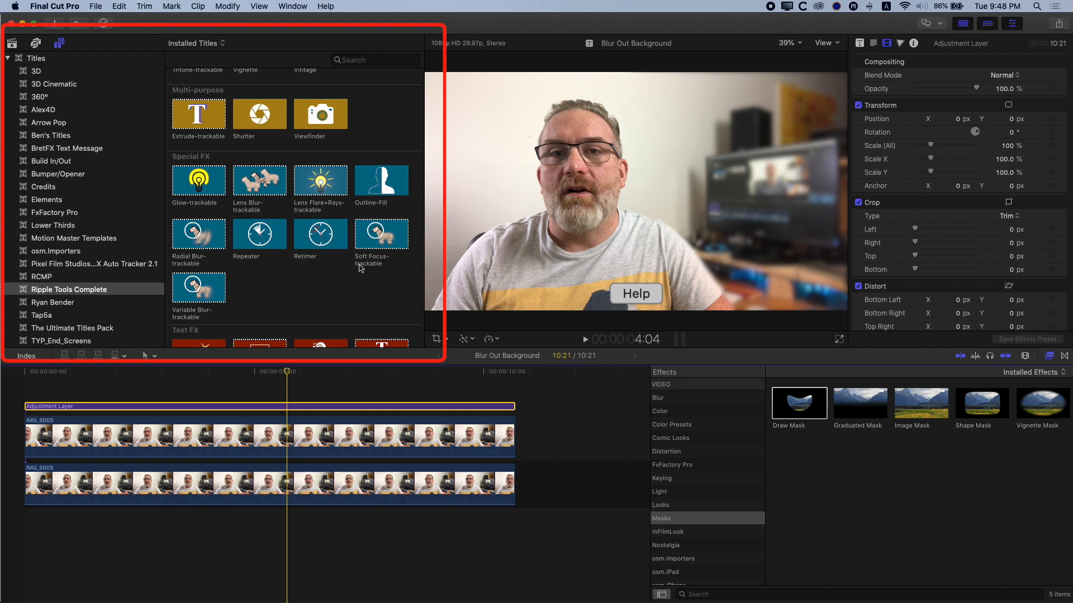
pyautogui.click(381, 232)
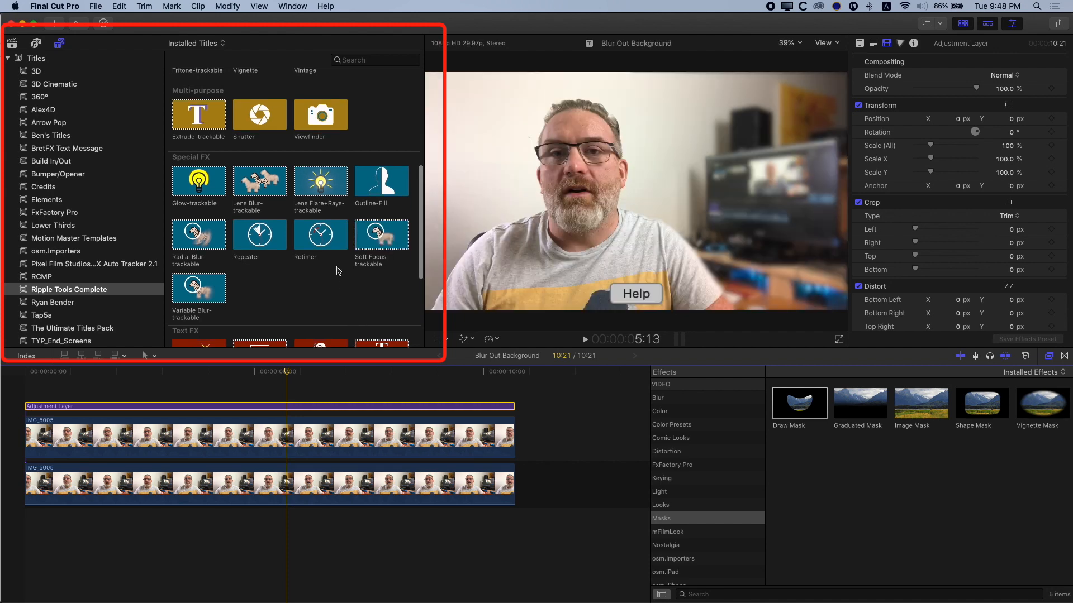
pyautogui.scroll(3)
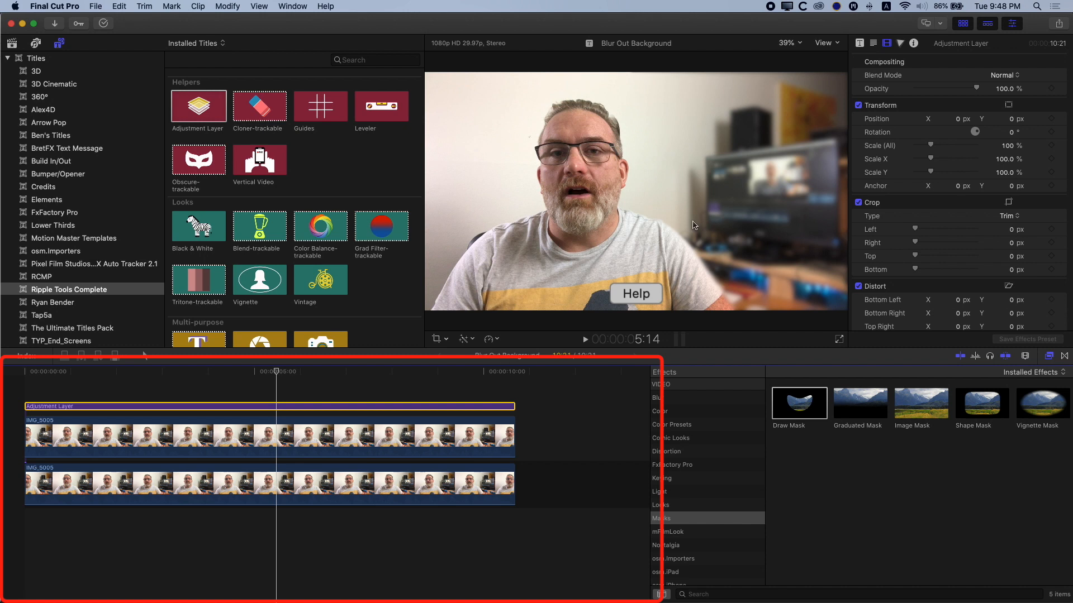
pyautogui.moveTo(682, 220)
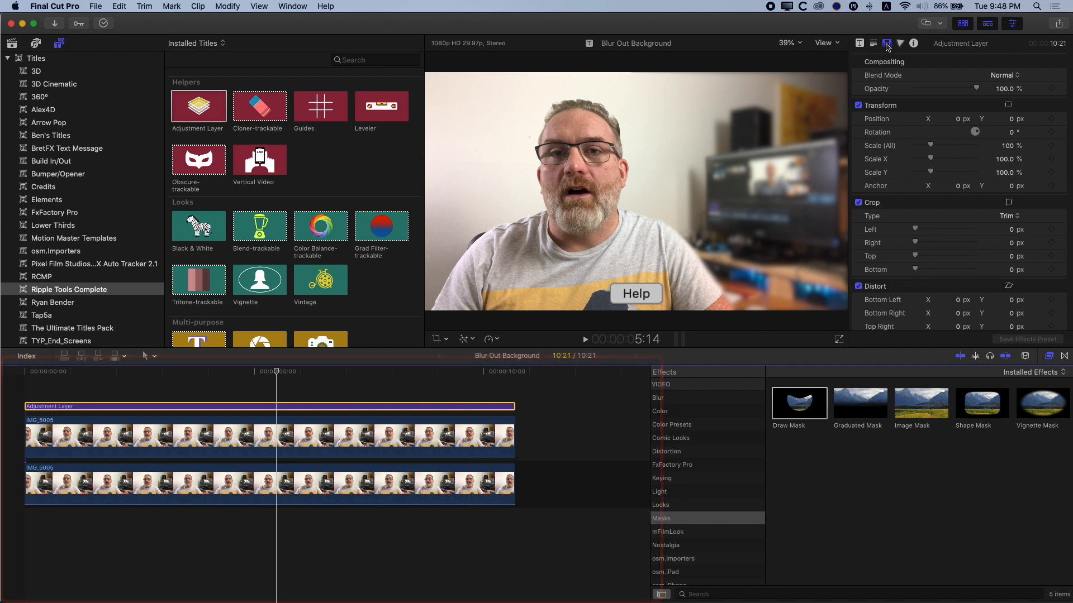
# - Show the Adjustment Layer's Color Inspector and hide the Browser to enlarge the viewer
pyautogui.click(901, 44)
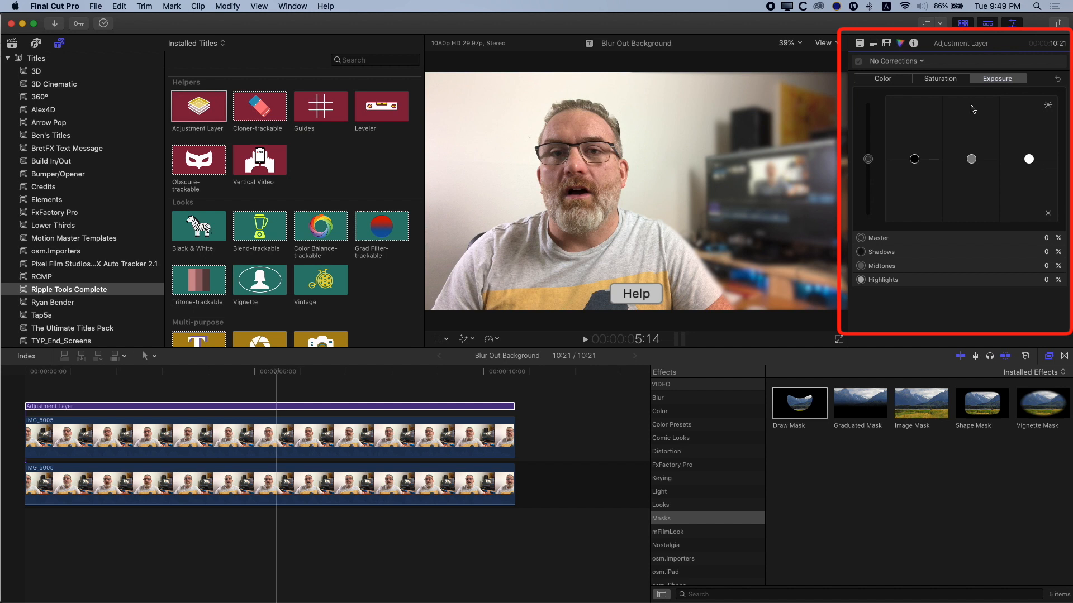
pyautogui.moveTo(799, 198)
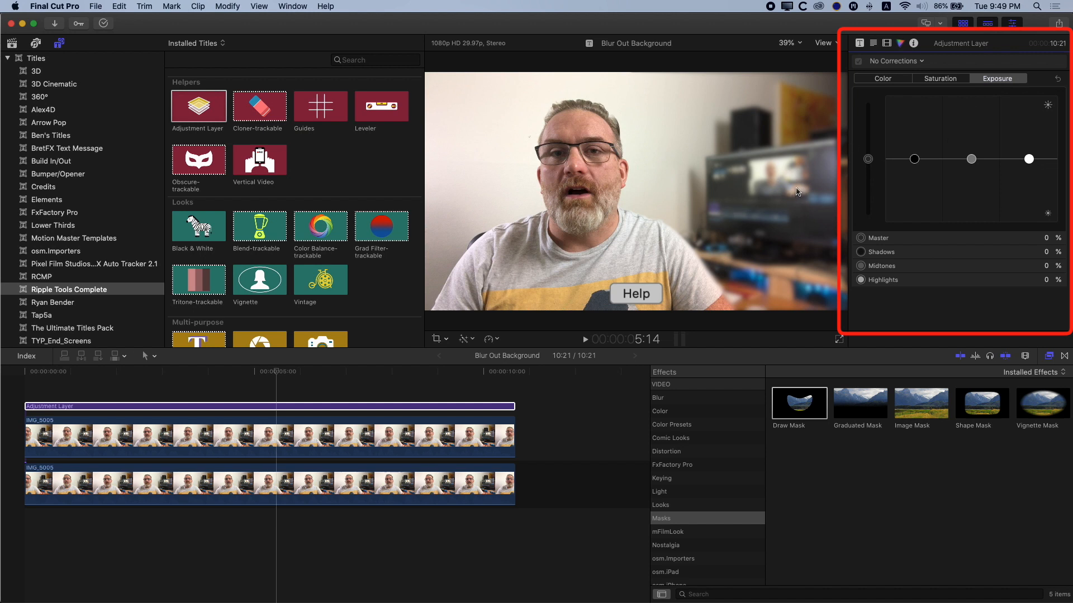
pyautogui.click(963, 23)
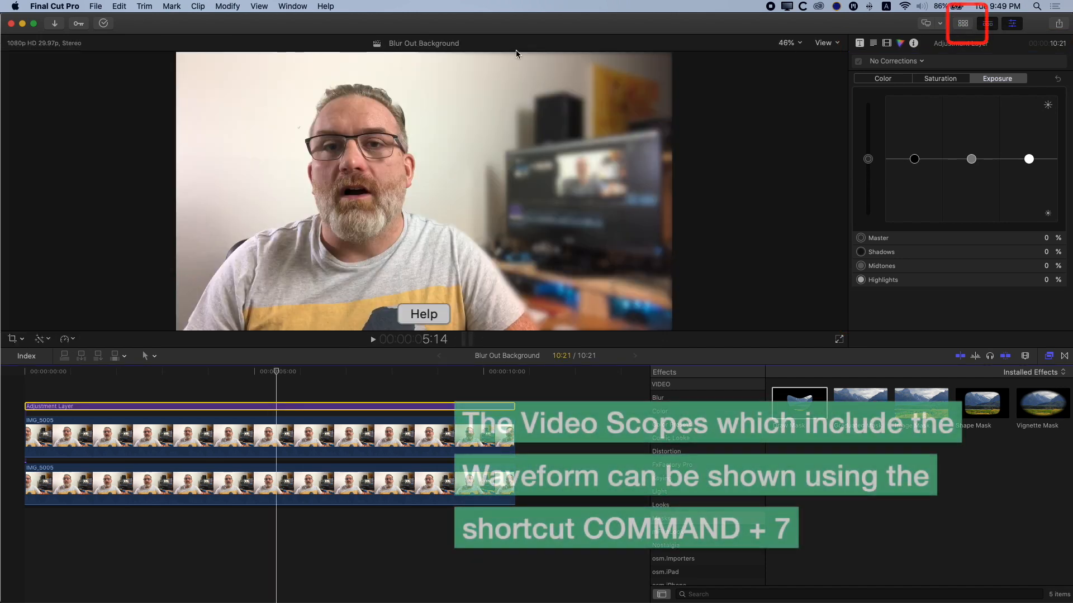
# - Show Video Scopes with the luma waveform (Command-7) and confirm it in the viewer's View menu
pyautogui.press('cmd+7')
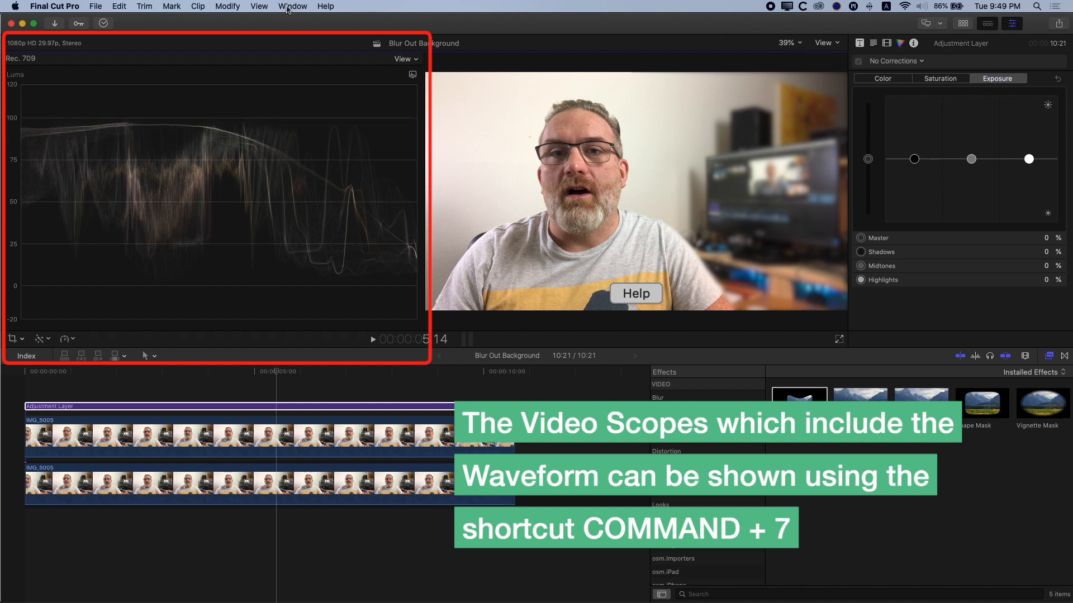
pyautogui.click(824, 43)
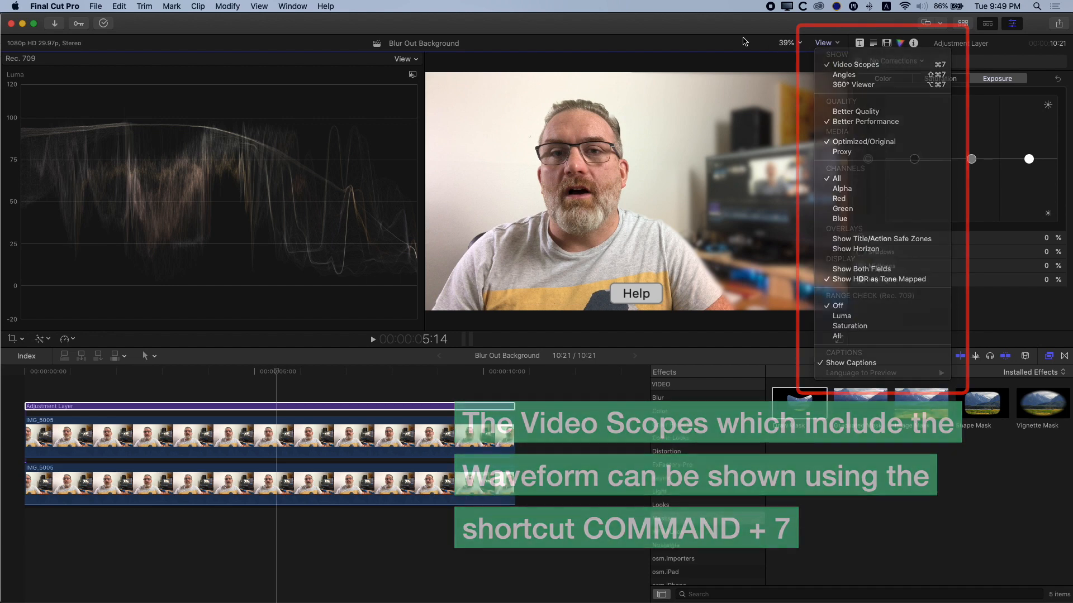
pyautogui.click(825, 44)
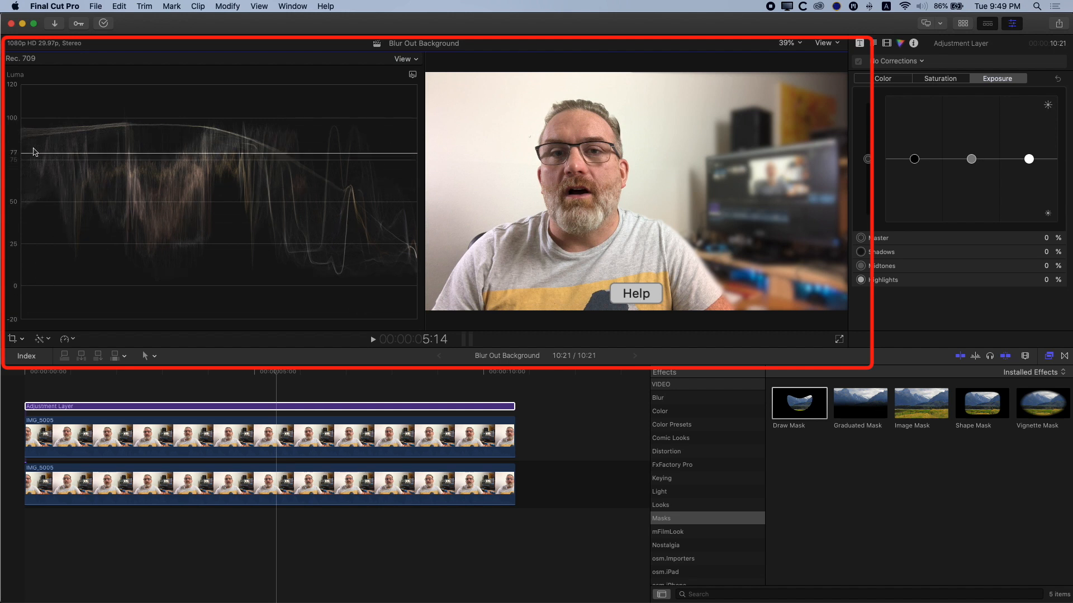
pyautogui.moveTo(488, 100)
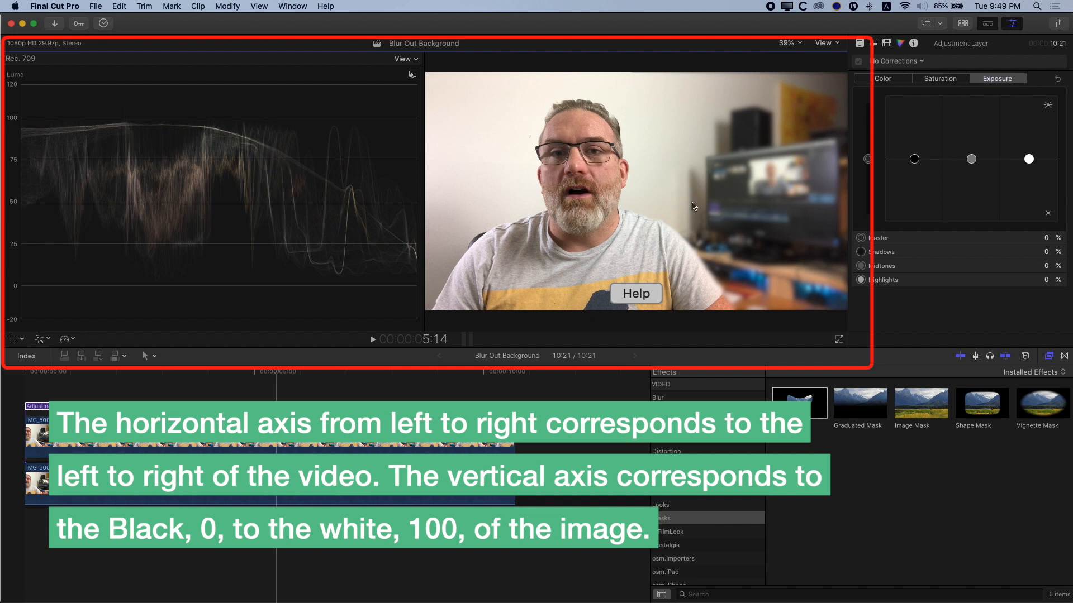
pyautogui.moveTo(751, 202)
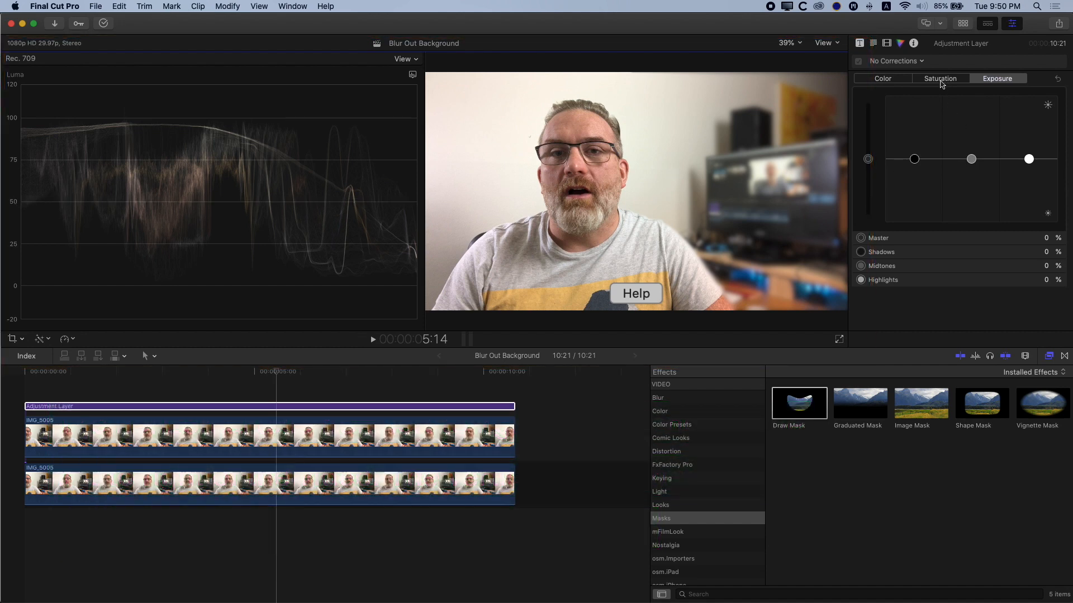
# - Add a Color Board exposure correction with an oval shape mask over the face
pyautogui.click(893, 61)
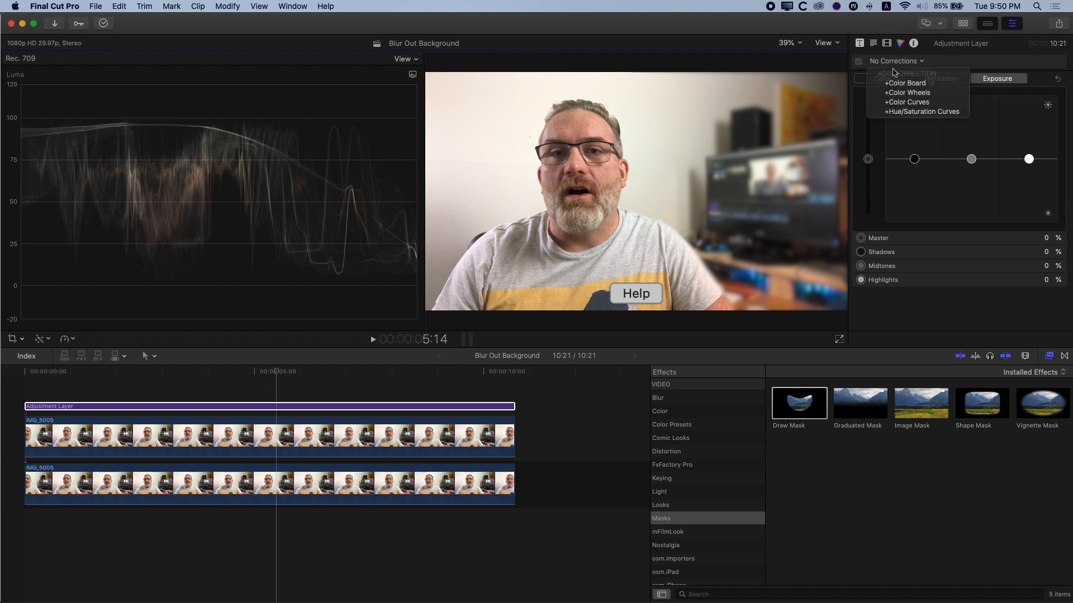
pyautogui.click(905, 82)
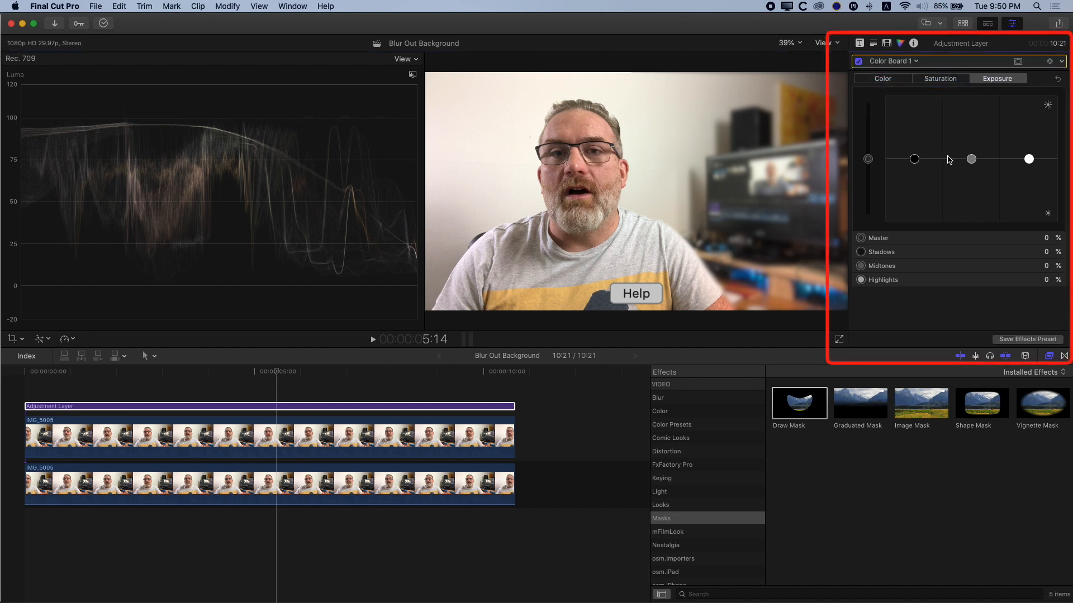
pyautogui.click(1052, 61)
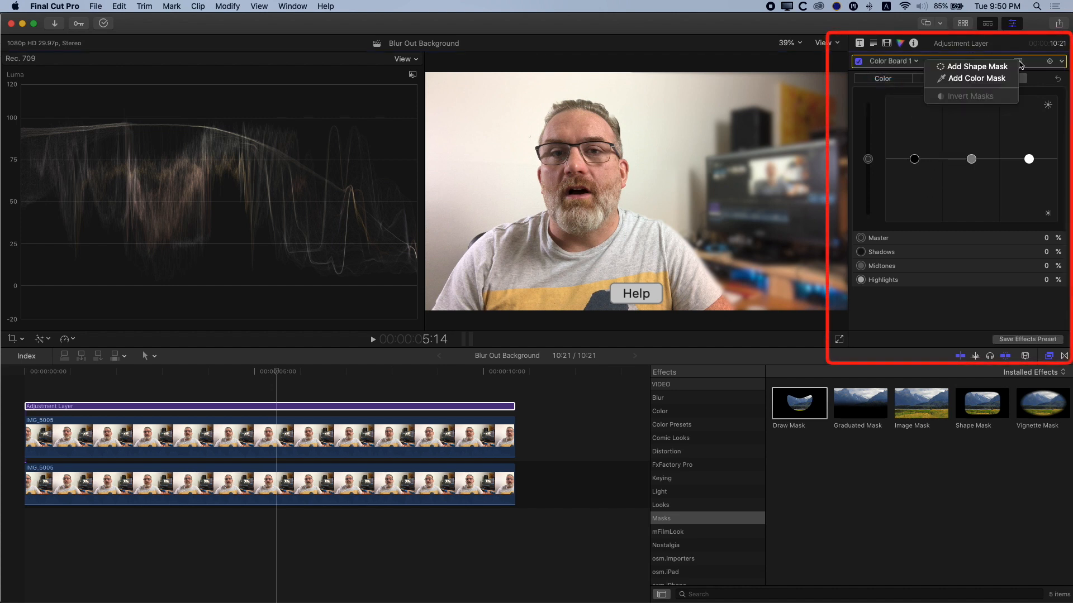
pyautogui.moveTo(985, 68)
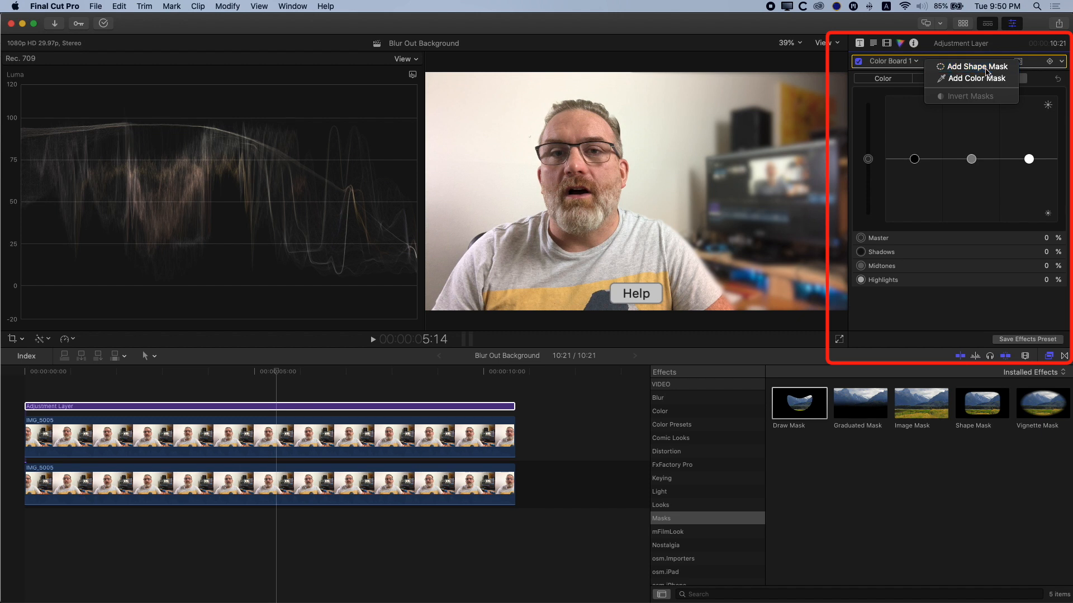
pyautogui.click(977, 66)
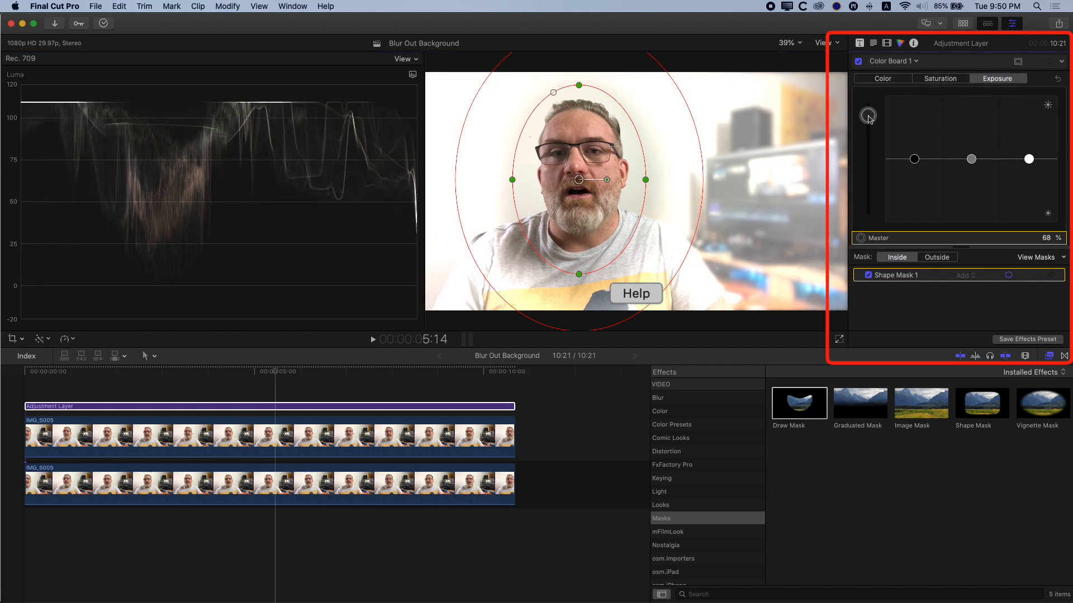
# - Round the mask into a circle around the face and settle Master exposure at -11%
pyautogui.moveTo(867, 114); pyautogui.dragTo(867, 186)
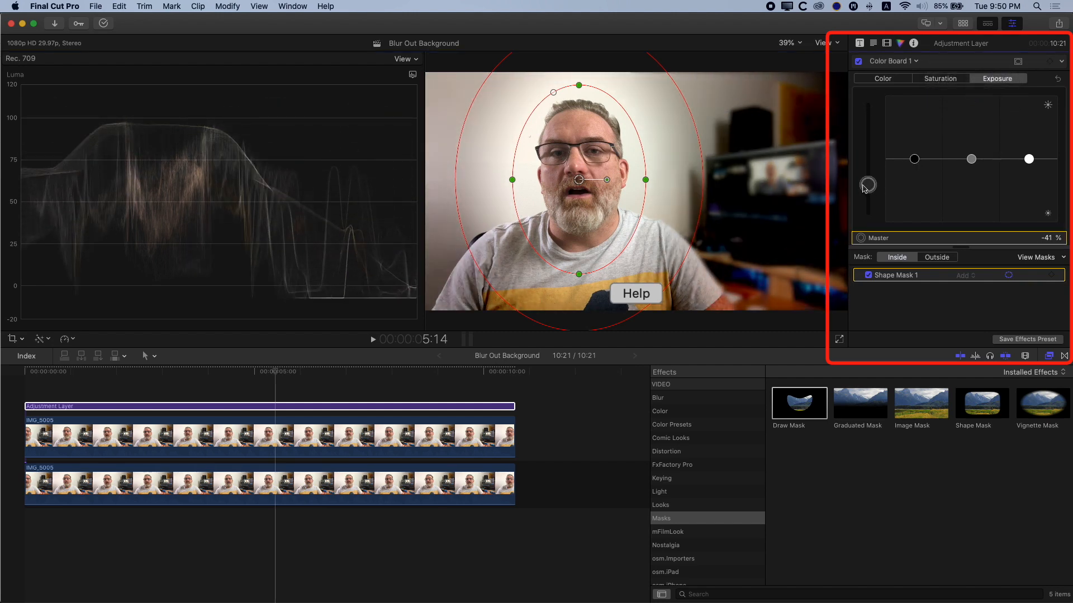
pyautogui.moveTo(867, 187); pyautogui.dragTo(867, 171)
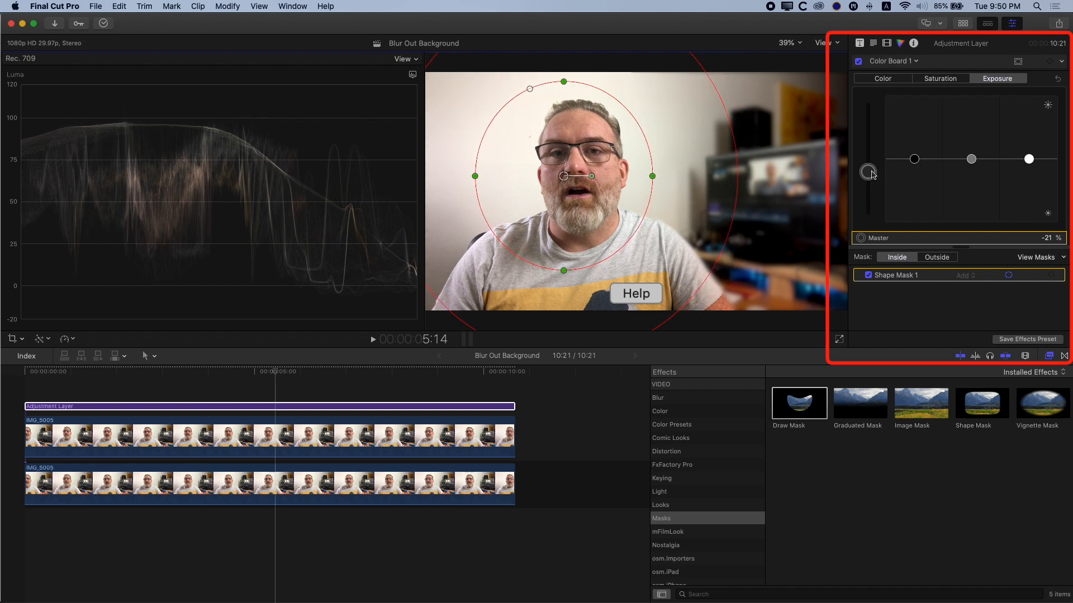
pyautogui.moveTo(867, 172); pyautogui.dragTo(867, 184)
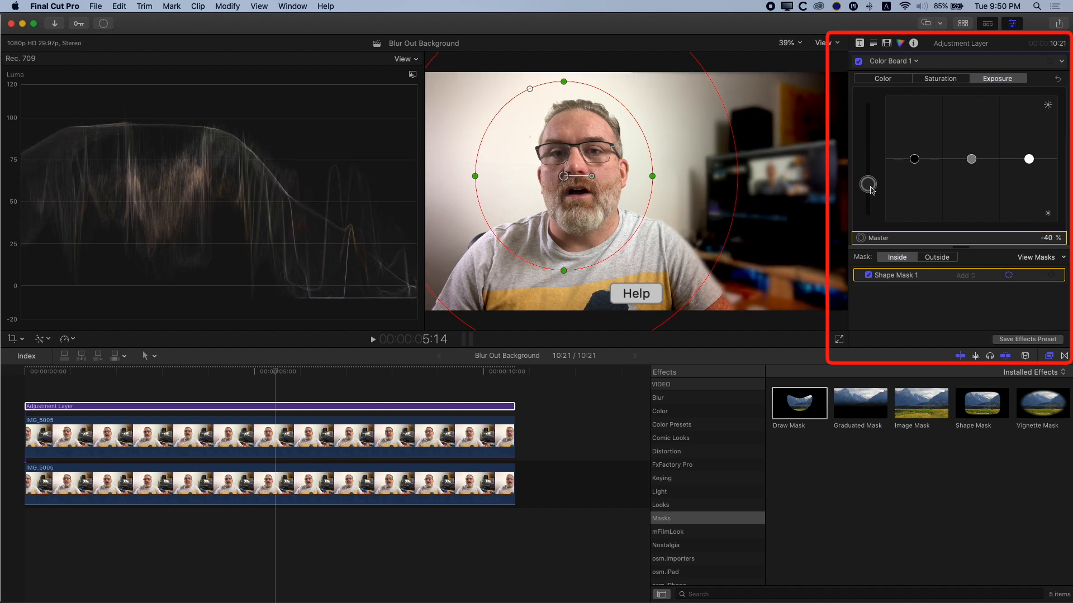
pyautogui.moveTo(867, 182); pyautogui.dragTo(867, 196)
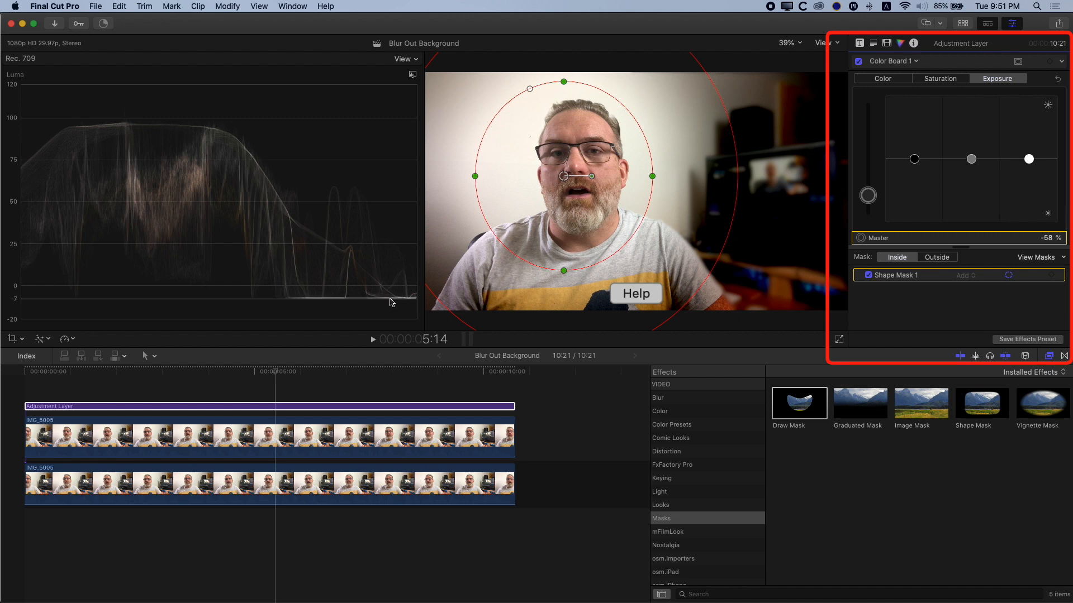
pyautogui.moveTo(860, 198)
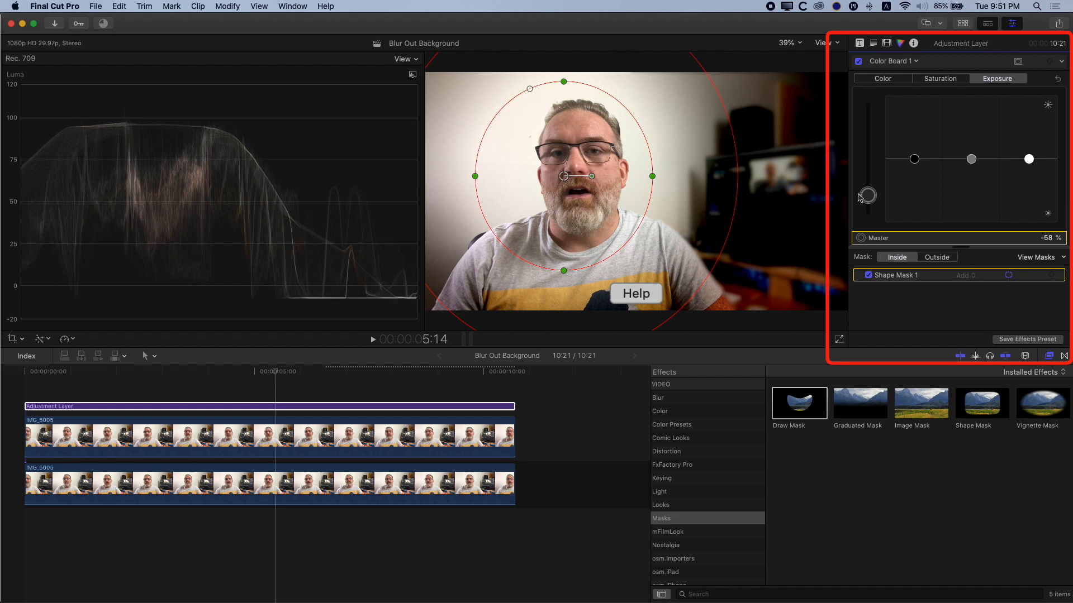
pyautogui.moveTo(867, 194); pyautogui.dragTo(867, 172)
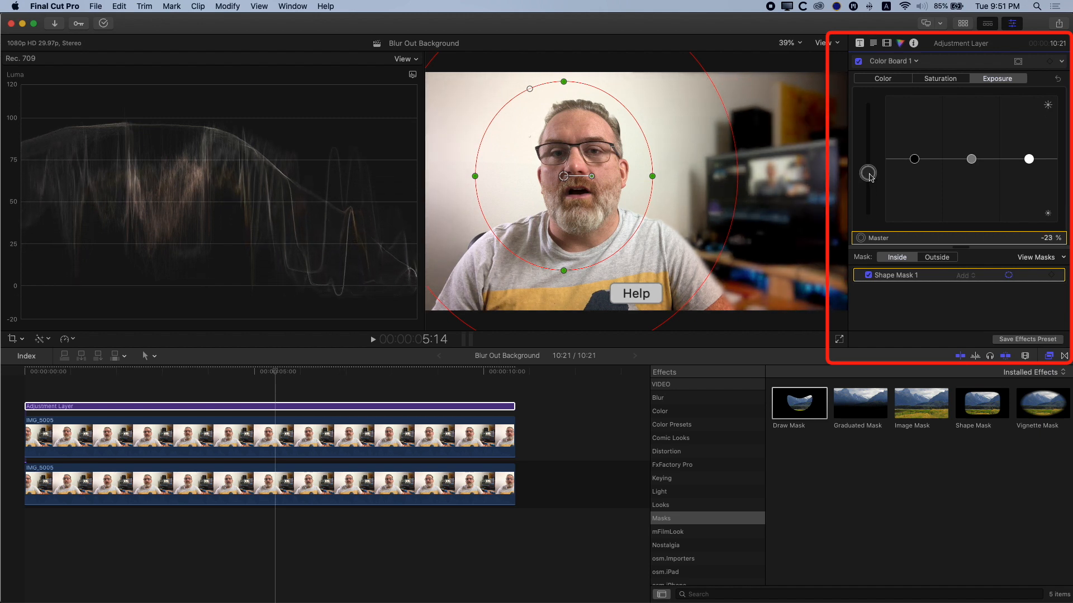
pyautogui.moveTo(868, 172); pyautogui.dragTo(868, 166)
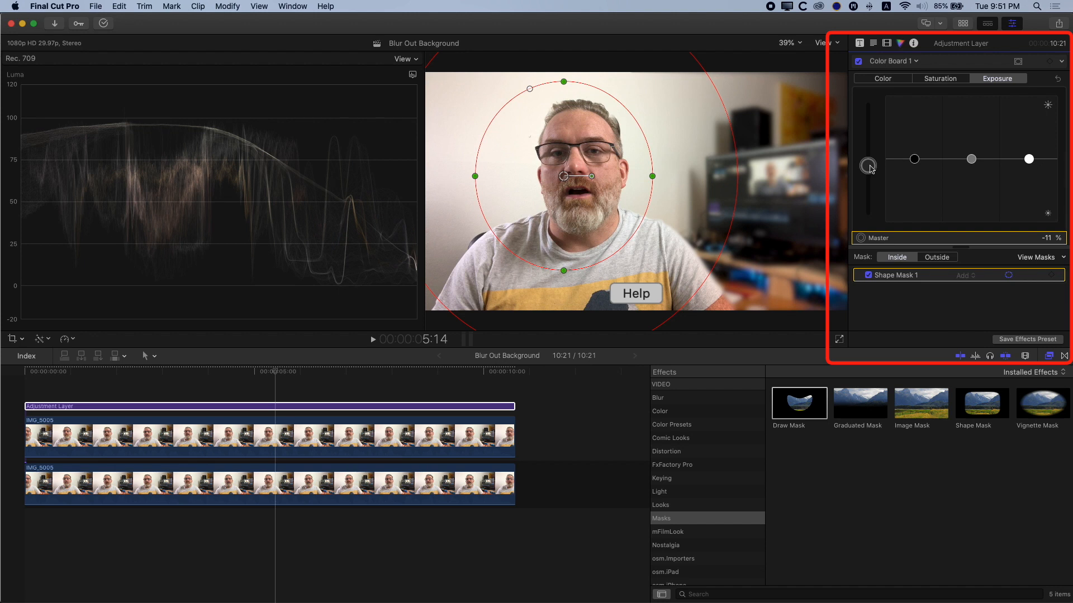
pyautogui.moveTo(912, 160)
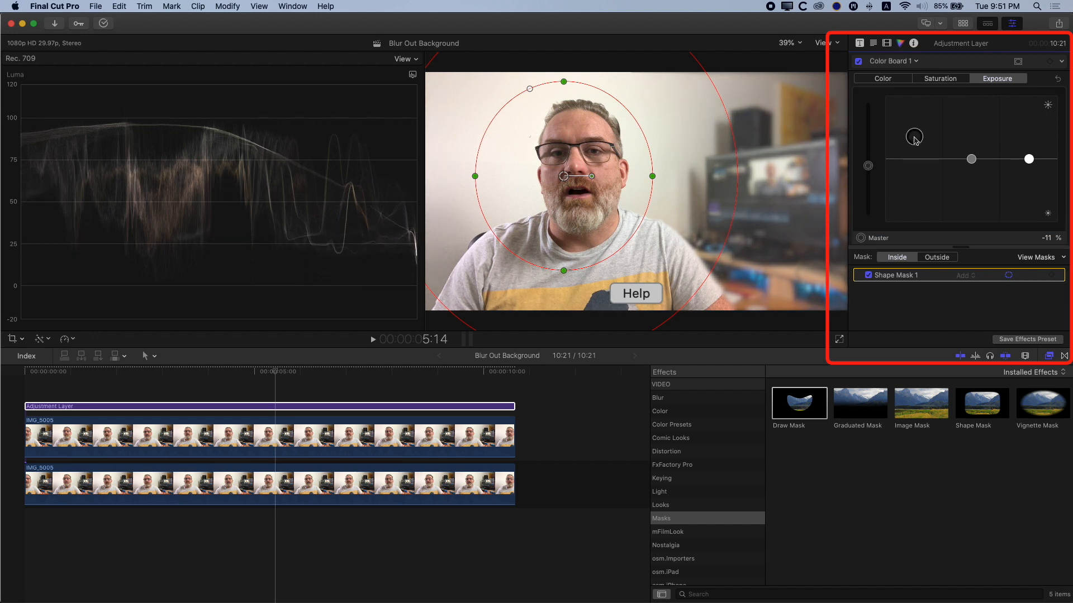
# - Raise Shadows, lower Midtones and Highlights, and pull Master exposure to -49%
pyautogui.moveTo(913, 136); pyautogui.dragTo(1028, 186)
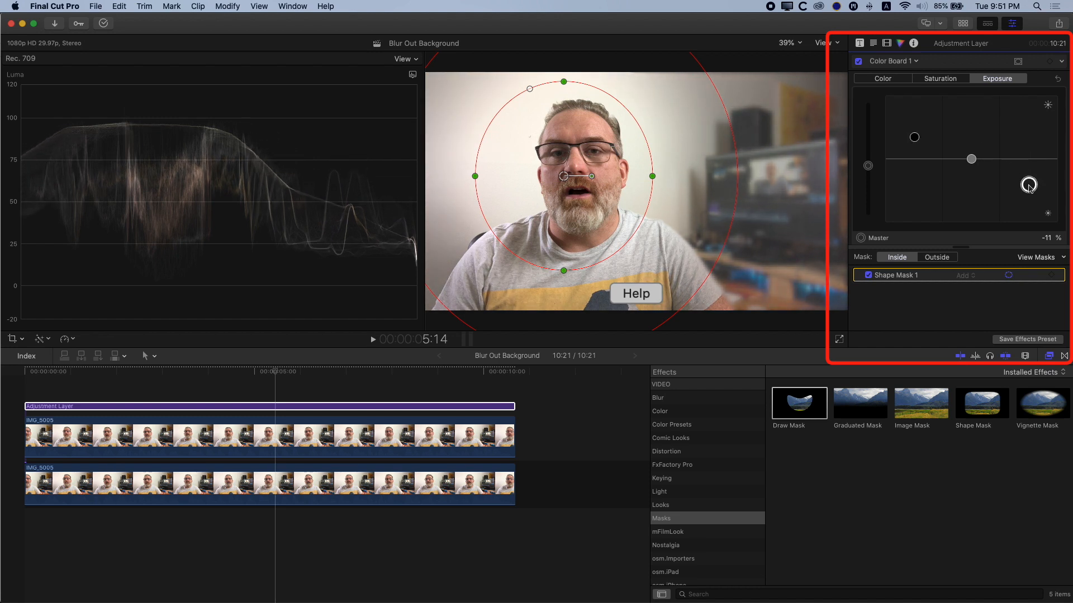
pyautogui.moveTo(1028, 184); pyautogui.dragTo(1028, 191)
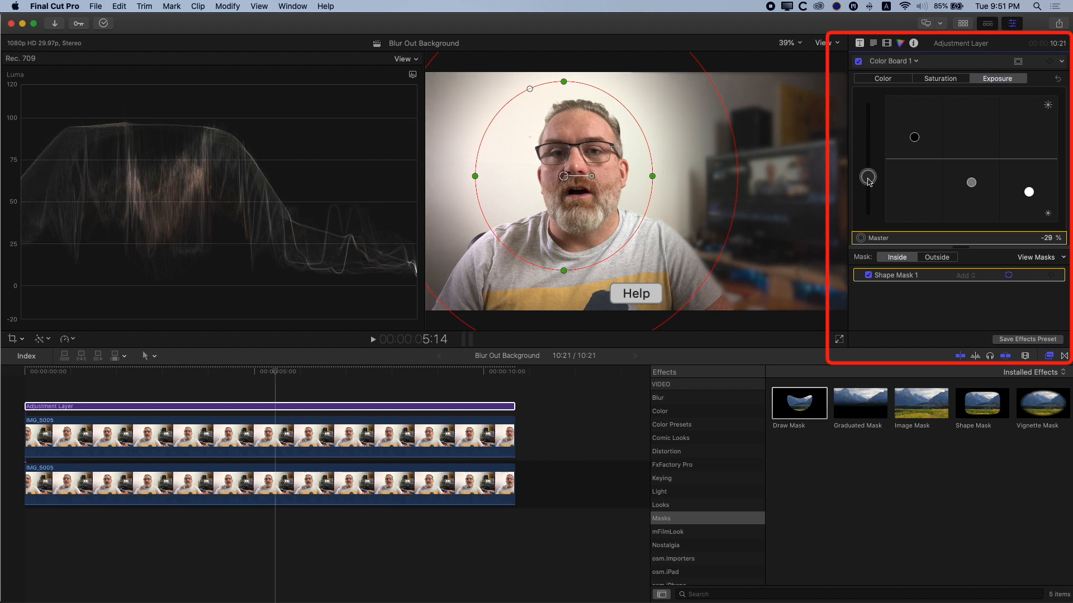
pyautogui.moveTo(867, 177); pyautogui.dragTo(867, 186)
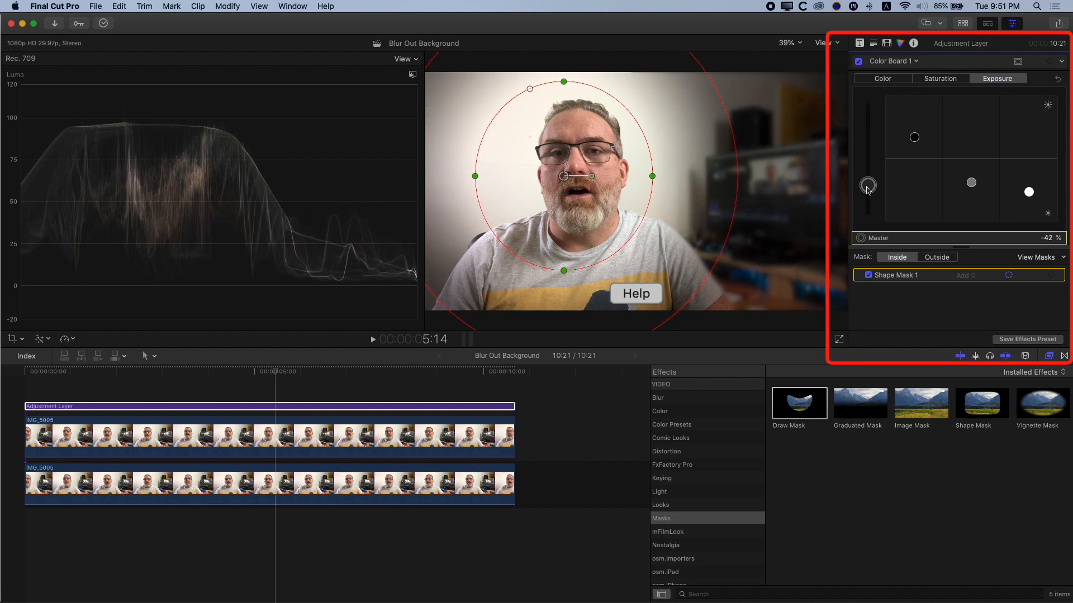
pyautogui.moveTo(867, 190); pyautogui.dragTo(867, 195)
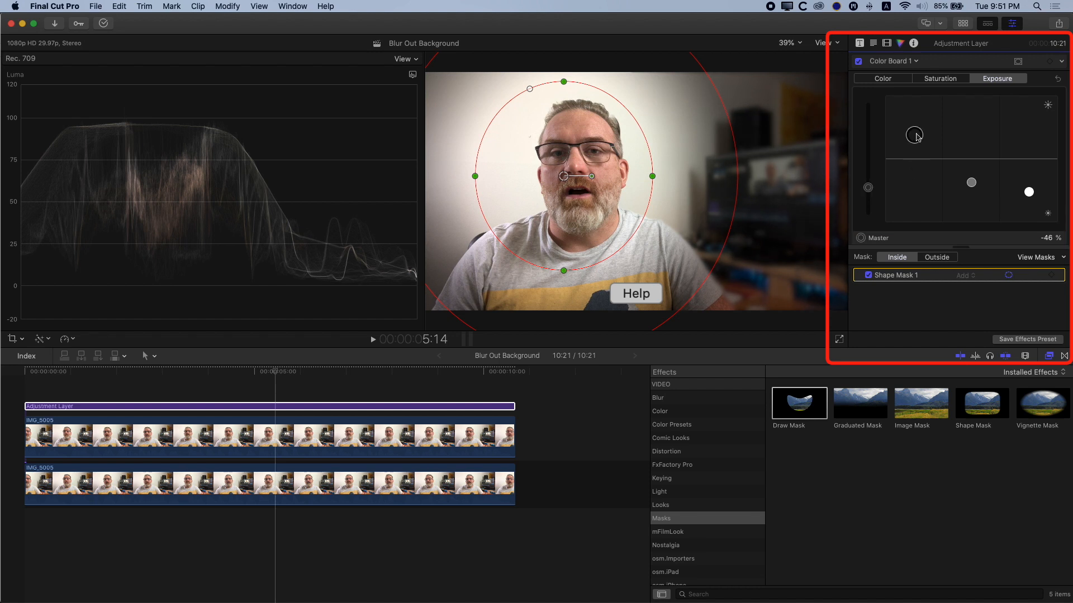
pyautogui.moveTo(915, 135); pyautogui.dragTo(867, 191)
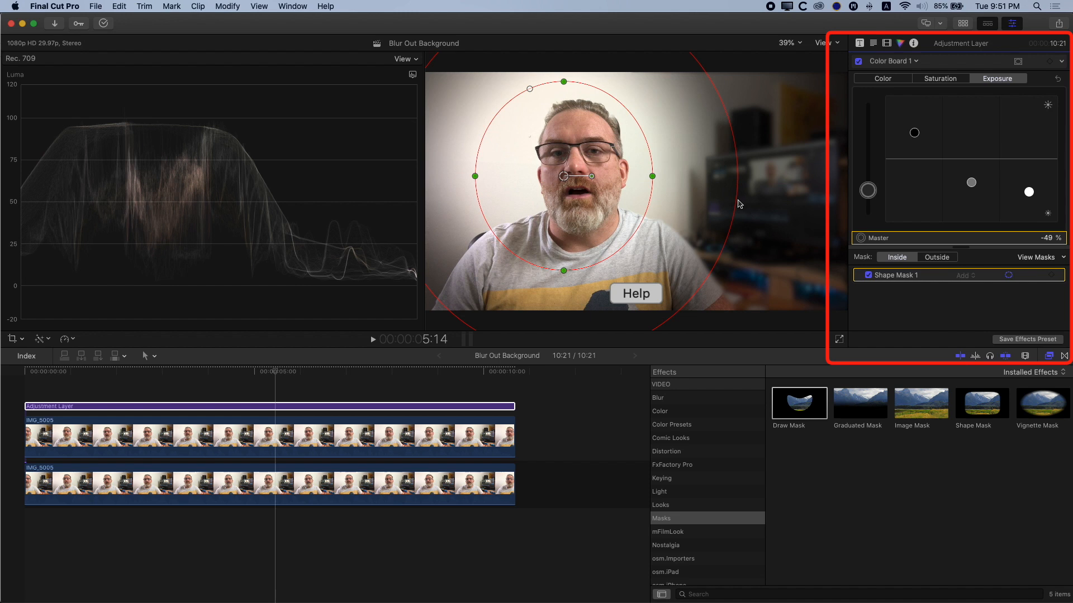
pyautogui.moveTo(802, 223)
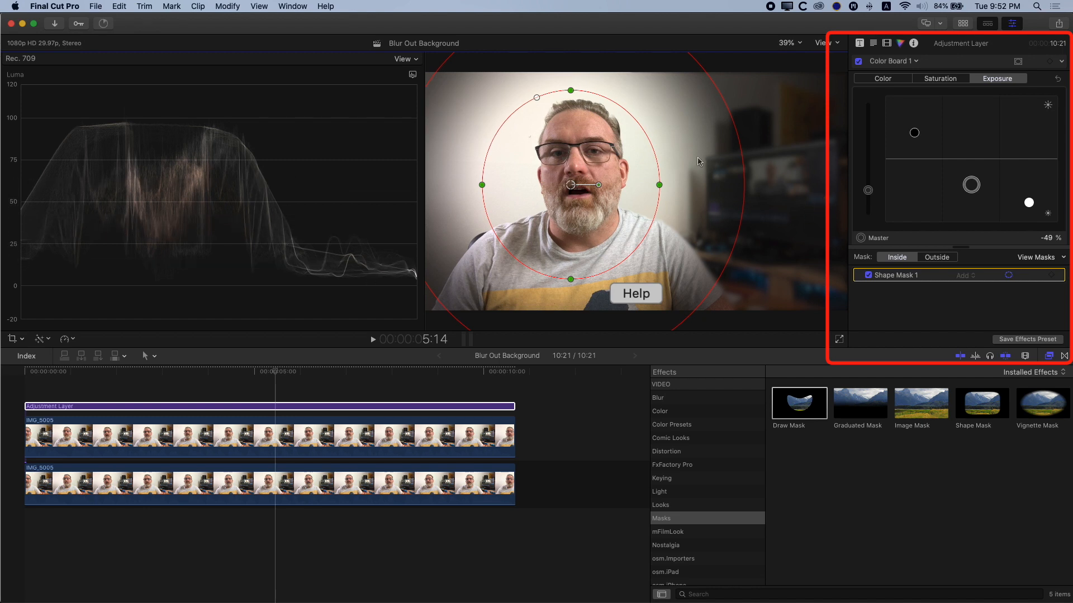
# - Show the Adjustment Layer's Video inspector listing Color Board 1 with its shape mask
pyautogui.click(277, 371)
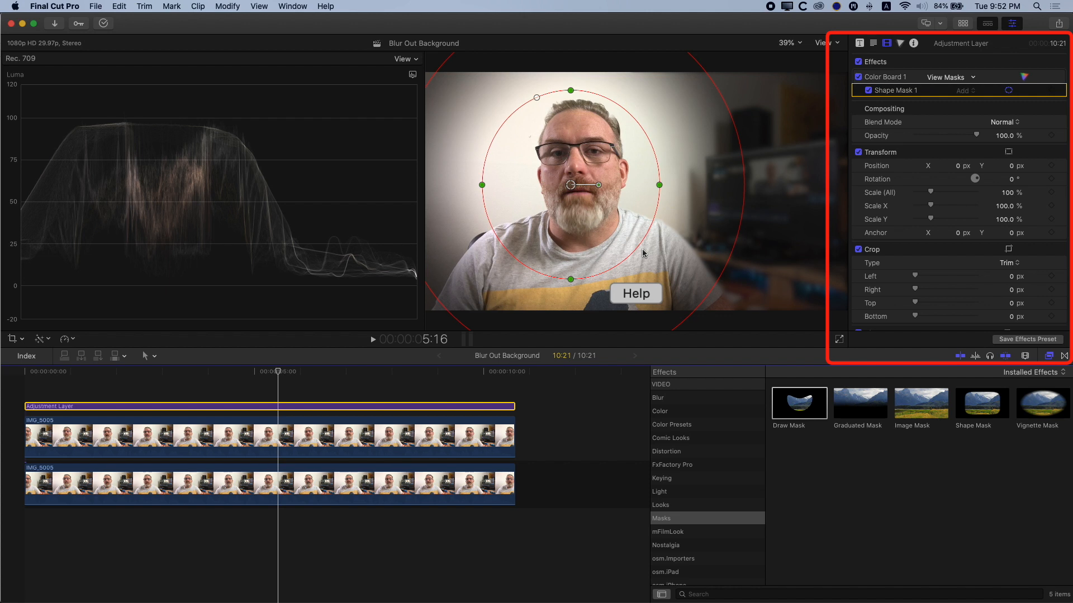
pyautogui.moveTo(725, 209)
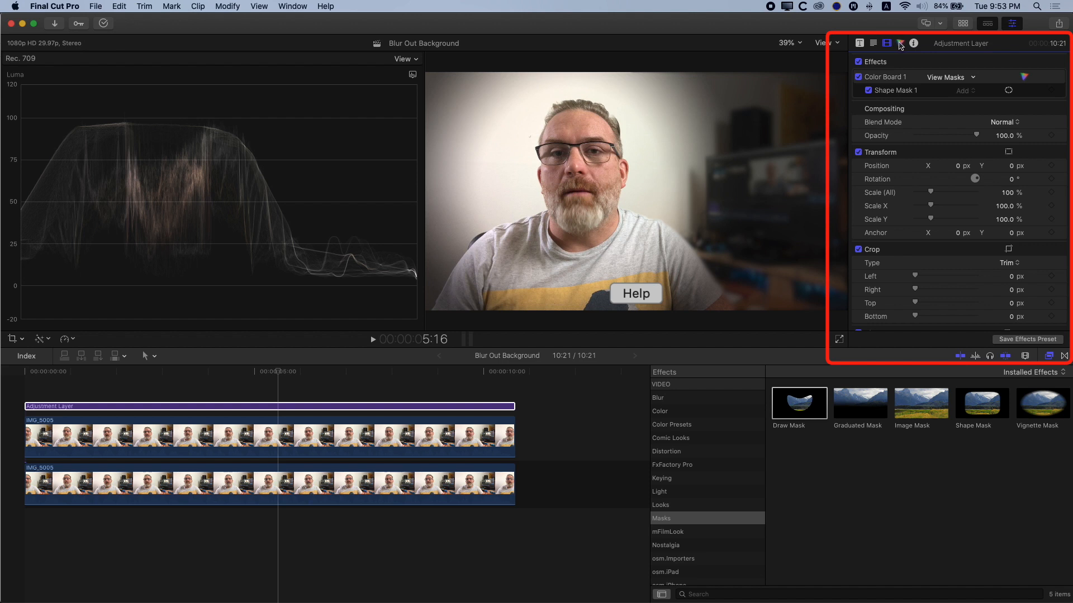
# - Add a Color Curves correction with a face shape mask, then return to the video settings
pyautogui.click(900, 44)
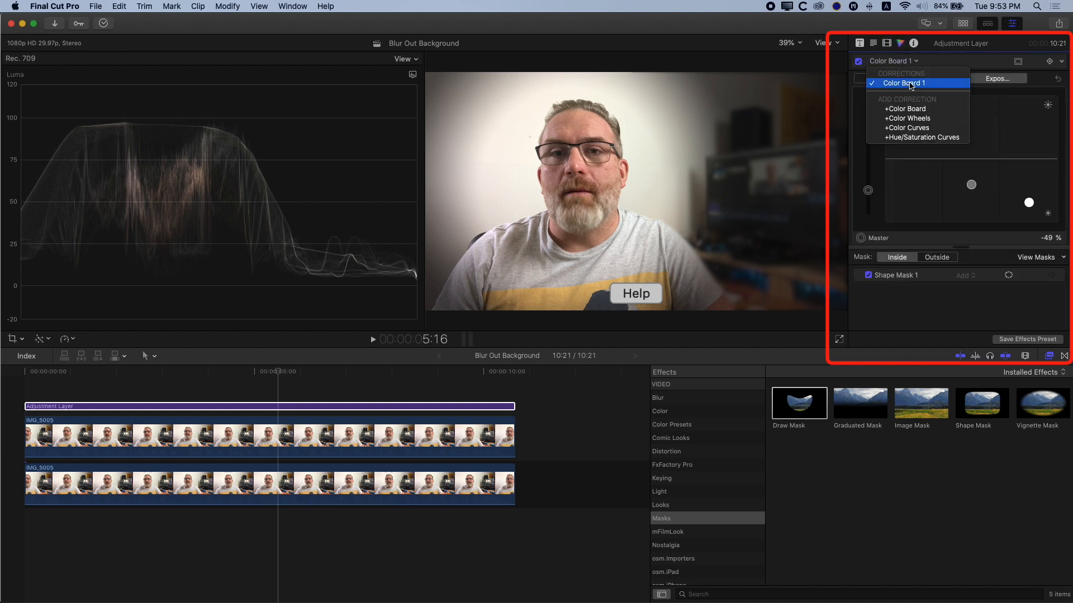
pyautogui.click(907, 127)
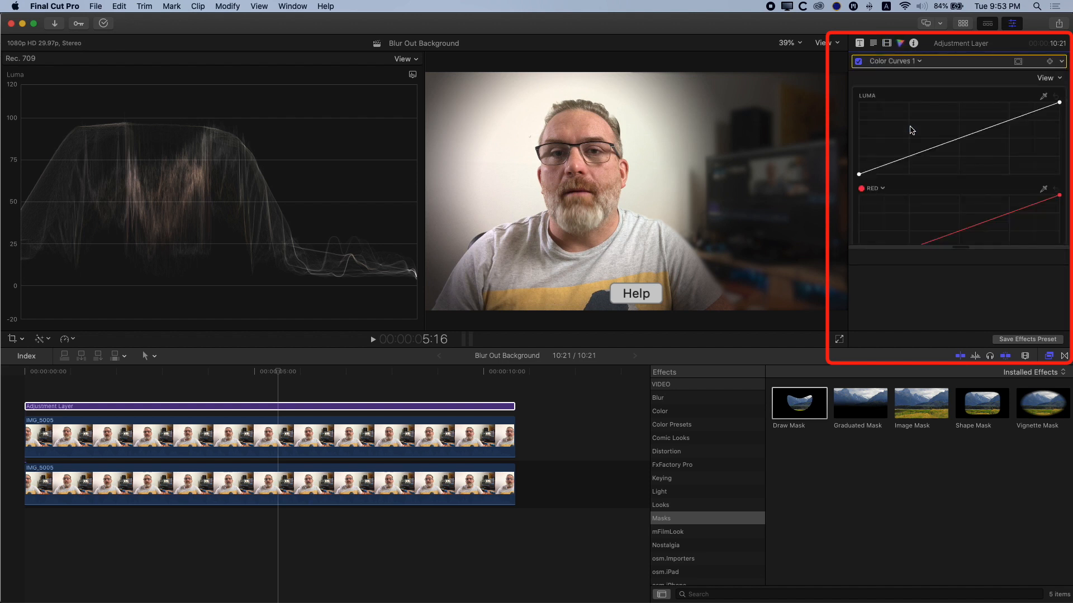
pyautogui.click(1056, 61)
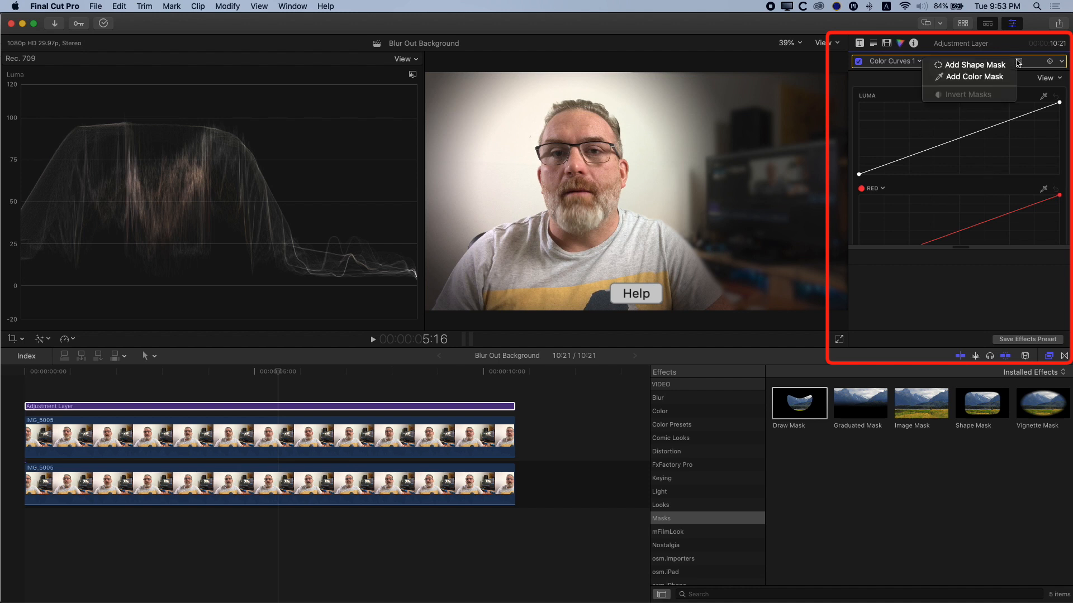
pyautogui.click(972, 64)
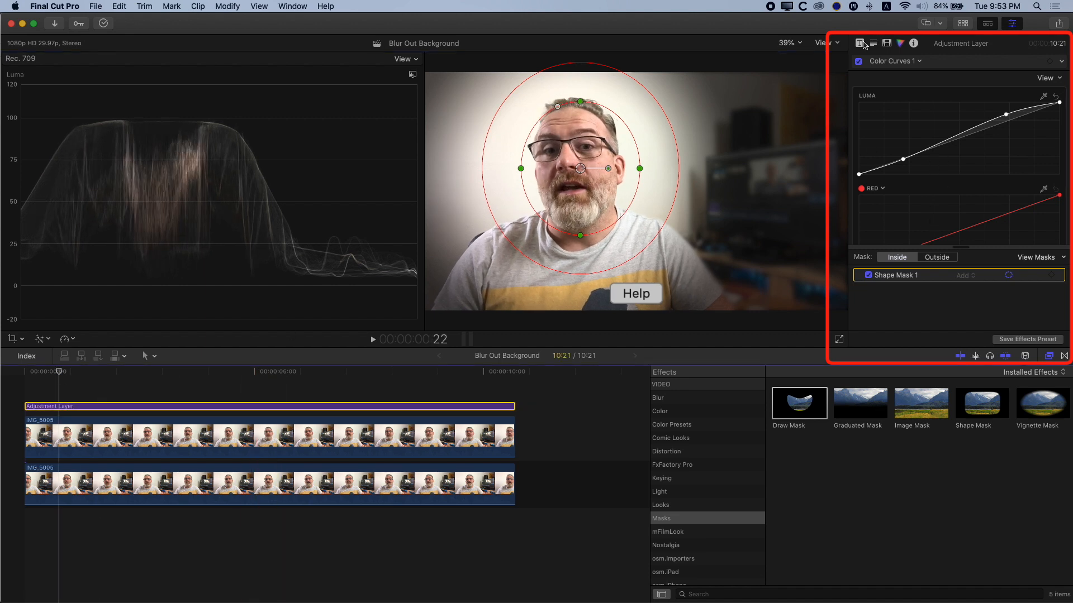
pyautogui.click(872, 44)
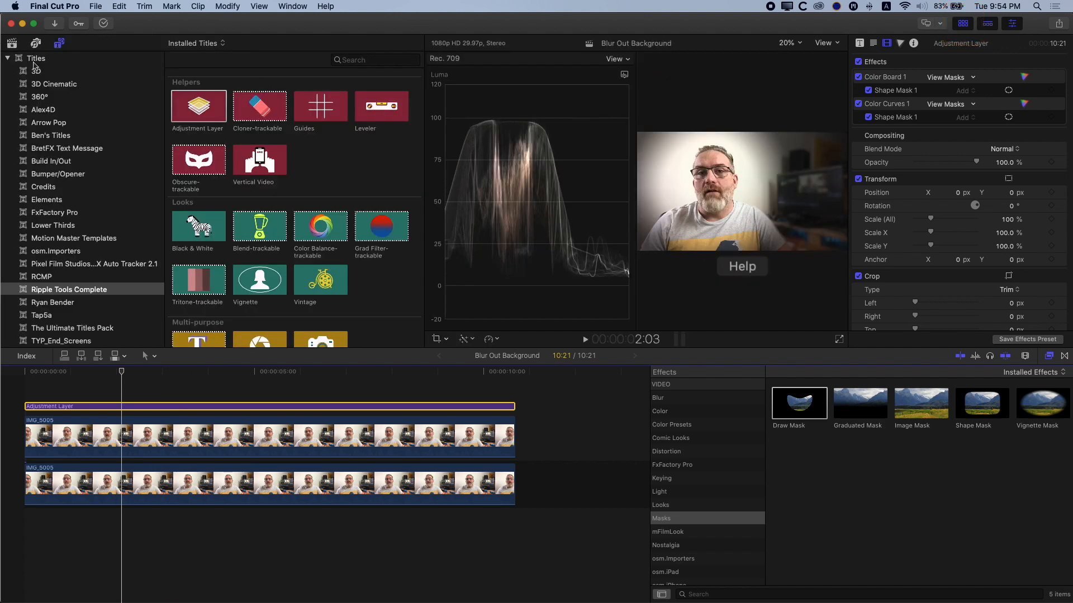
# - Add a Custom Build In/Out title above the clip and move its text to the frame's right side
pyautogui.click(51, 161)
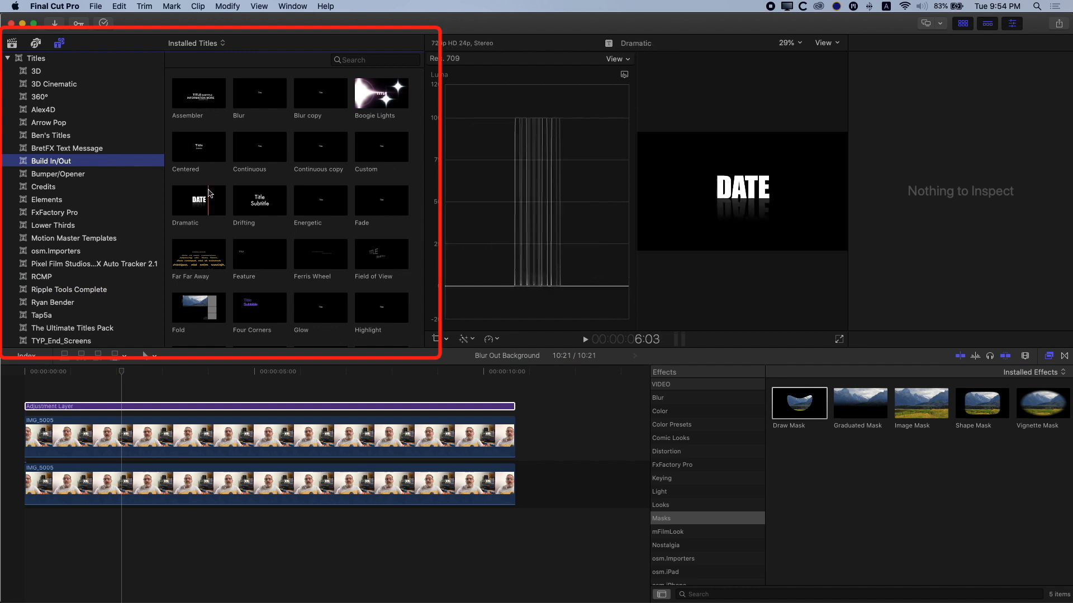
pyautogui.moveTo(209, 192)
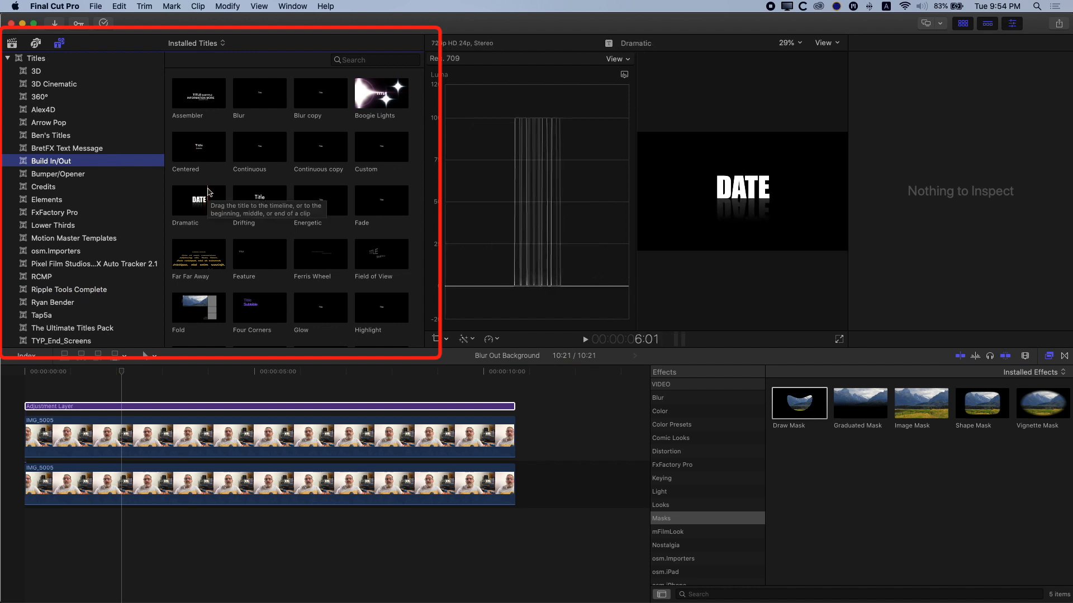
pyautogui.moveTo(381, 147); pyautogui.dragTo(178, 392)
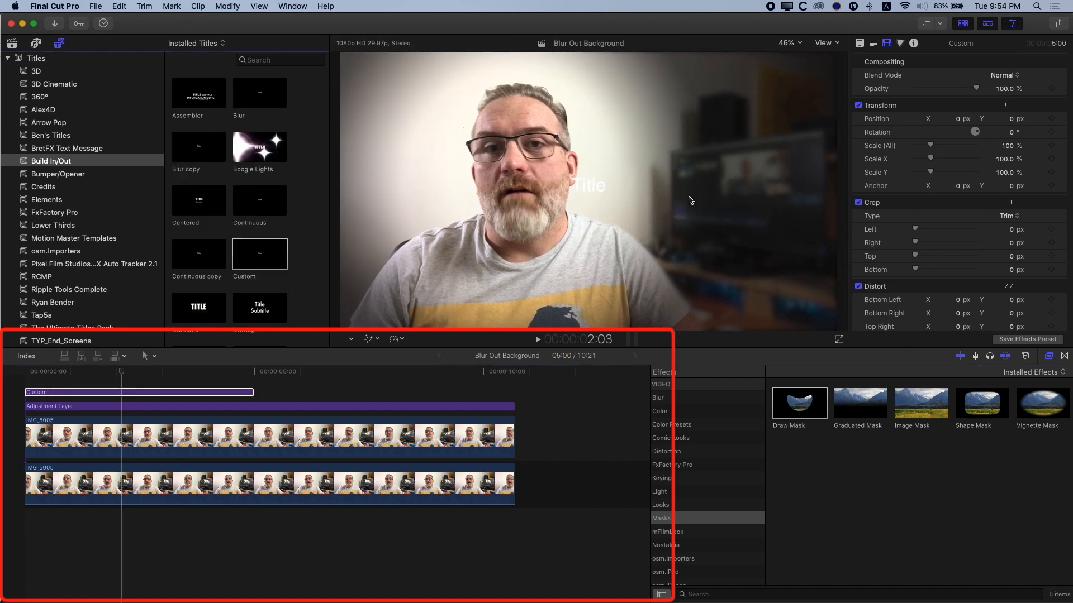
pyautogui.moveTo(586, 185); pyautogui.dragTo(709, 147)
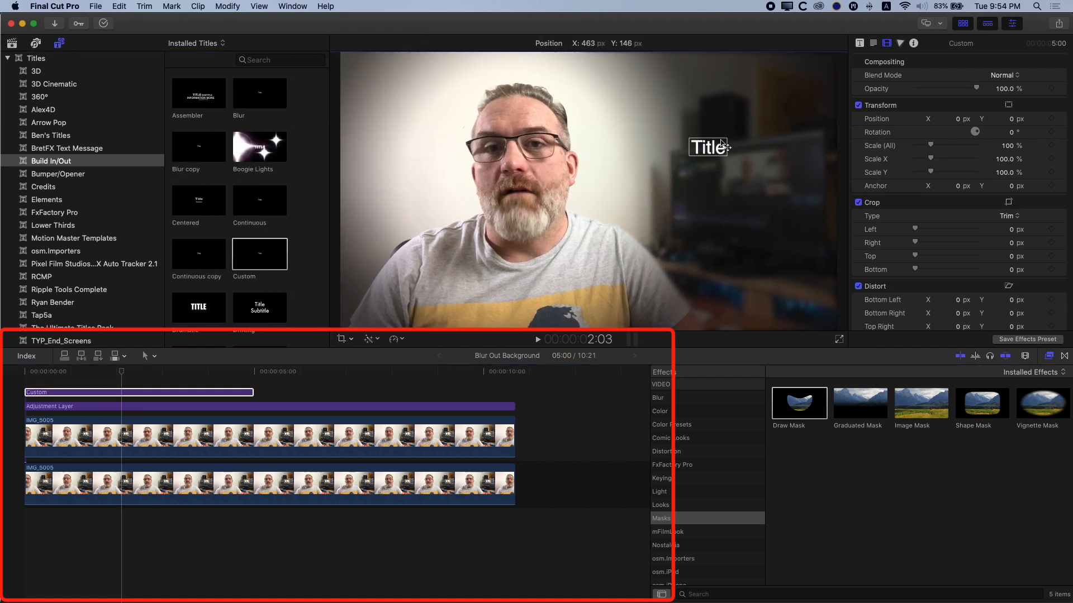
pyautogui.click(859, 43)
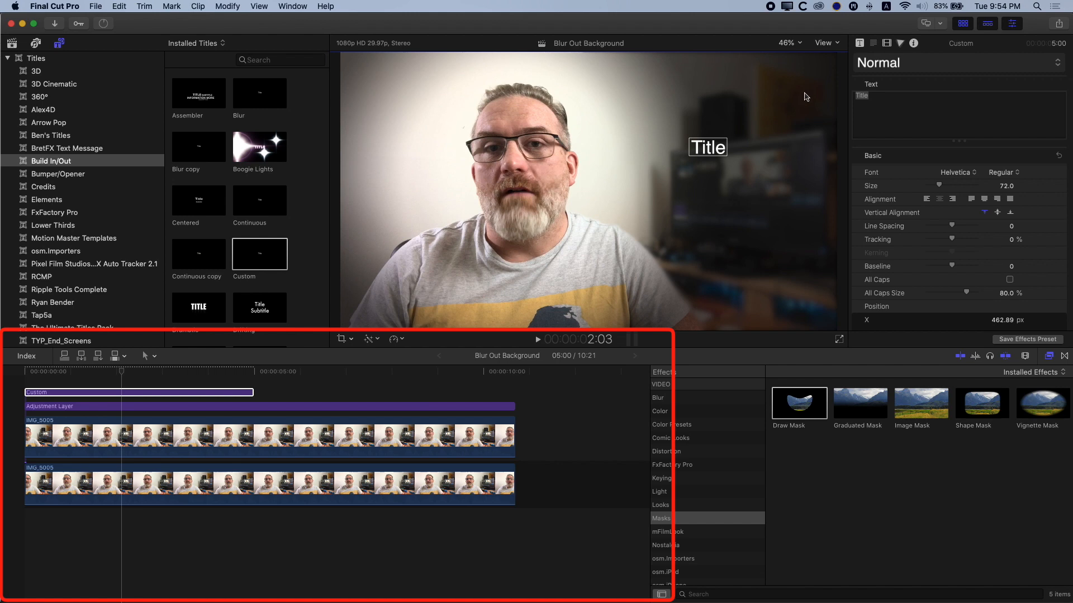
pyautogui.click(961, 43)
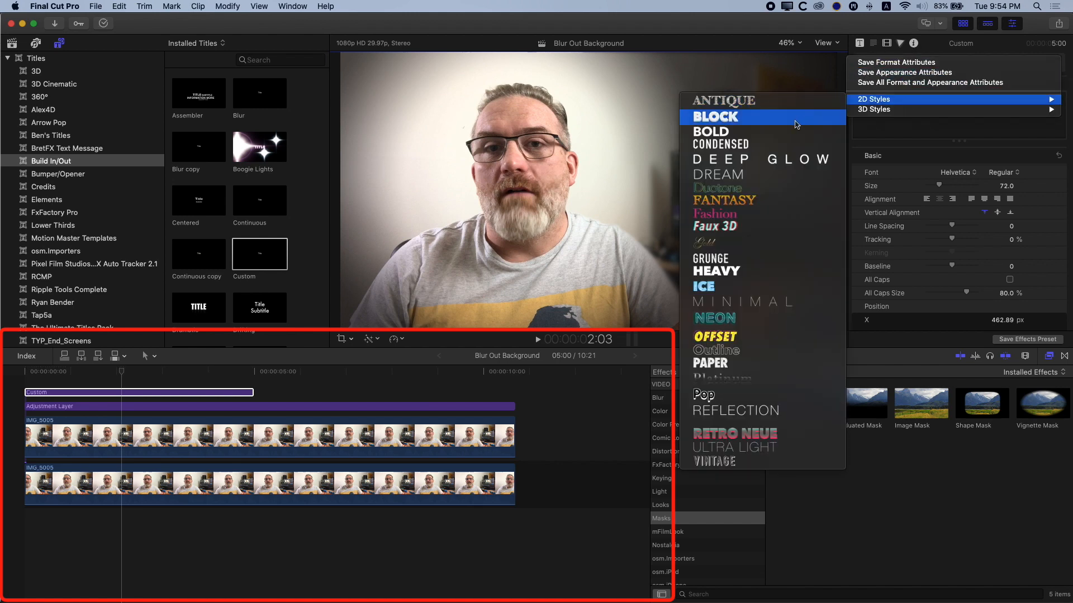